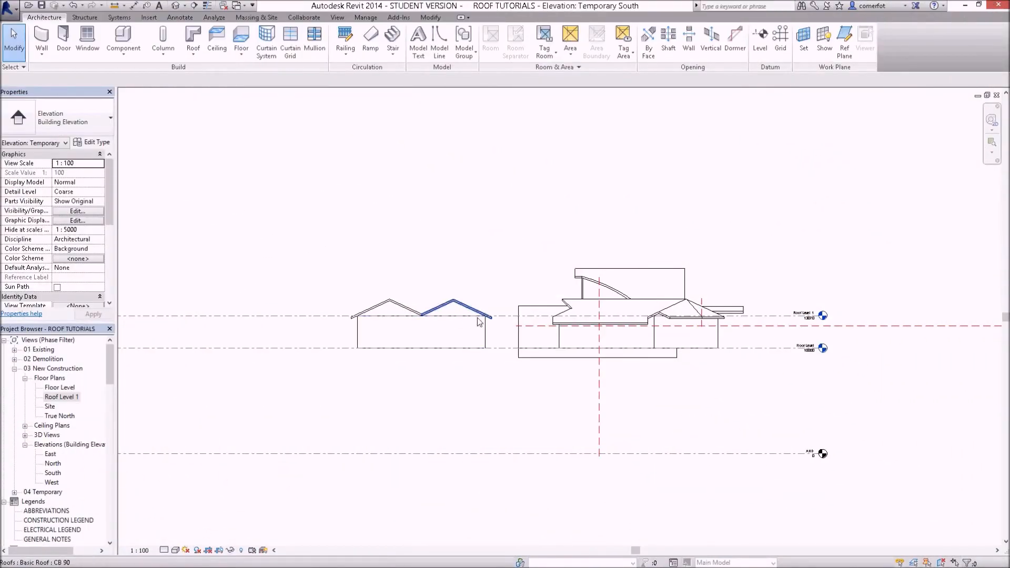
# - Switch from the south elevation to Roof Level 1 and zoom to fit the roof layout
pyautogui.click(434, 298)
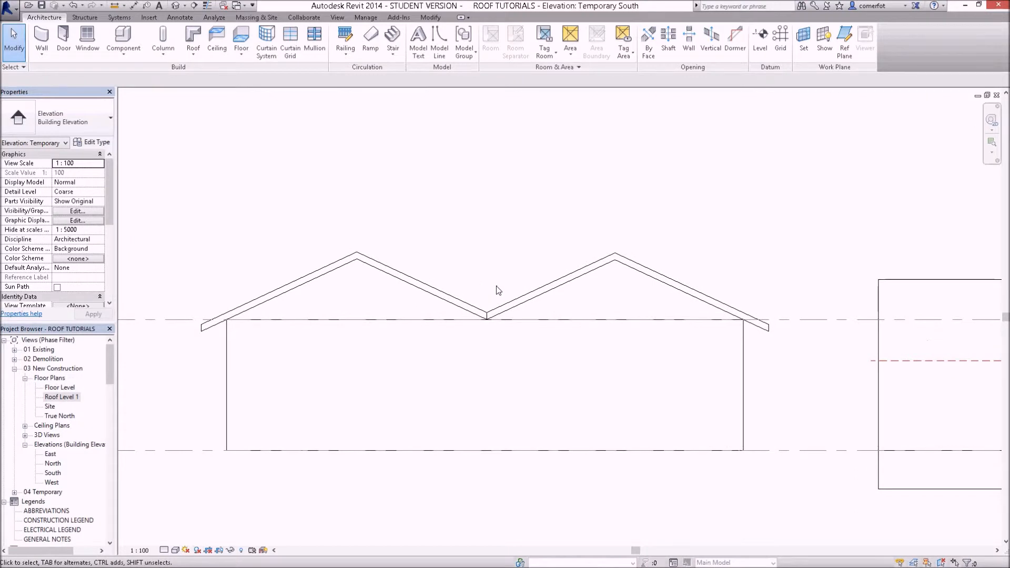
pyautogui.moveTo(425, 336)
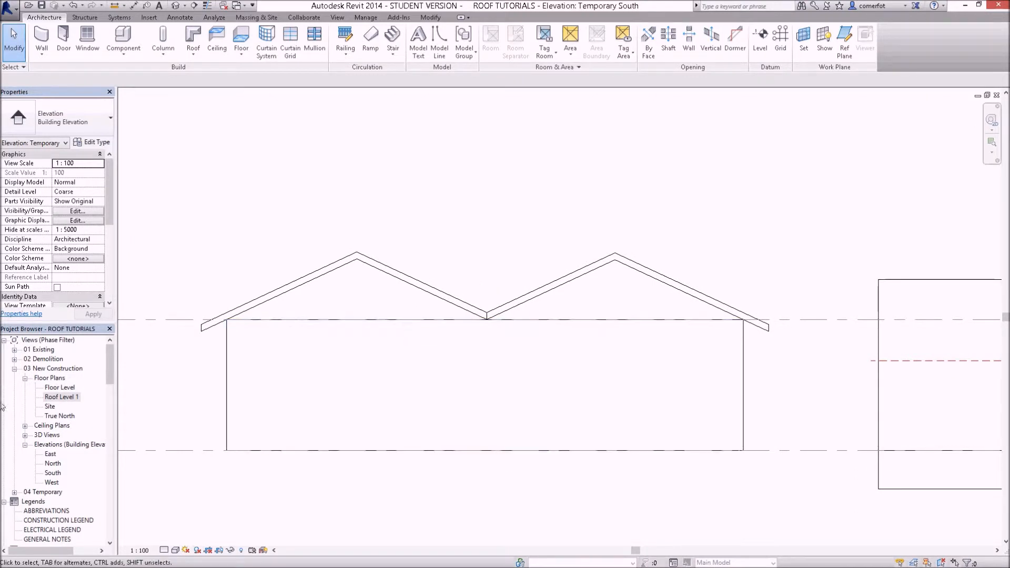
pyautogui.doubleClick(60, 387)
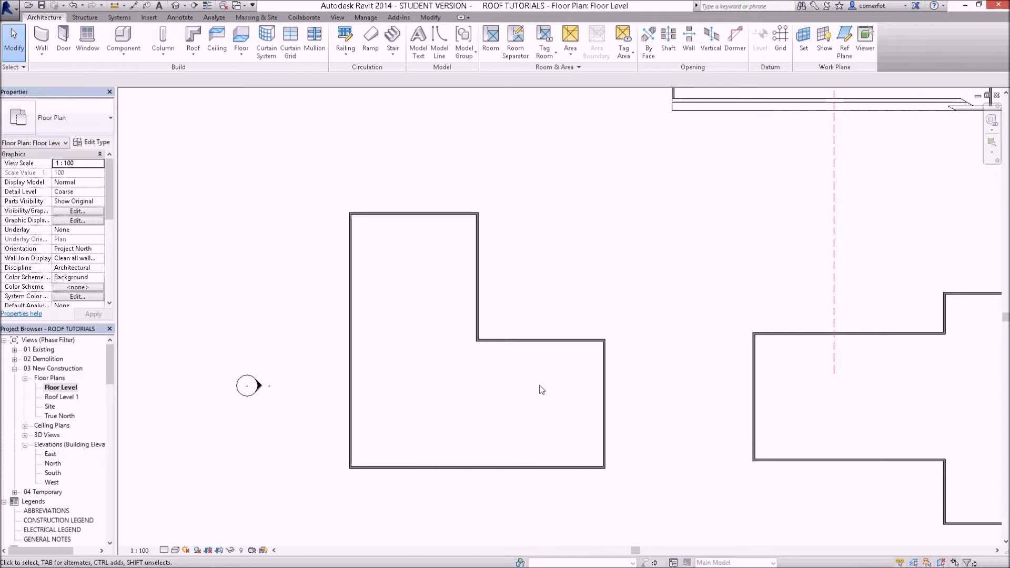
pyautogui.doubleClick(63, 397)
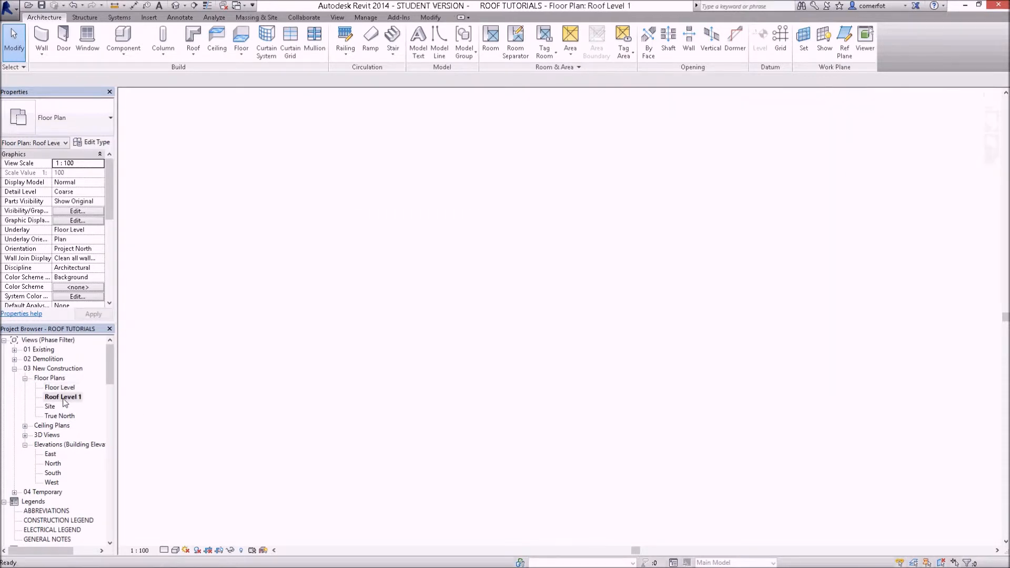
pyautogui.doubleClick(64, 396)
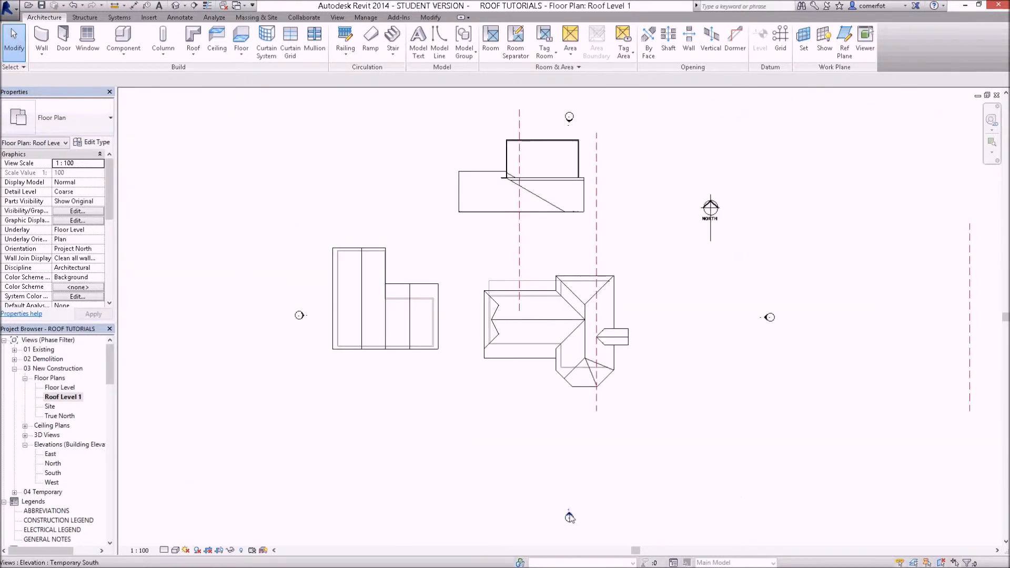
# - Open the Temporary South elevation and select the left and right gable roofs to inspect them
pyautogui.doubleClick(568, 518)
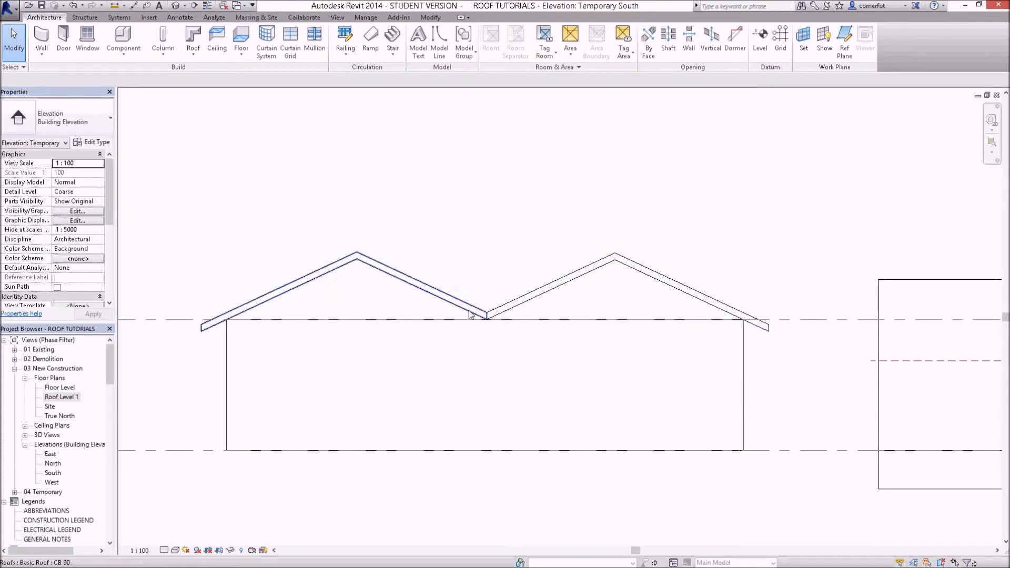
pyautogui.click(545, 376)
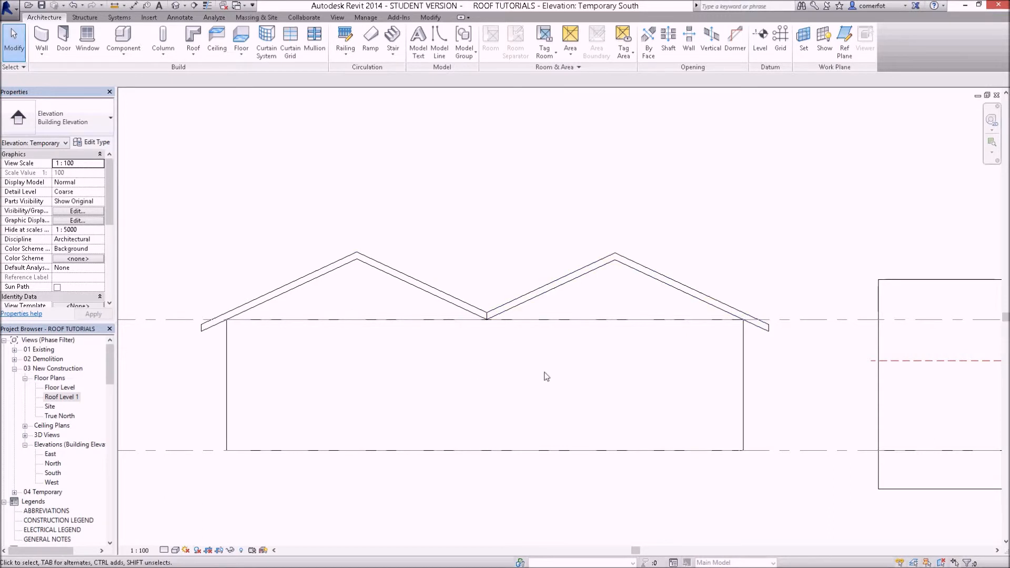
pyautogui.moveTo(506, 337)
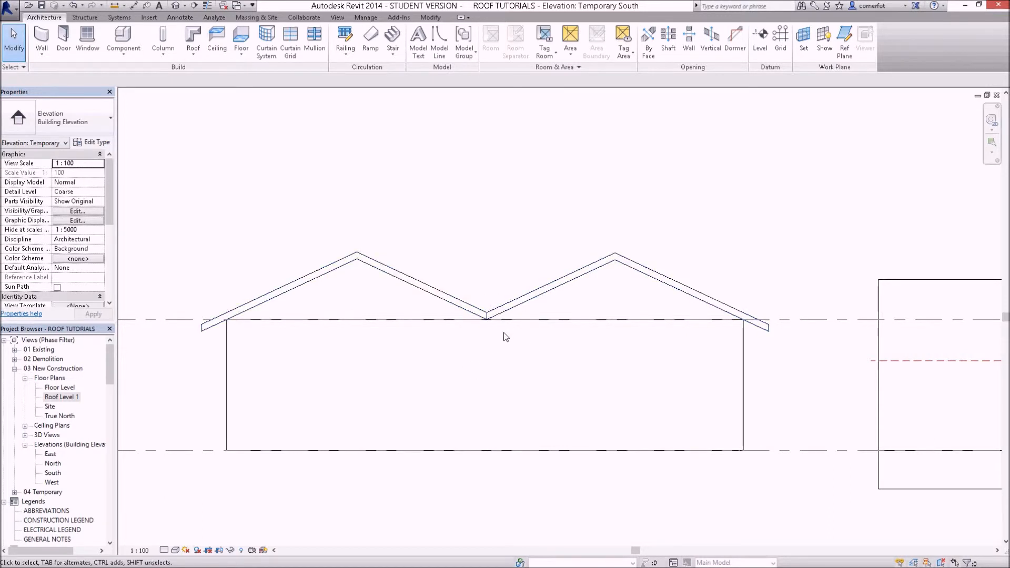
pyautogui.moveTo(506, 361)
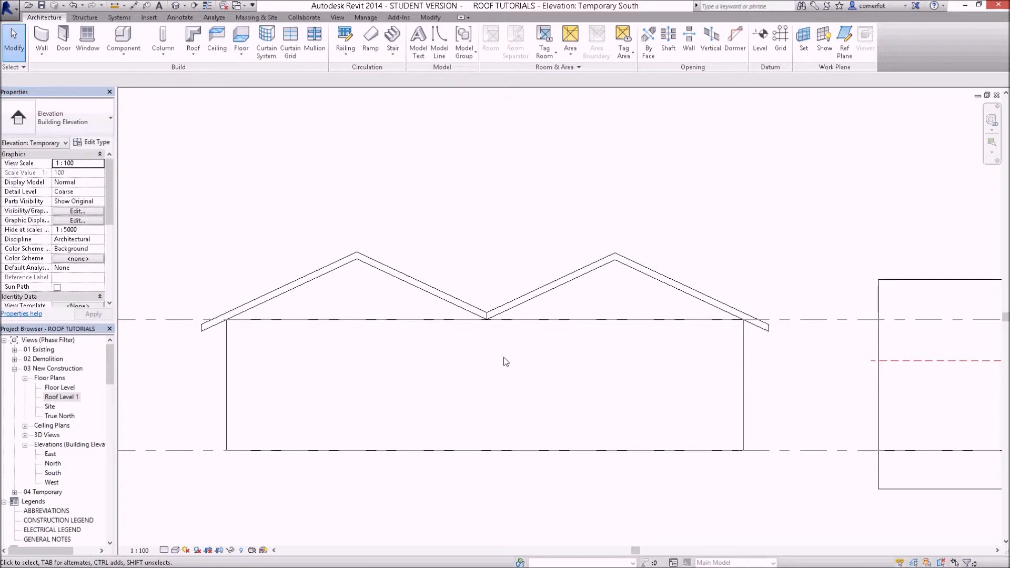
pyautogui.moveTo(496, 340)
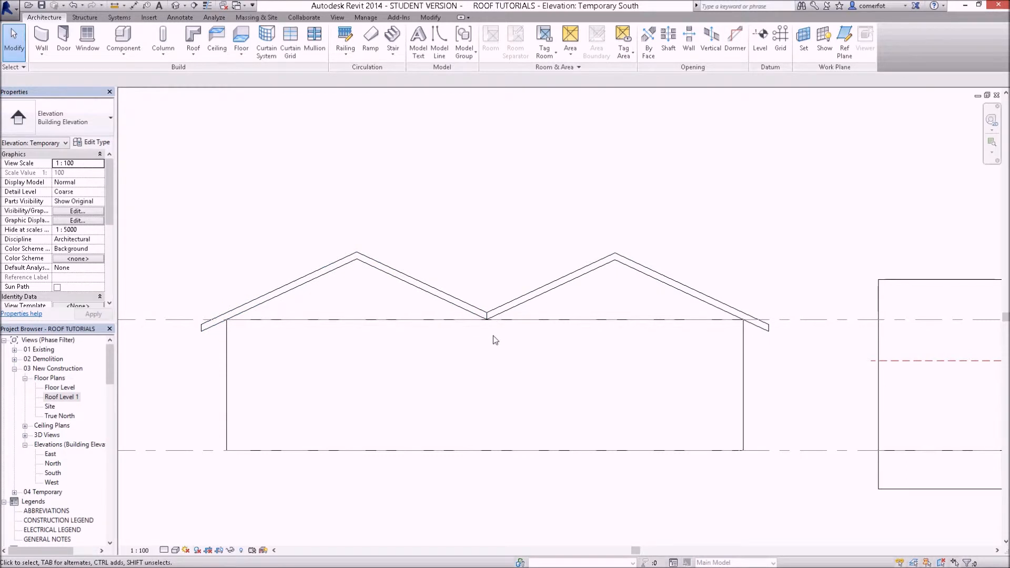
pyautogui.moveTo(495, 345)
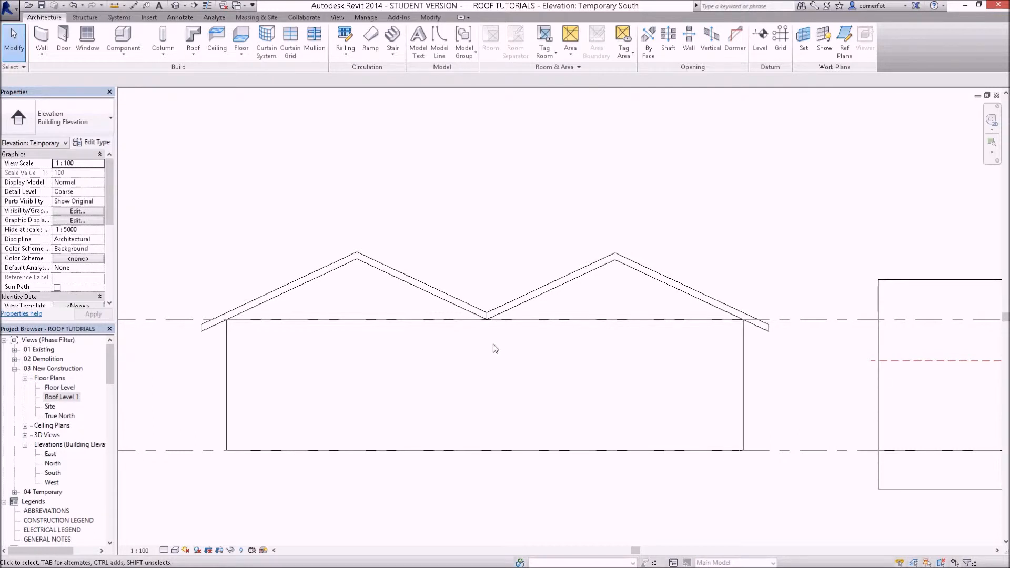
pyautogui.moveTo(521, 350)
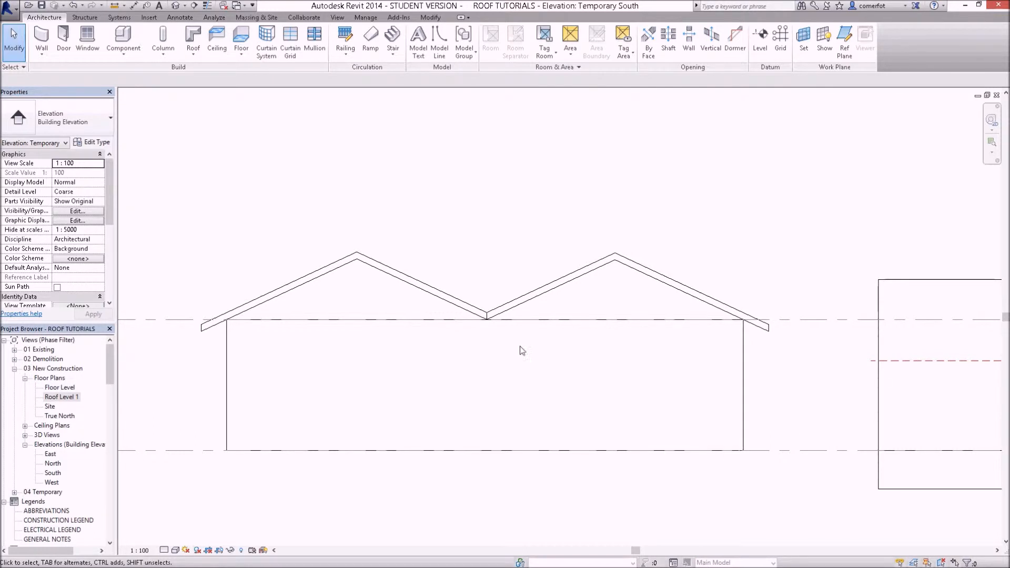
pyautogui.moveTo(509, 362)
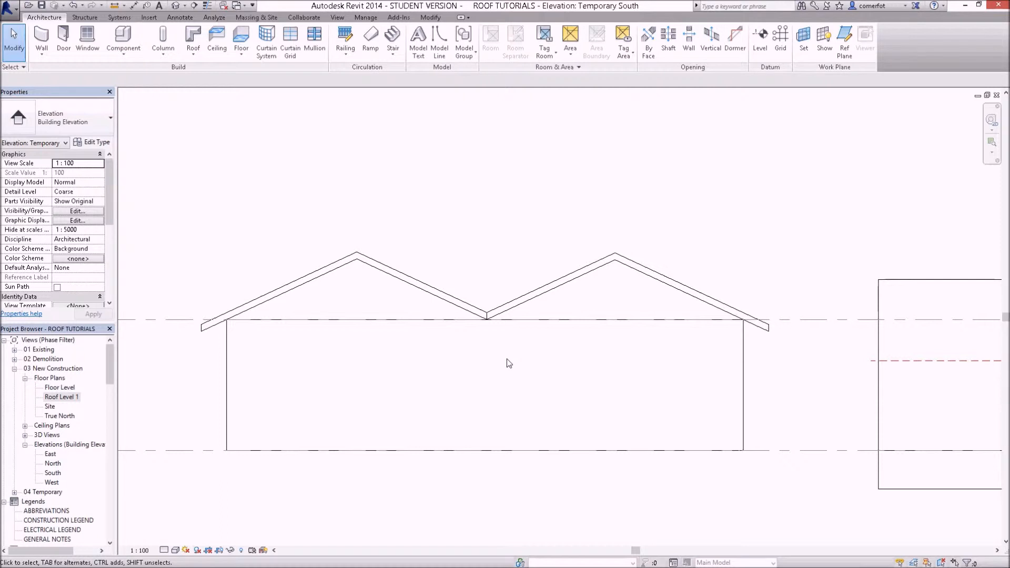
pyautogui.moveTo(420, 299)
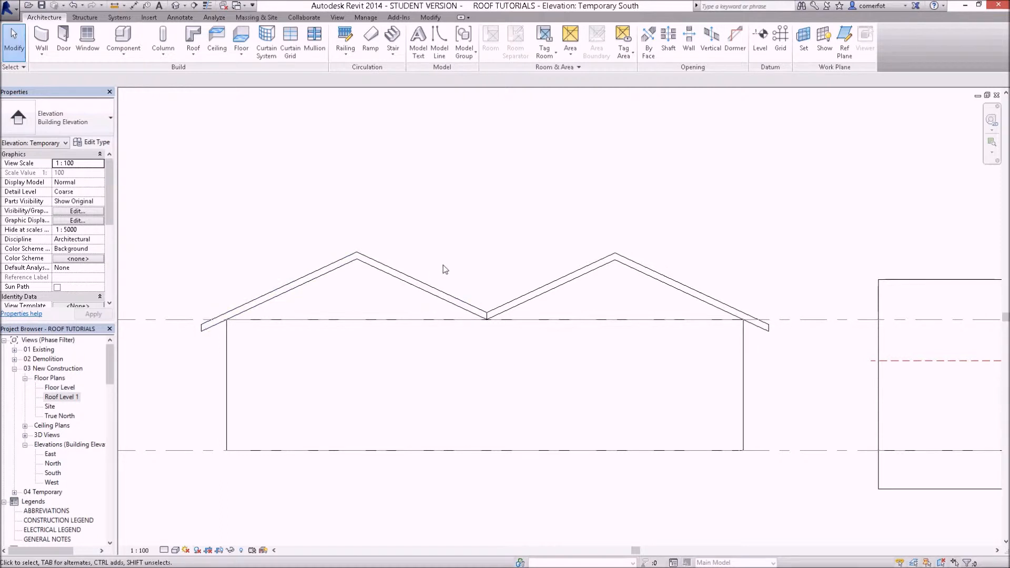
pyautogui.moveTo(443, 342)
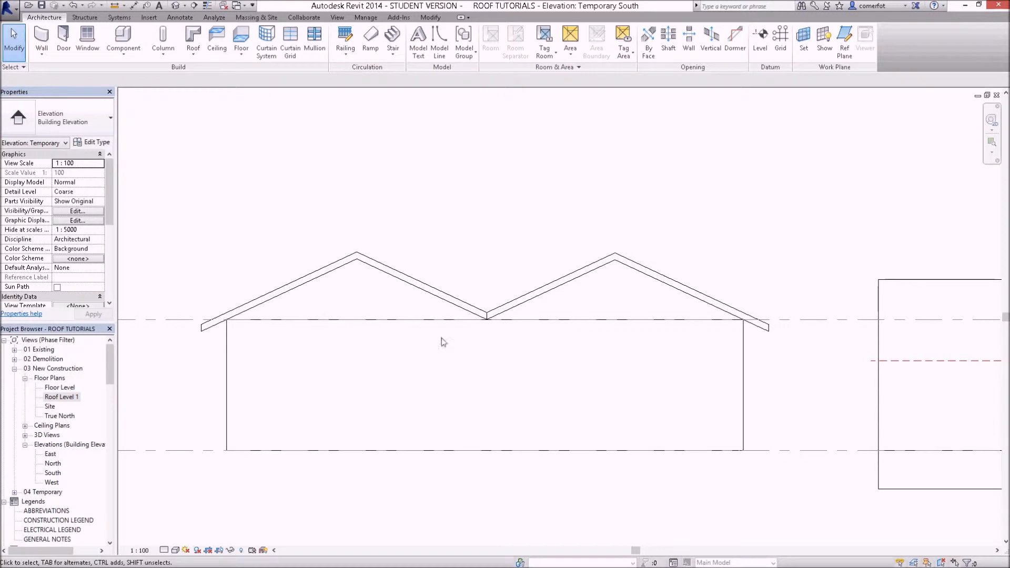
pyautogui.moveTo(403, 278)
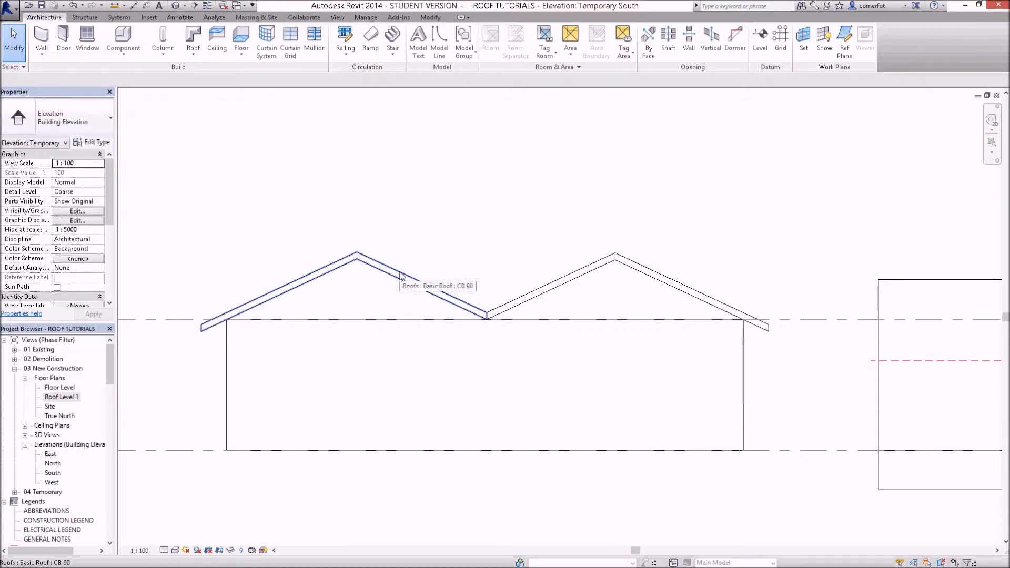
pyautogui.moveTo(447, 279)
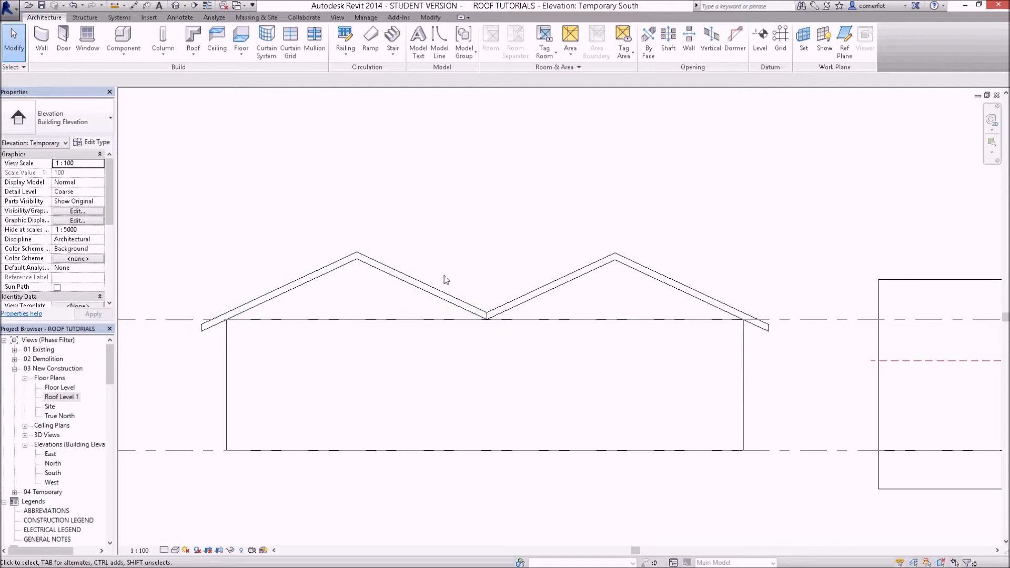
pyautogui.moveTo(482, 287)
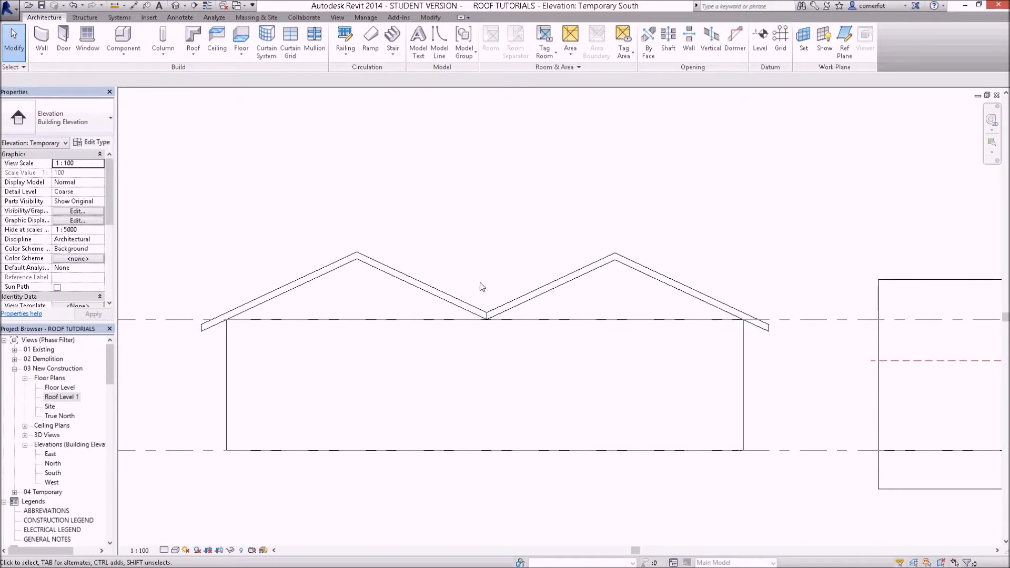
pyautogui.moveTo(538, 284)
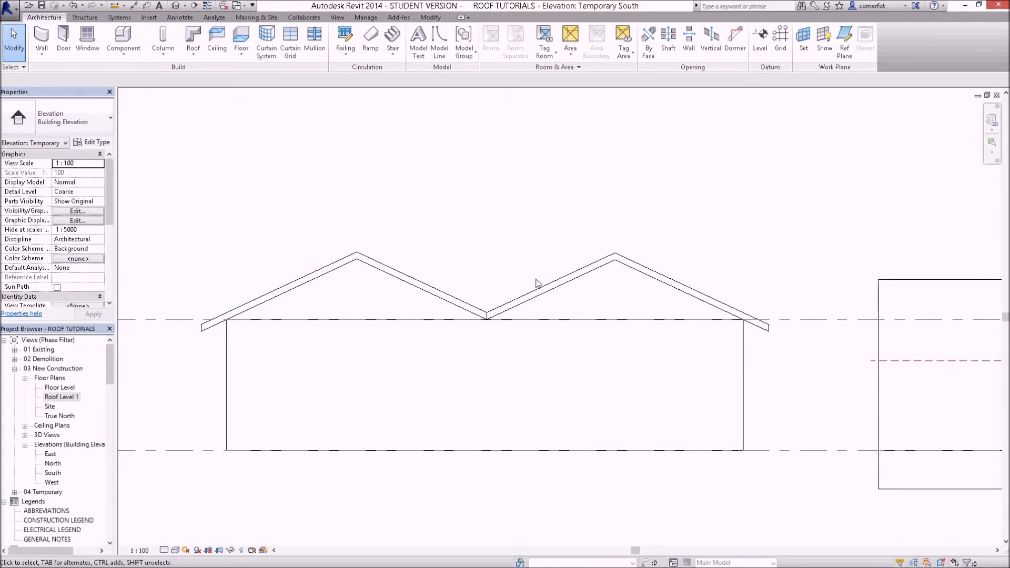
pyautogui.moveTo(442, 284)
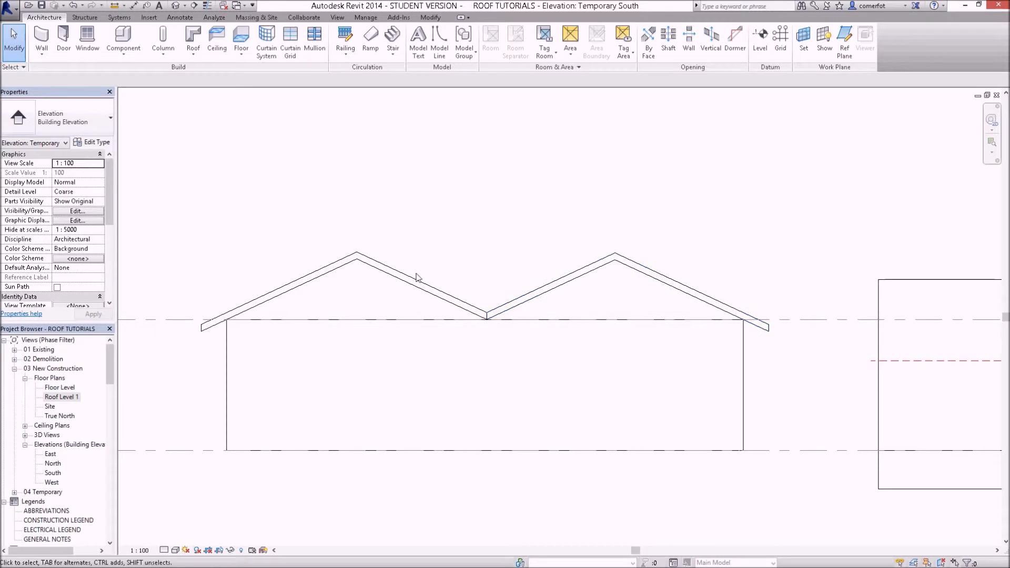
pyautogui.click(415, 280)
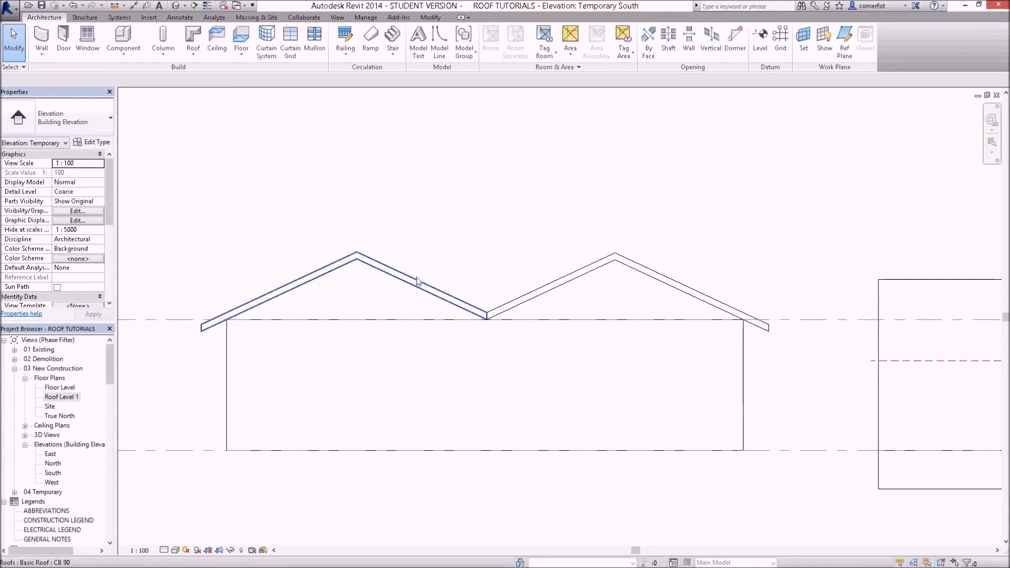
pyautogui.click(548, 283)
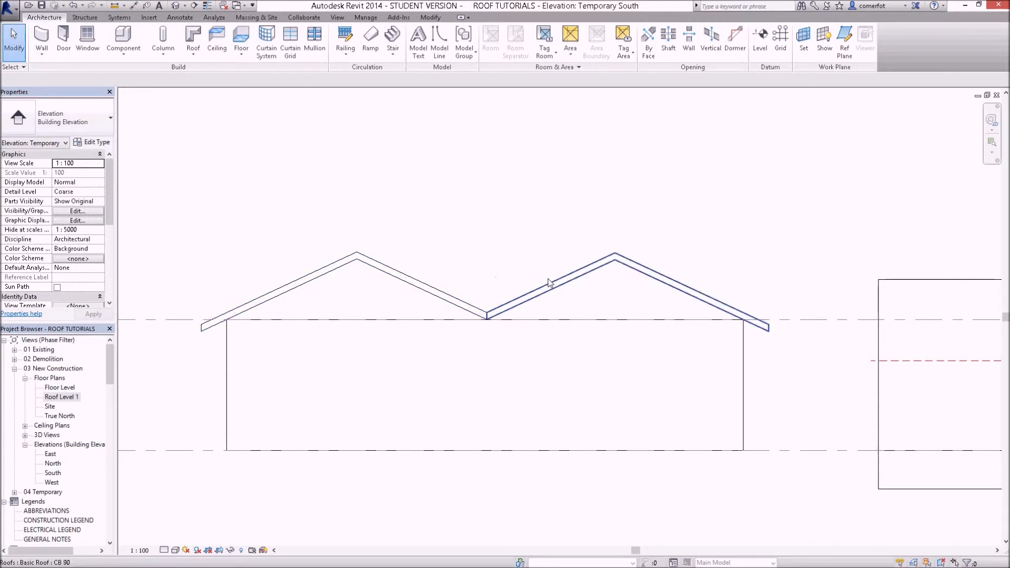
pyautogui.click(414, 240)
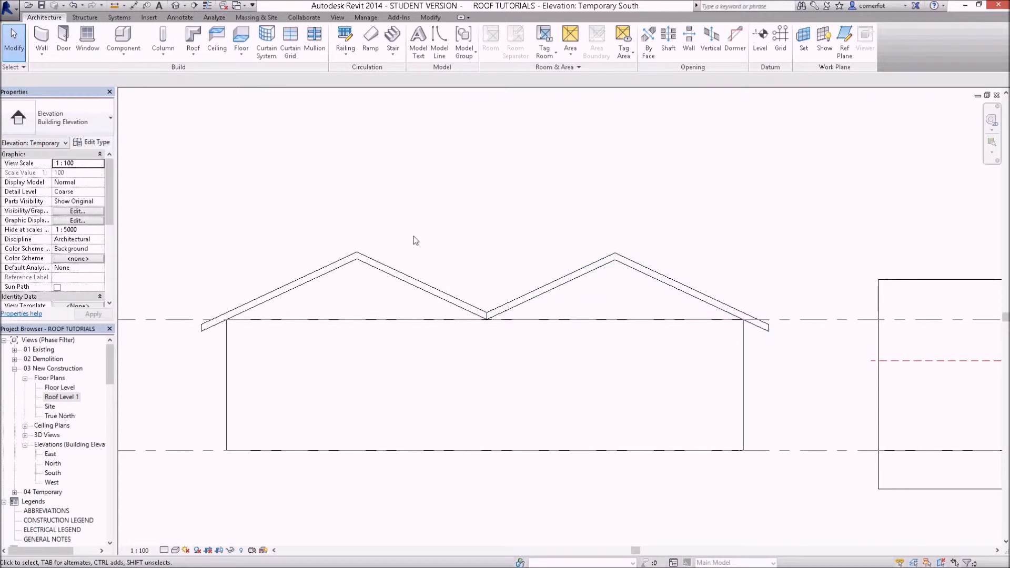
pyautogui.moveTo(432, 278)
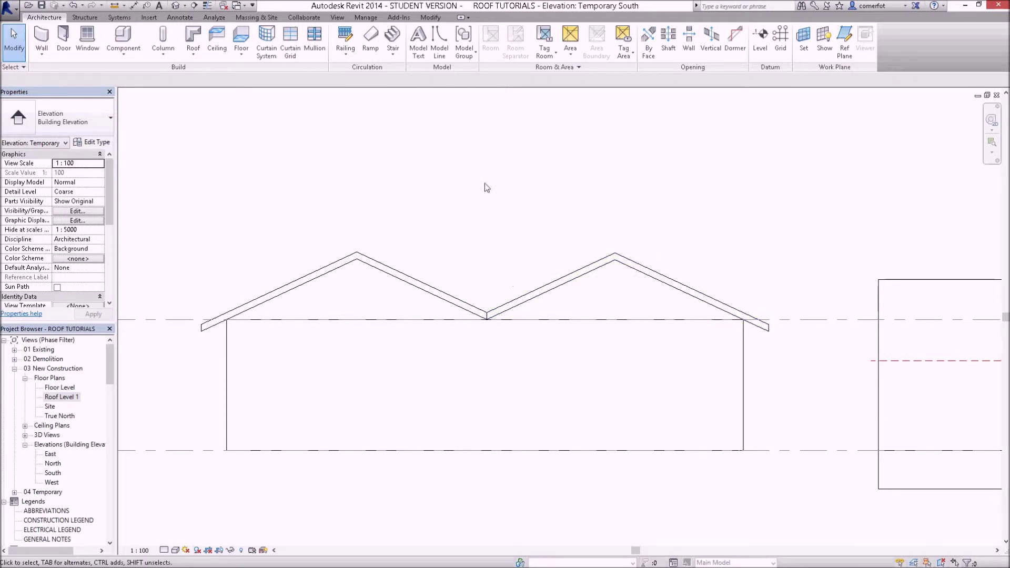
pyautogui.moveTo(637, 171)
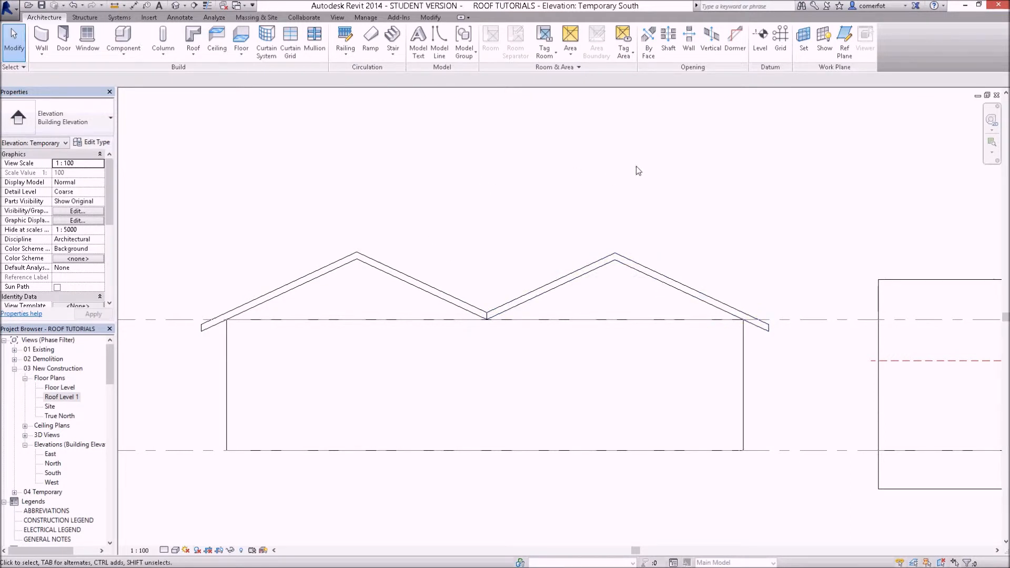
pyautogui.moveTo(575, 223)
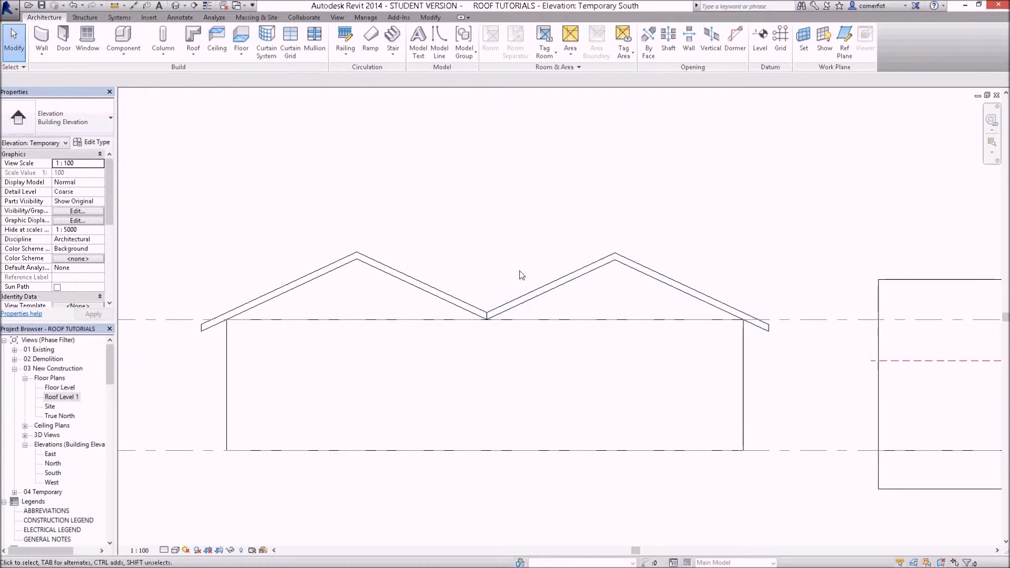
pyautogui.moveTo(496, 352)
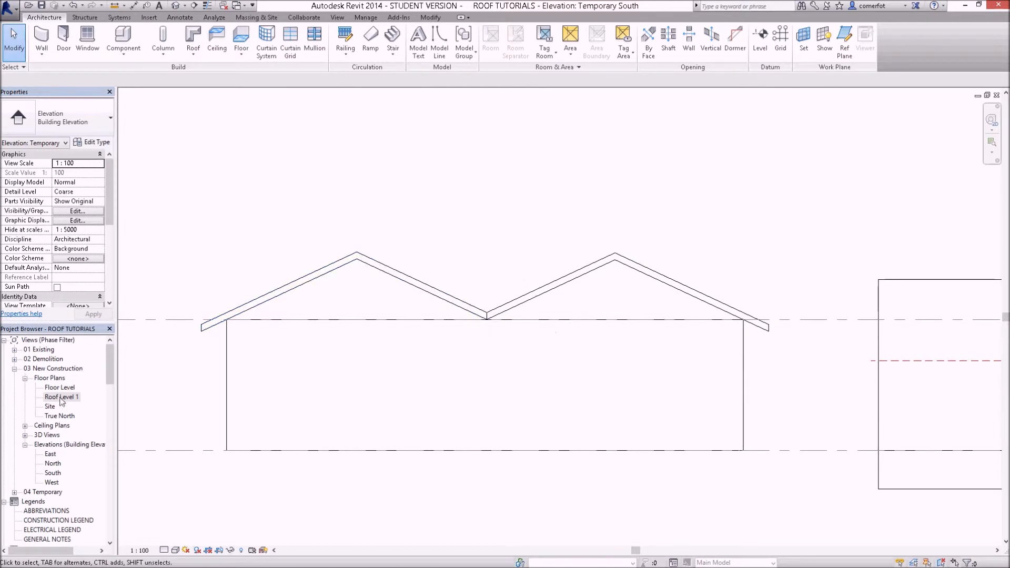
pyautogui.doubleClick(63, 397)
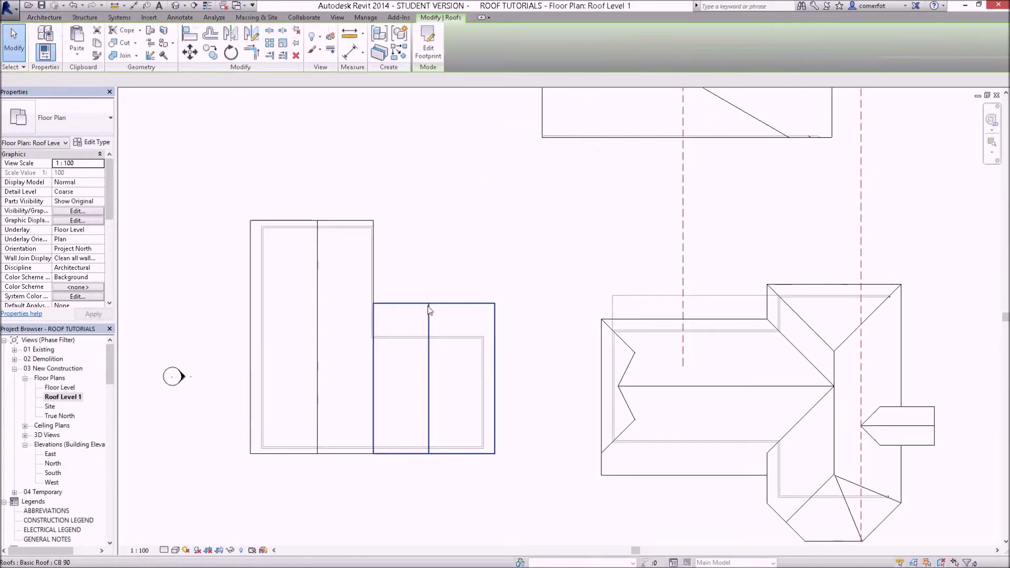
pyautogui.click(427, 47)
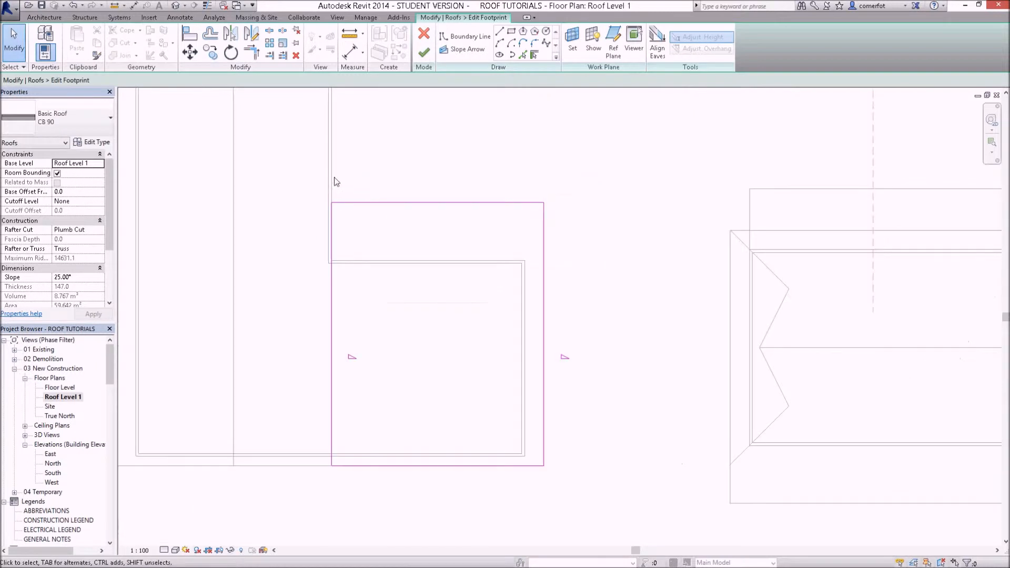
pyautogui.moveTo(333, 177)
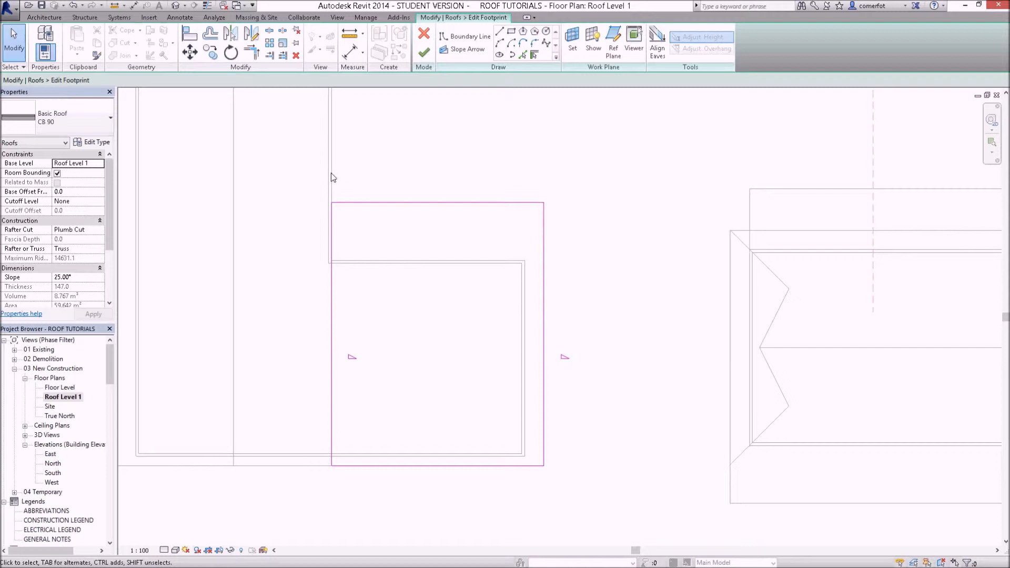
pyautogui.moveTo(559, 272)
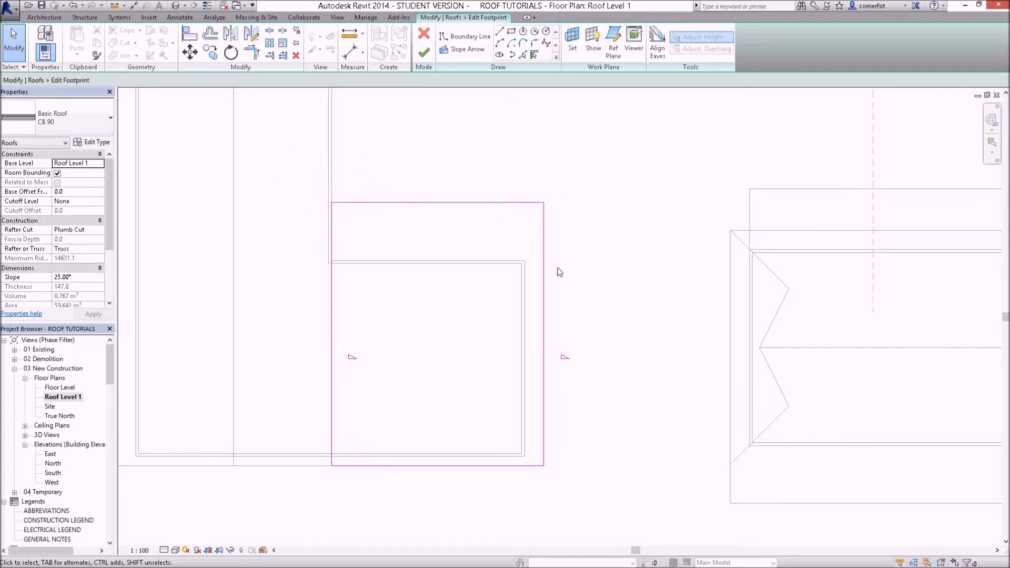
pyautogui.moveTo(521, 308)
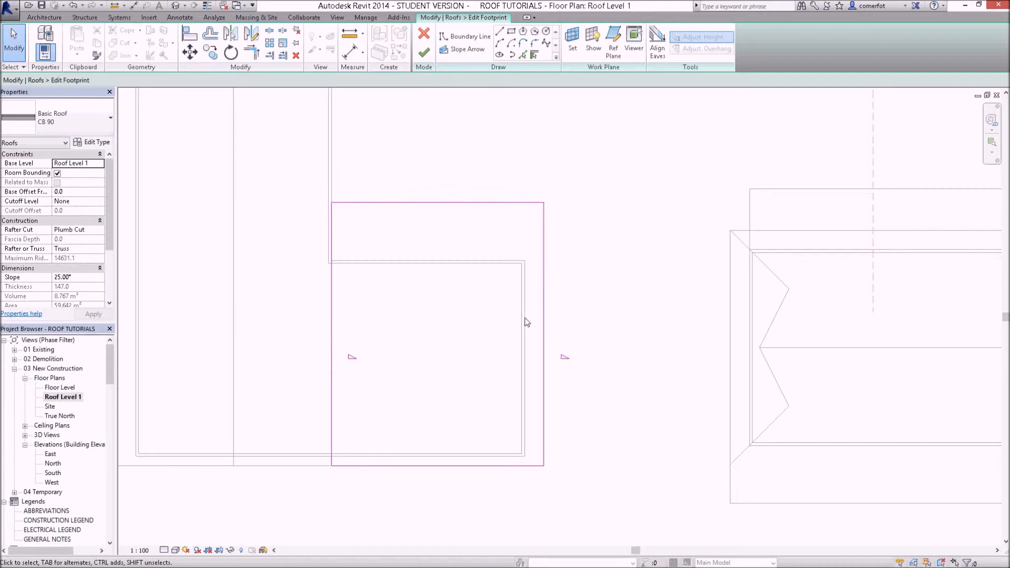
pyautogui.moveTo(527, 327)
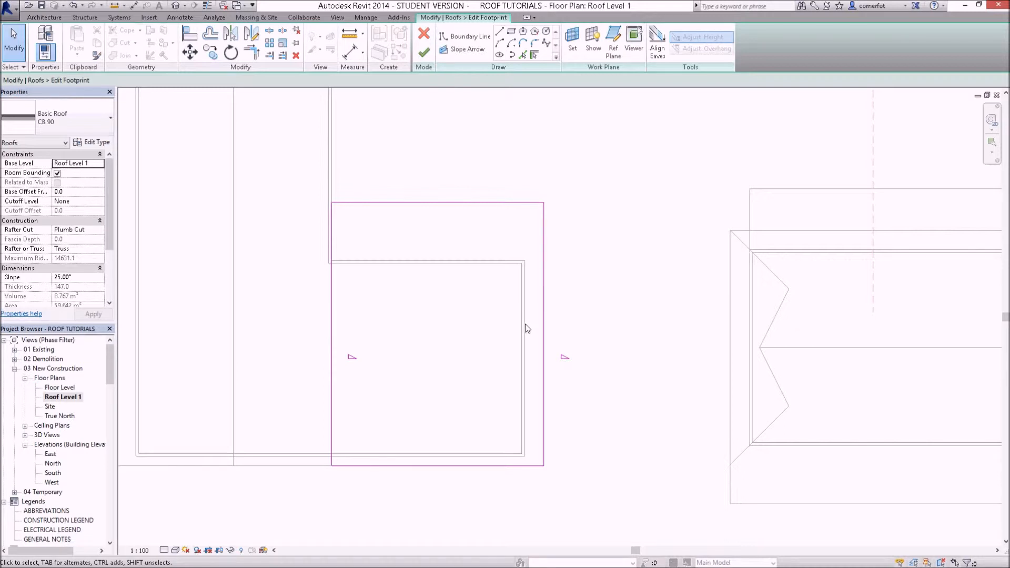
pyautogui.moveTo(512, 329)
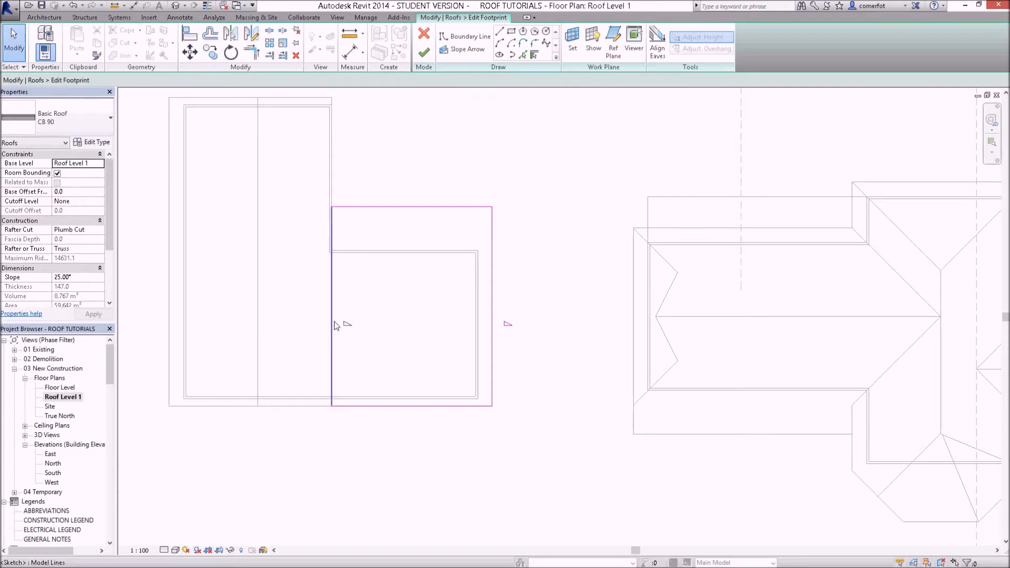
pyautogui.click(331, 306)
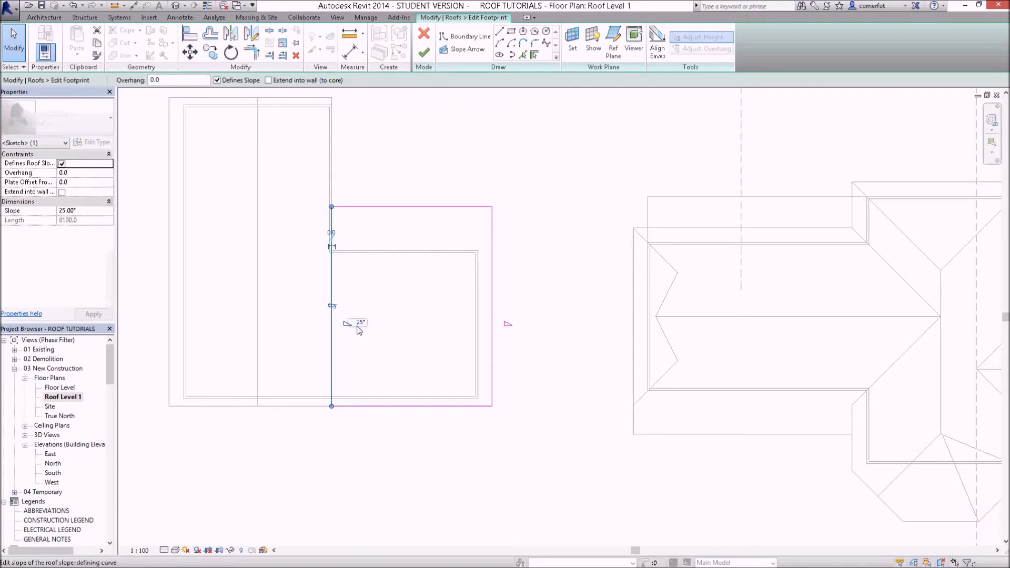
pyautogui.scroll(-3)
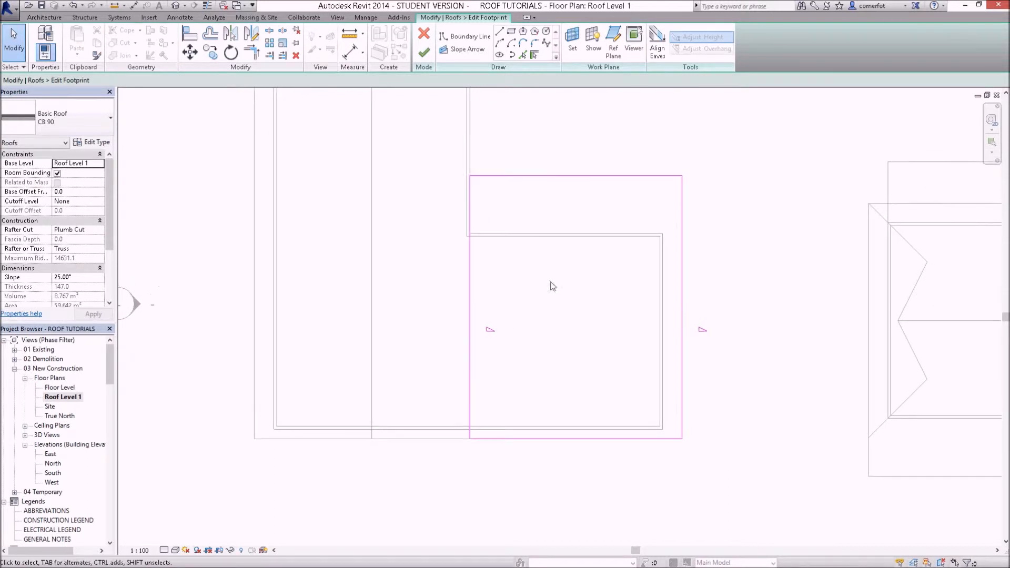
pyautogui.moveTo(694, 365)
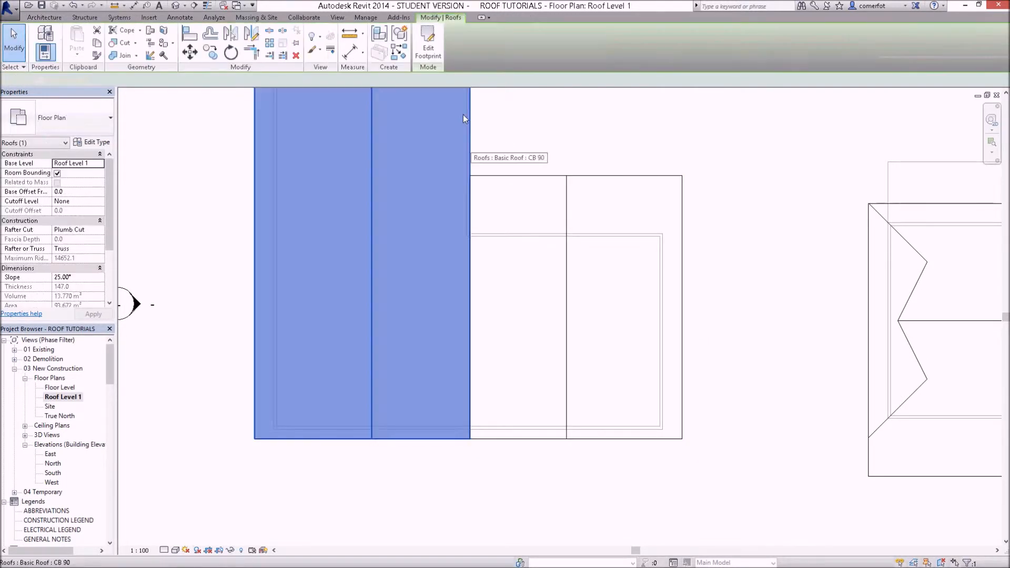
pyautogui.click(428, 43)
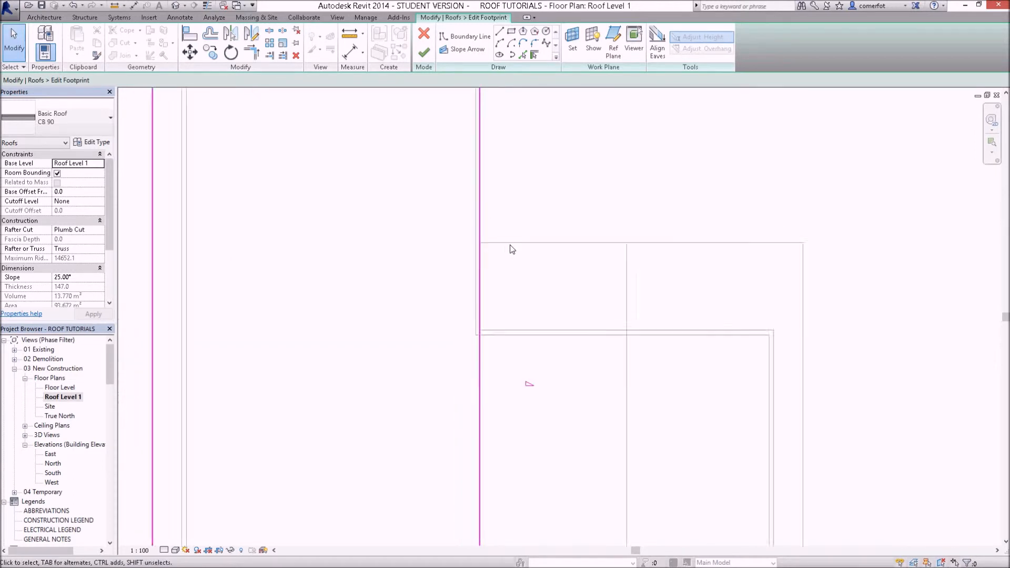
pyautogui.click(487, 312)
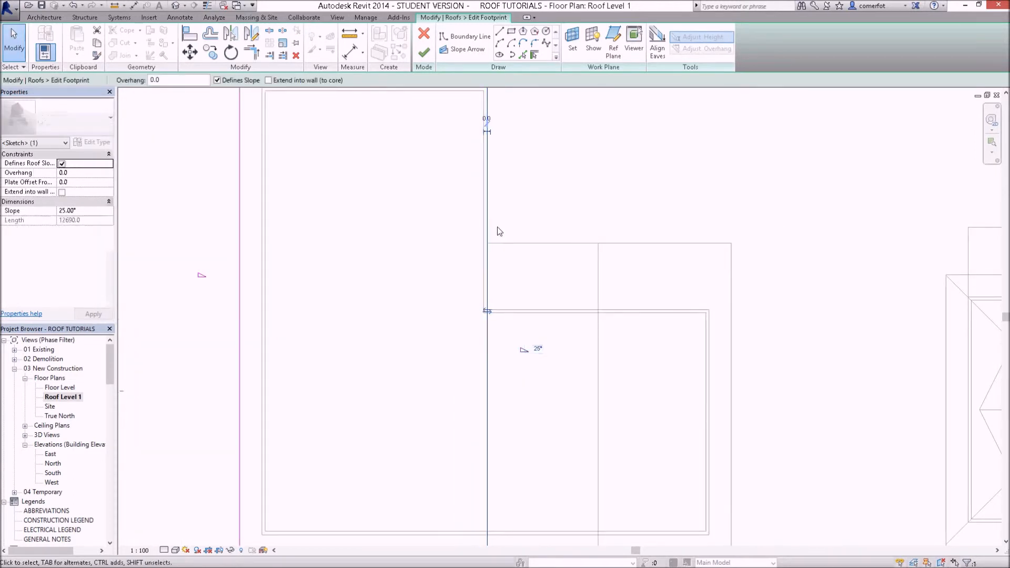
pyautogui.moveTo(567, 194)
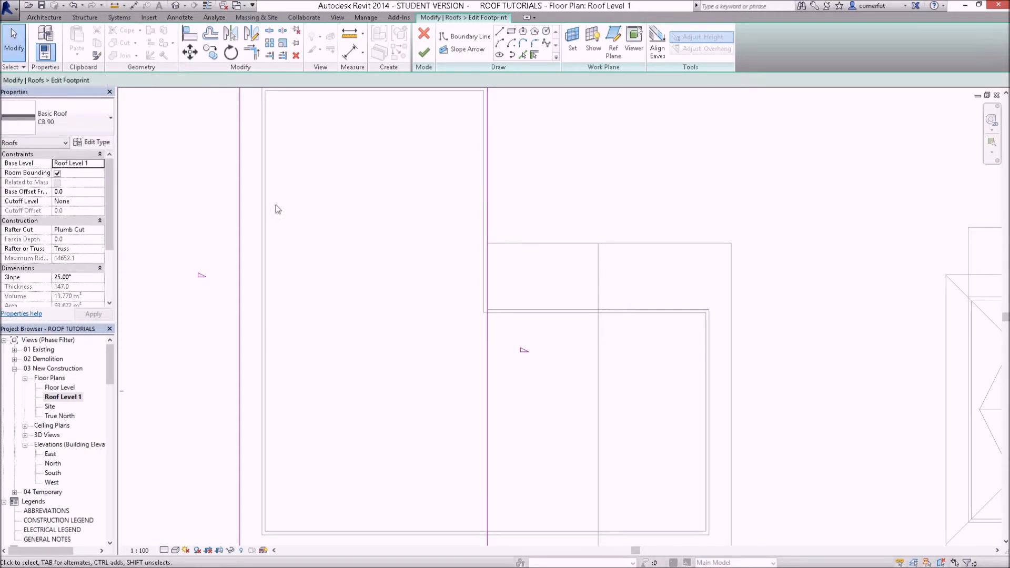
pyautogui.click(239, 316)
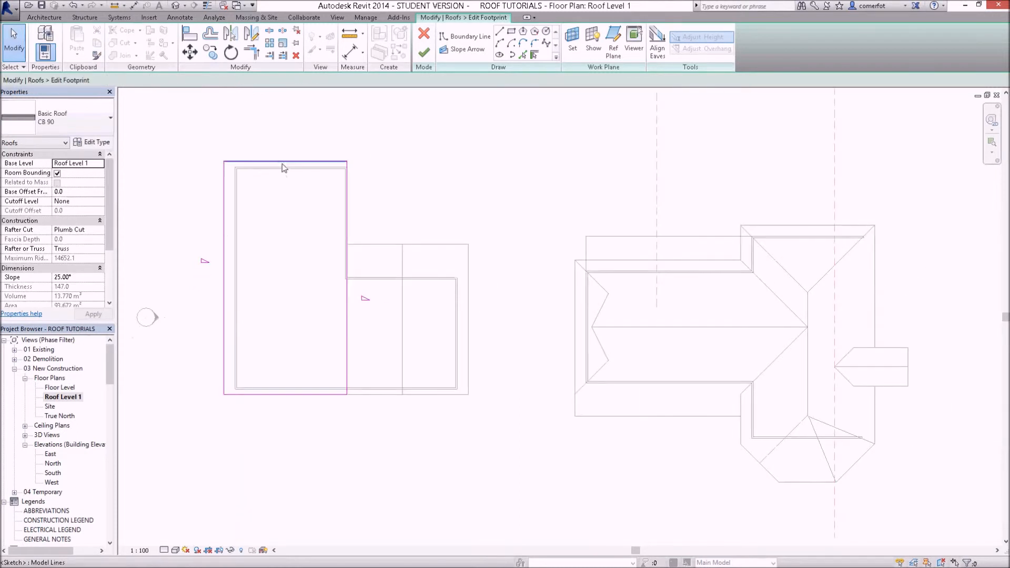
pyautogui.moveTo(304, 401)
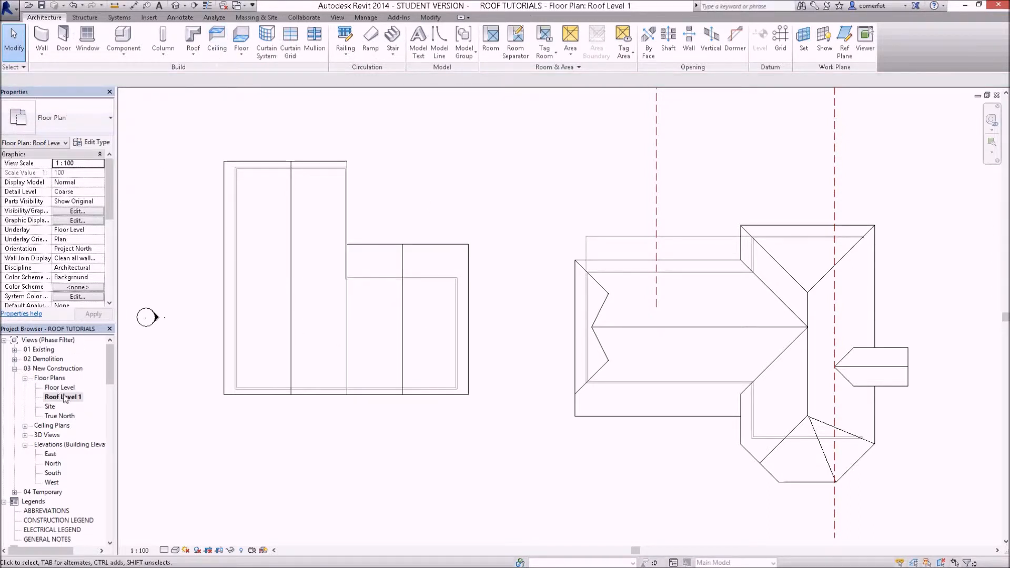
pyautogui.moveTo(193, 34)
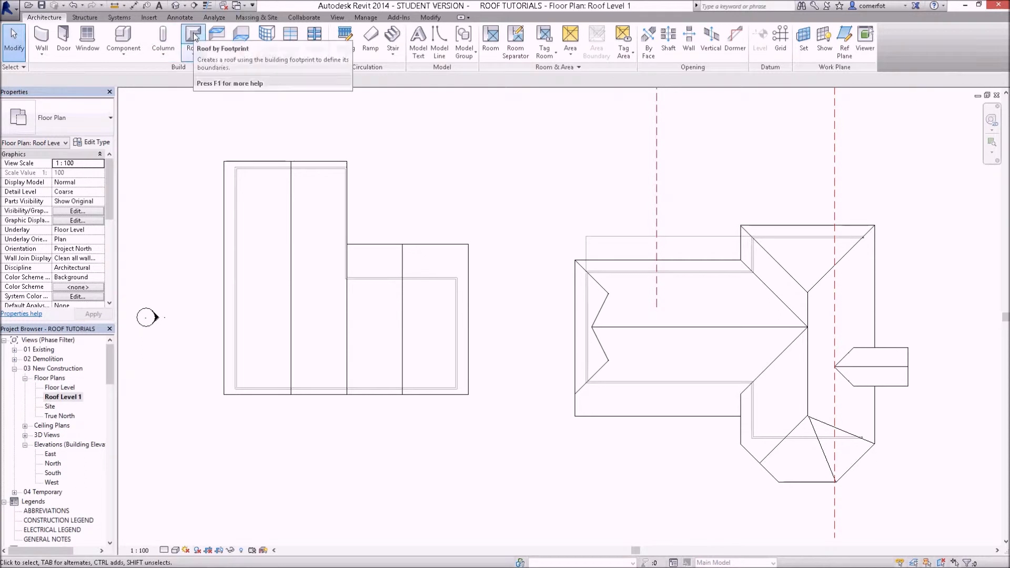
# - Start a Roof by Footprint sketch with Boundary Line active and Base Offset 0.0
pyautogui.click(193, 35)
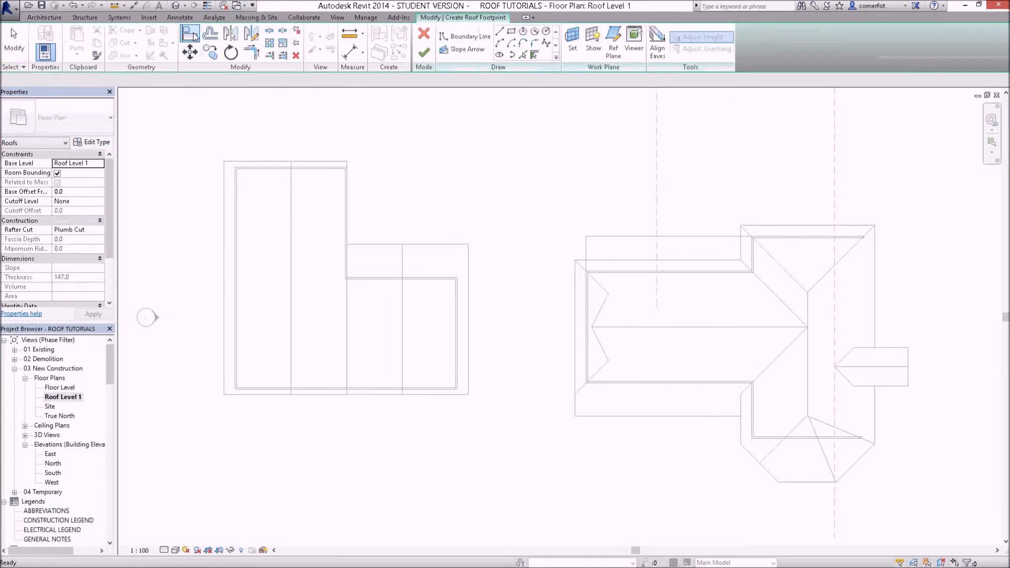
pyautogui.click(470, 36)
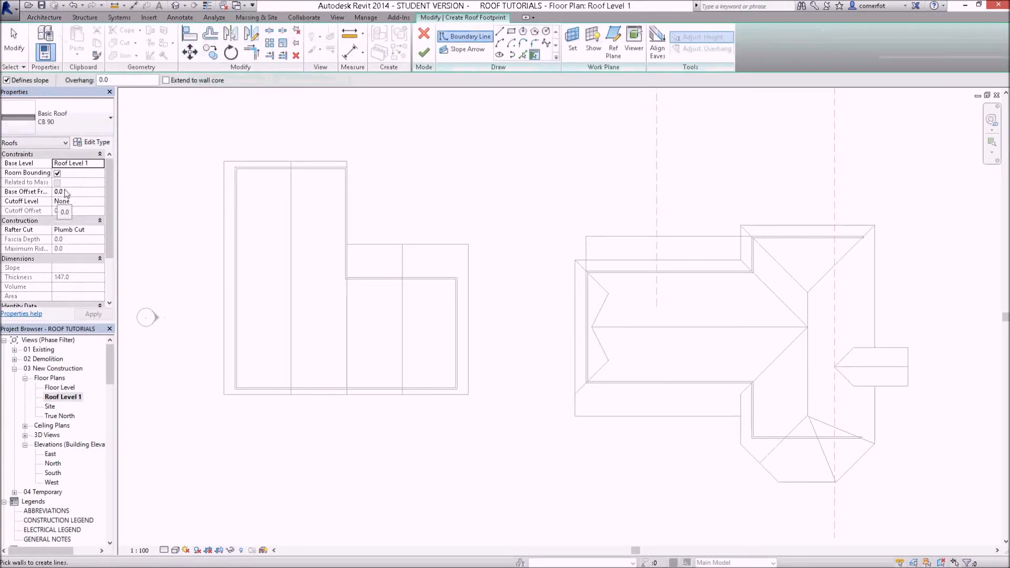
pyautogui.click(59, 191)
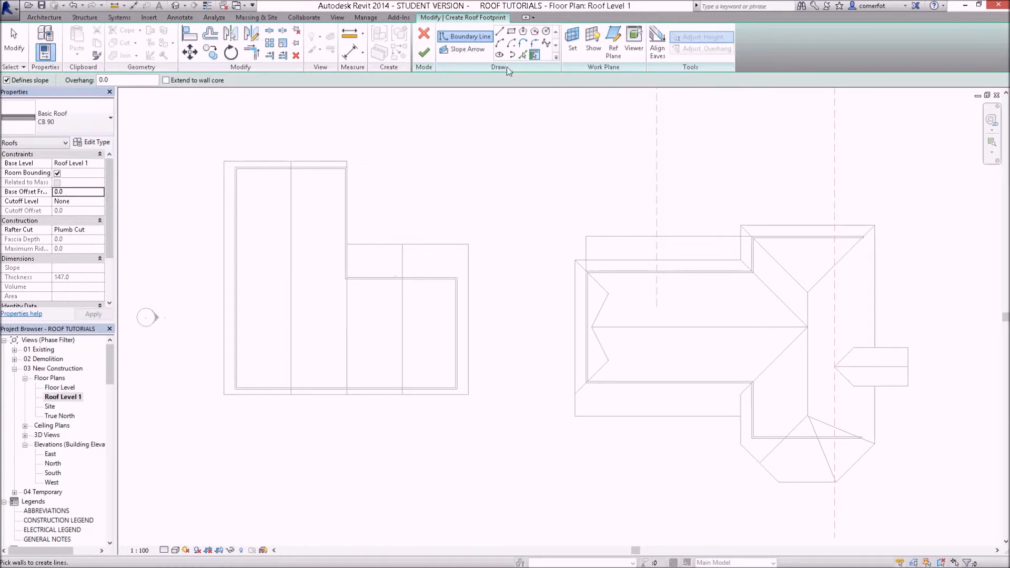
# - Sketch a rectangular footprint with slope only on top and bottom edges, then finish
pyautogui.click(511, 31)
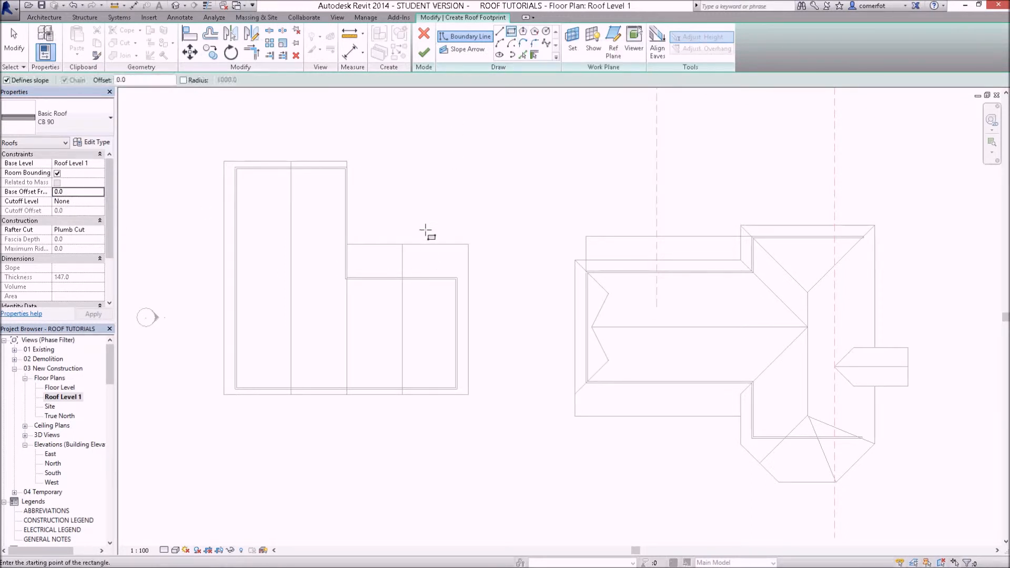
pyautogui.moveTo(440, 246)
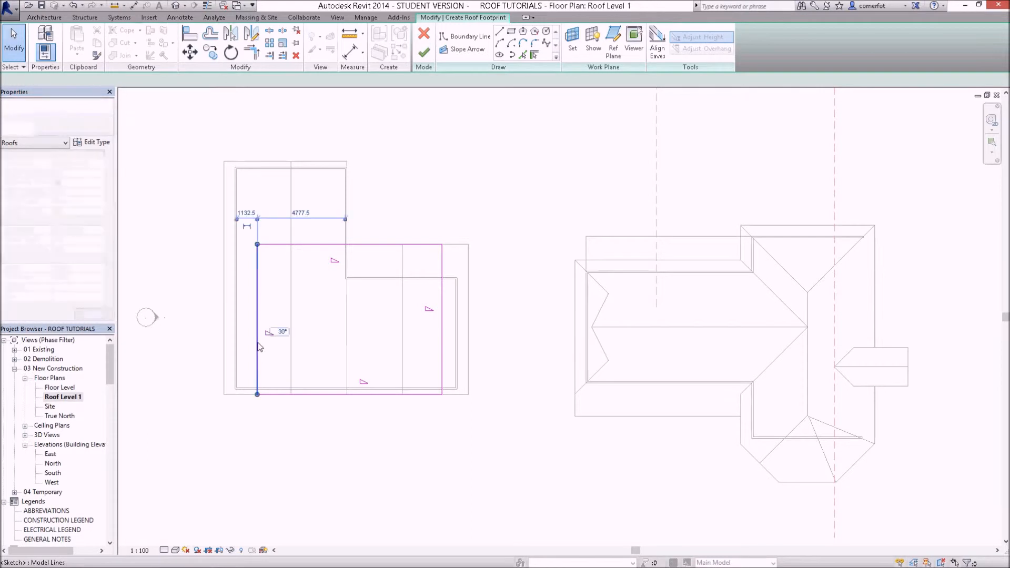
pyautogui.click(257, 319)
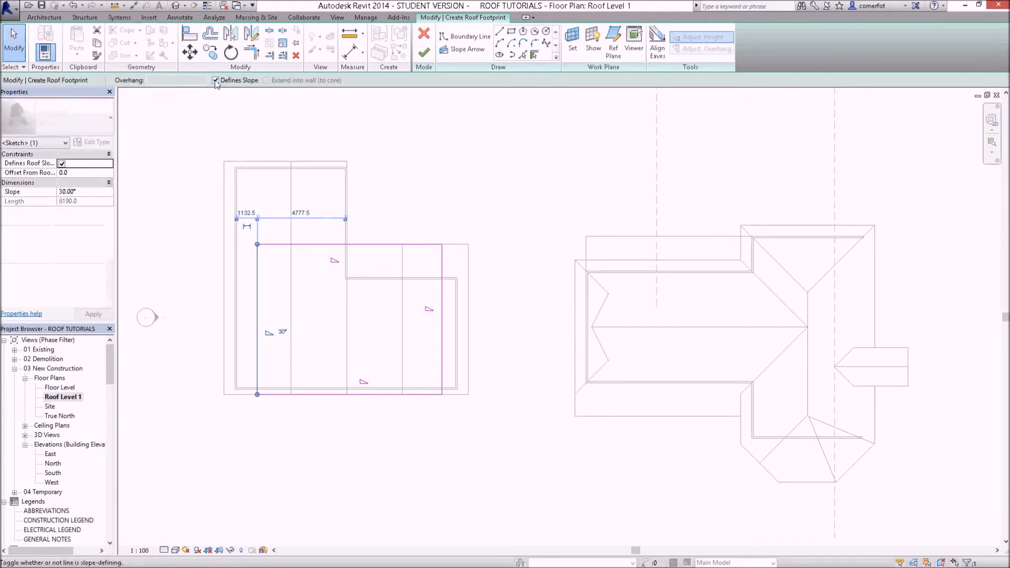
pyautogui.click(441, 319)
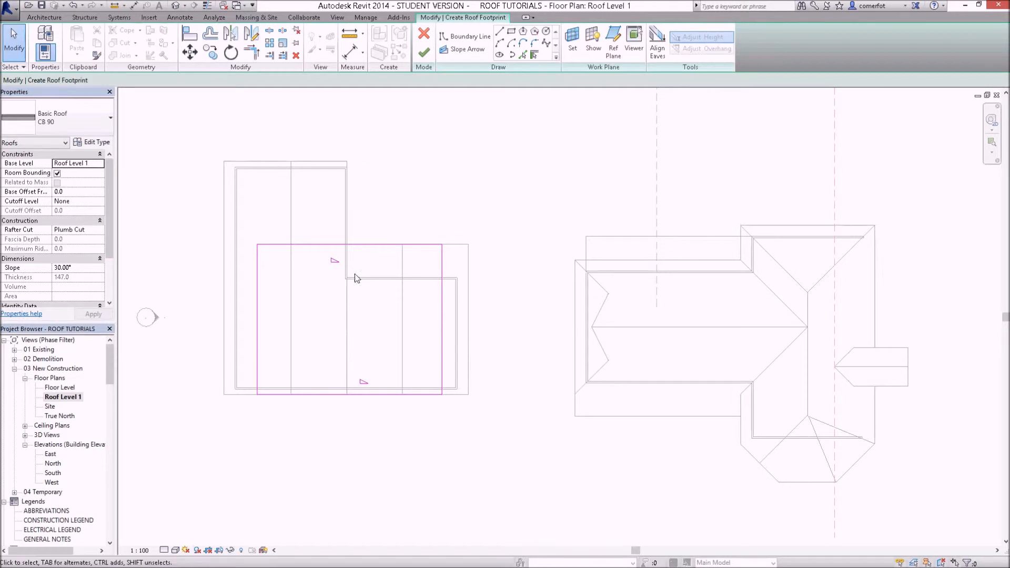
pyautogui.click(71, 267)
pyautogui.write('25')
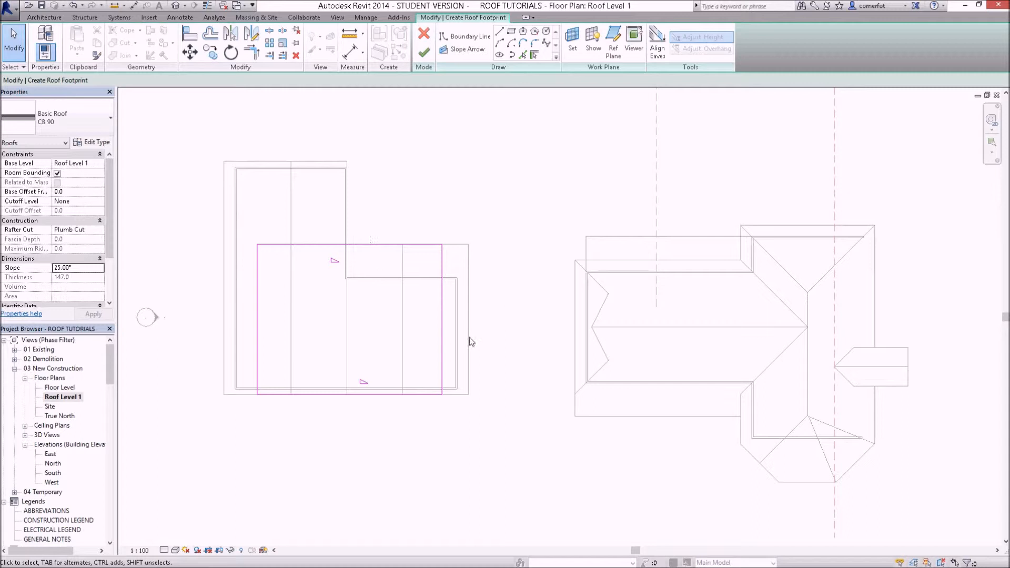
pyautogui.click(423, 35)
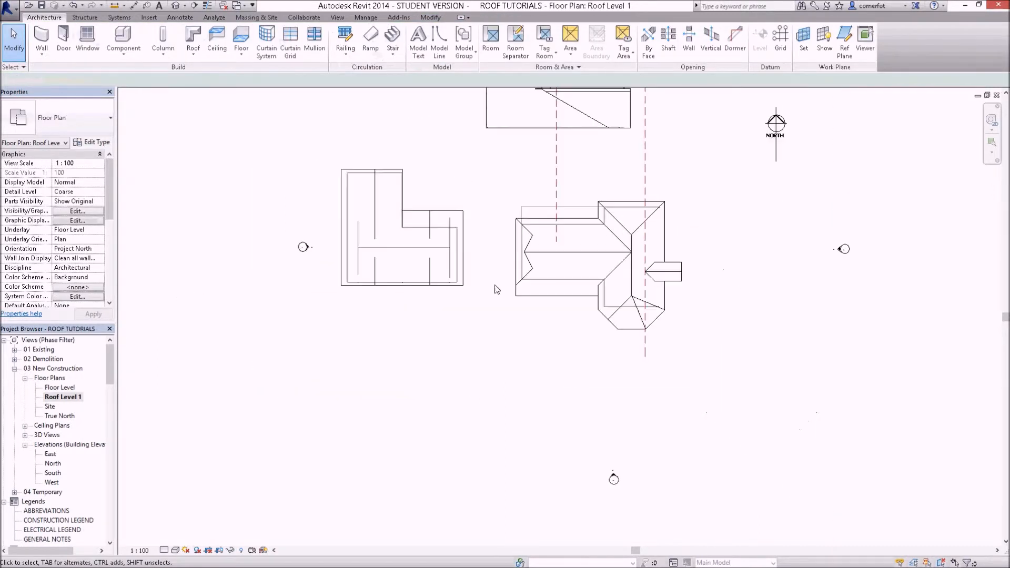
pyautogui.click(612, 478)
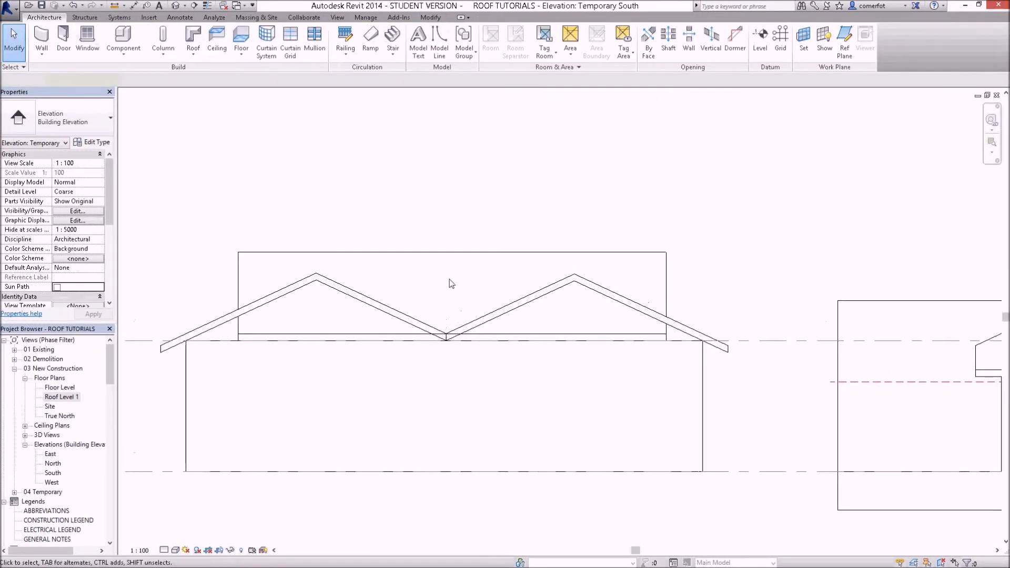
pyautogui.moveTo(462, 201)
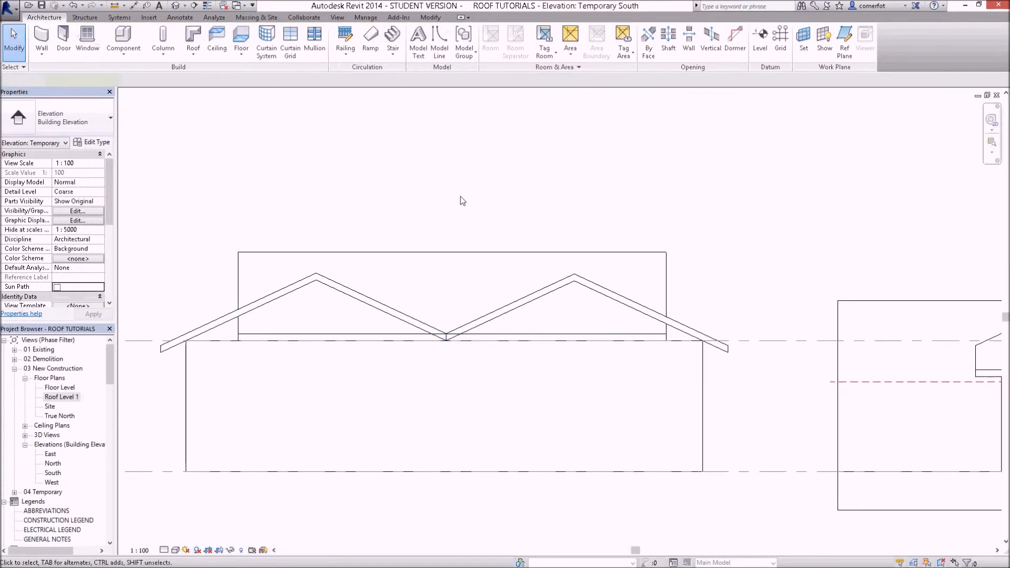
pyautogui.click(435, 347)
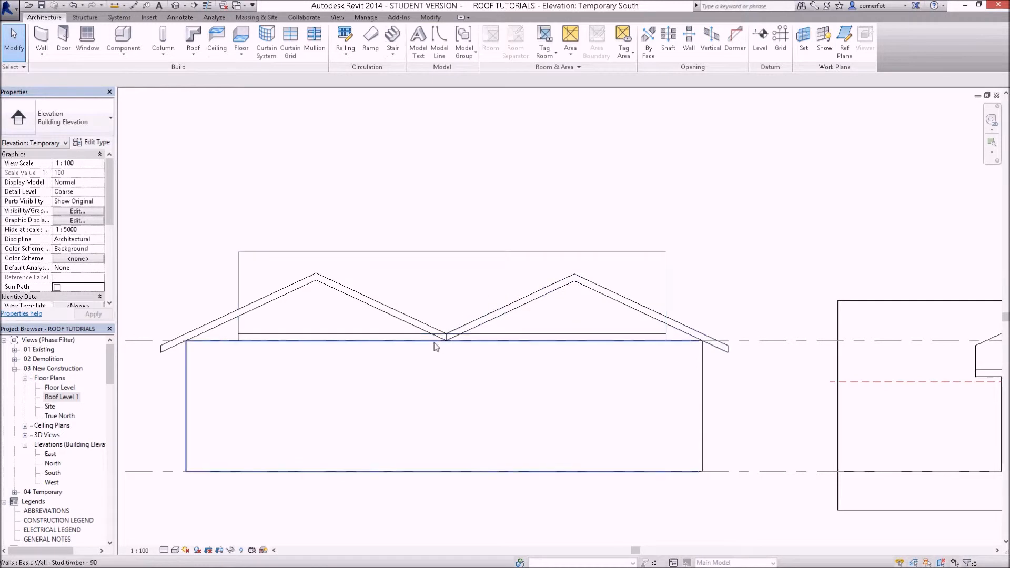
pyautogui.click(444, 338)
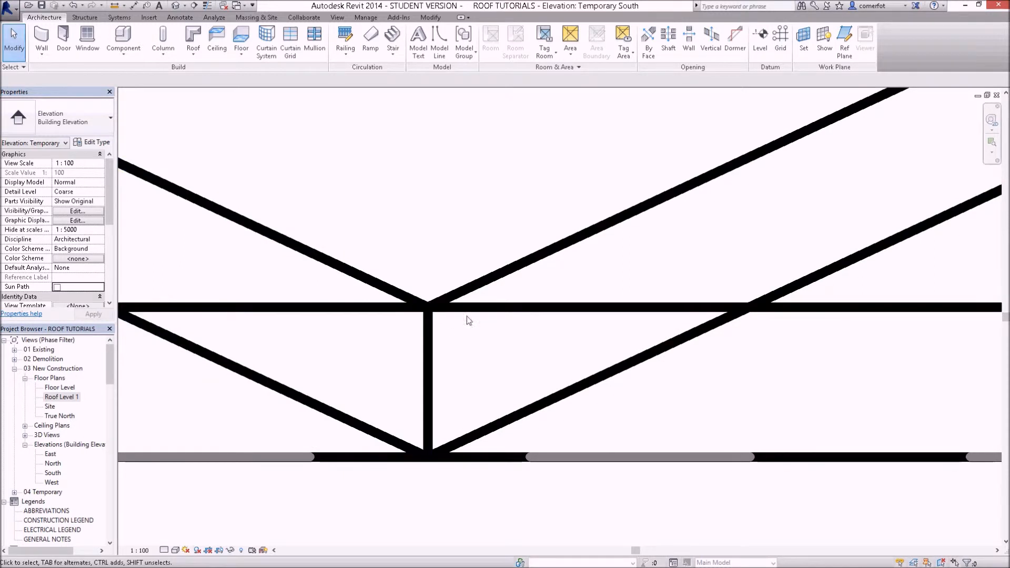
pyautogui.click(435, 306)
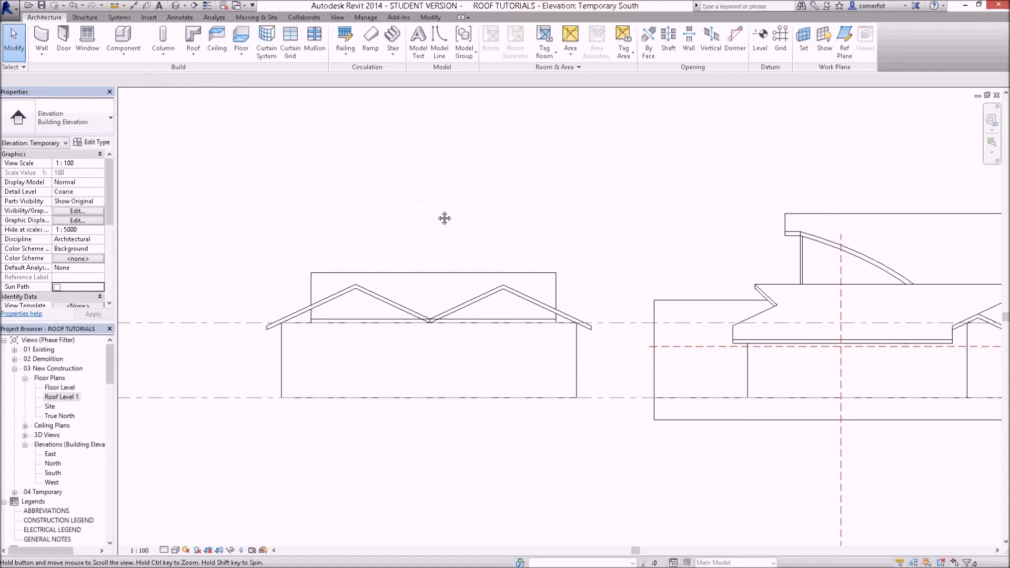
# - Change the infill roof's Slope from 25° to 10° in Properties and apply
pyautogui.click(438, 296)
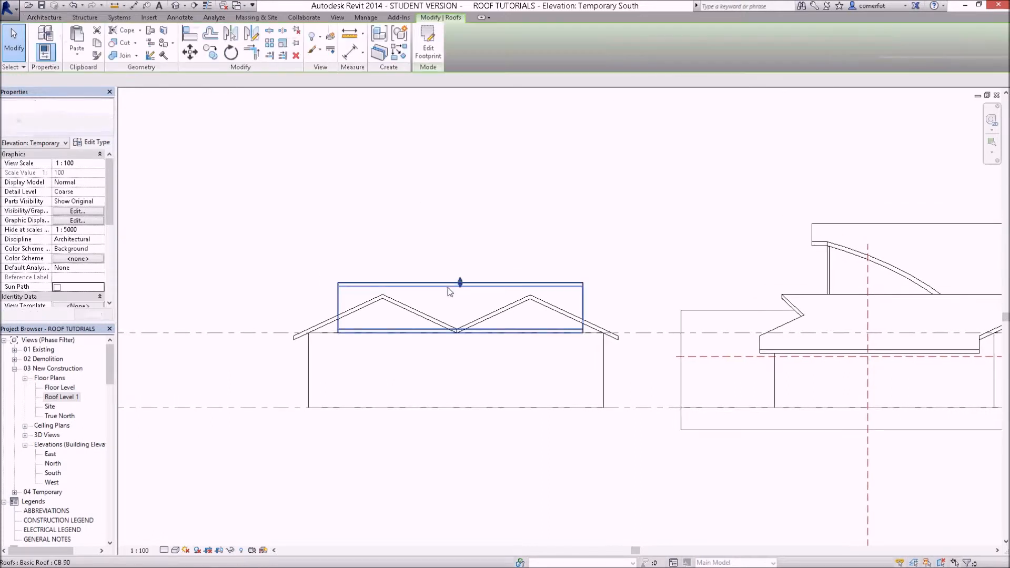
pyautogui.click(457, 308)
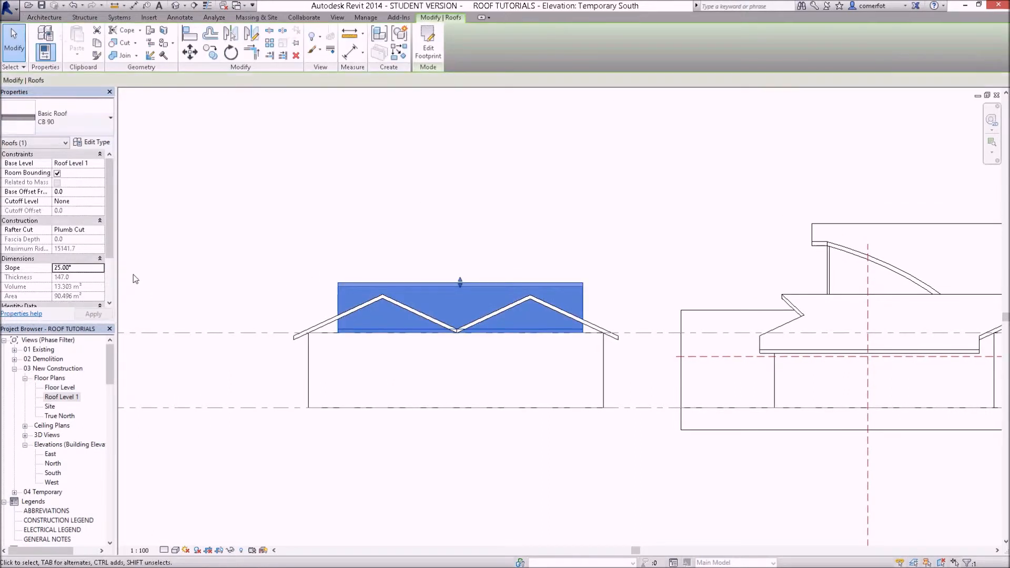
pyautogui.tripleClick(78, 267)
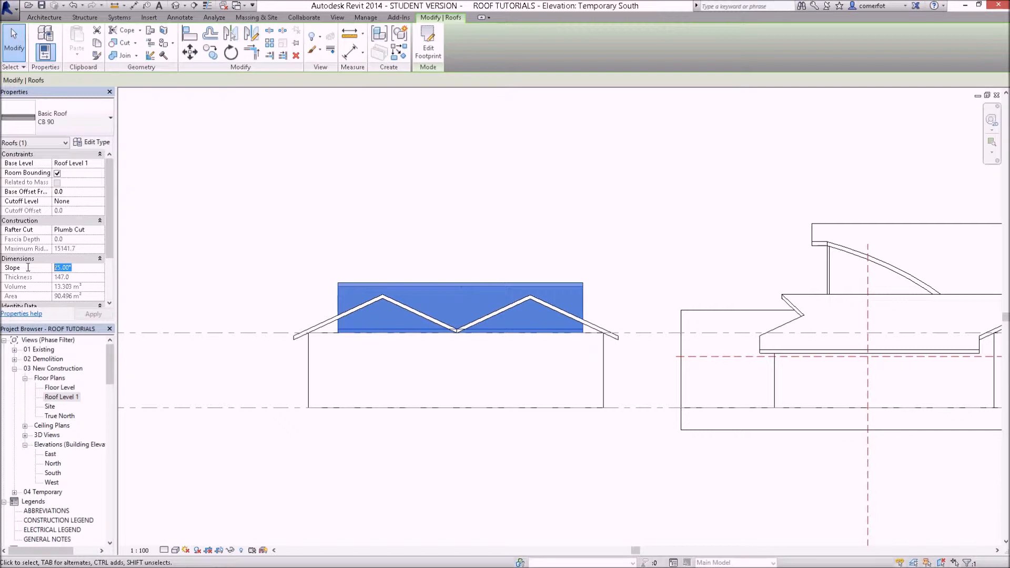
pyautogui.write('1')
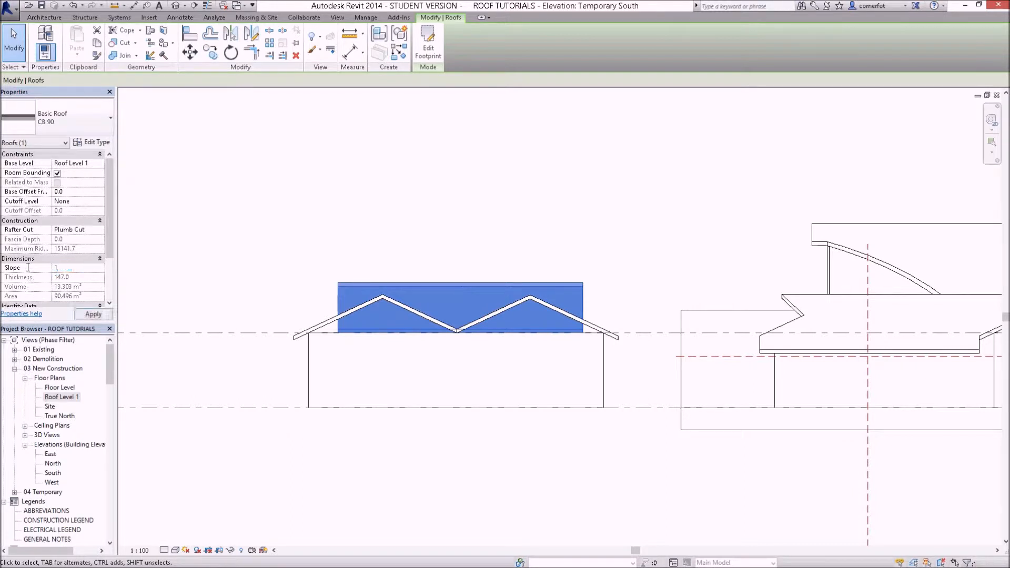
pyautogui.click(92, 315)
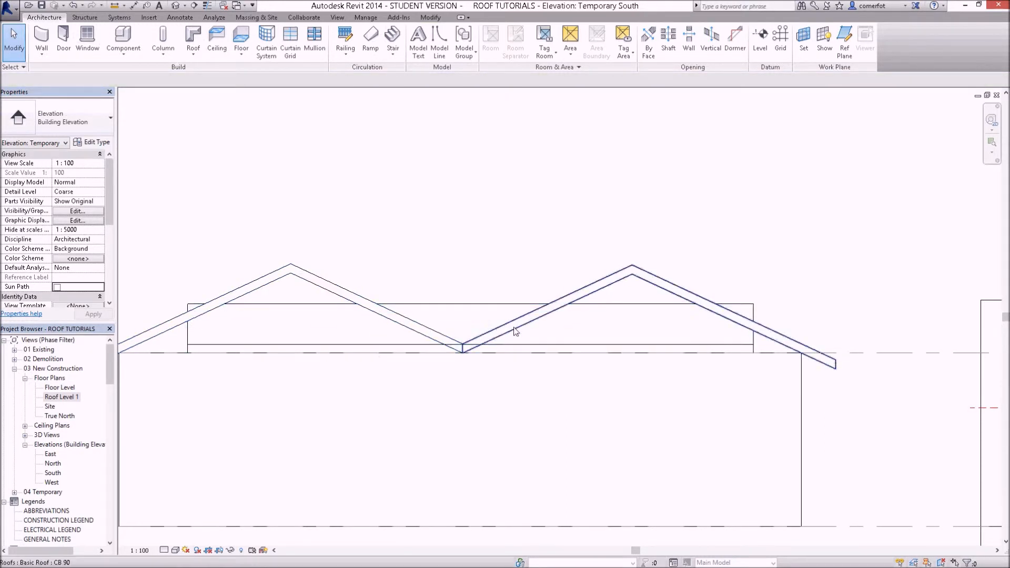
# - Draw a vertical reference plane where the left gable slope meets the infill roof top
pyautogui.click(470, 231)
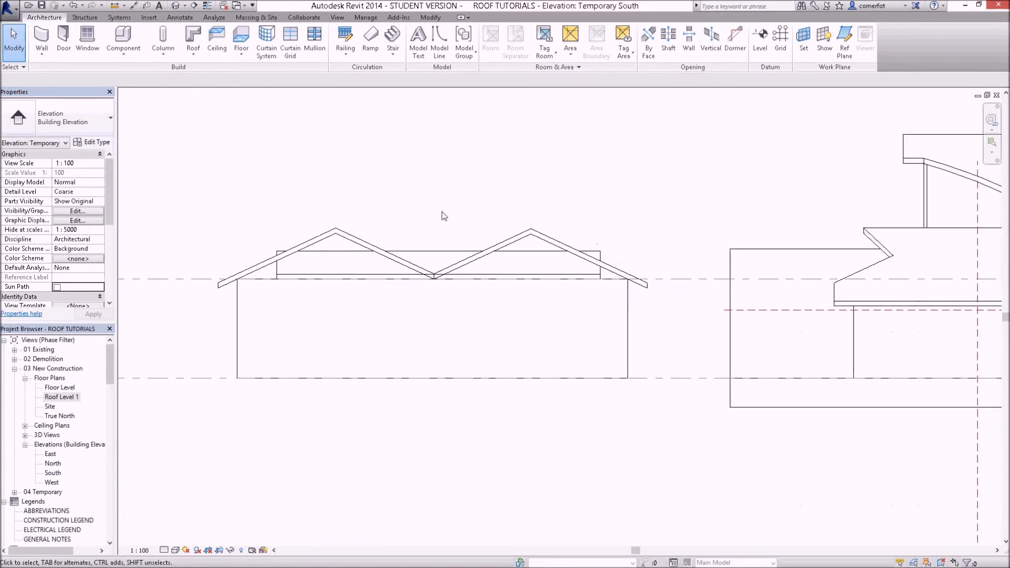
pyautogui.moveTo(433, 209)
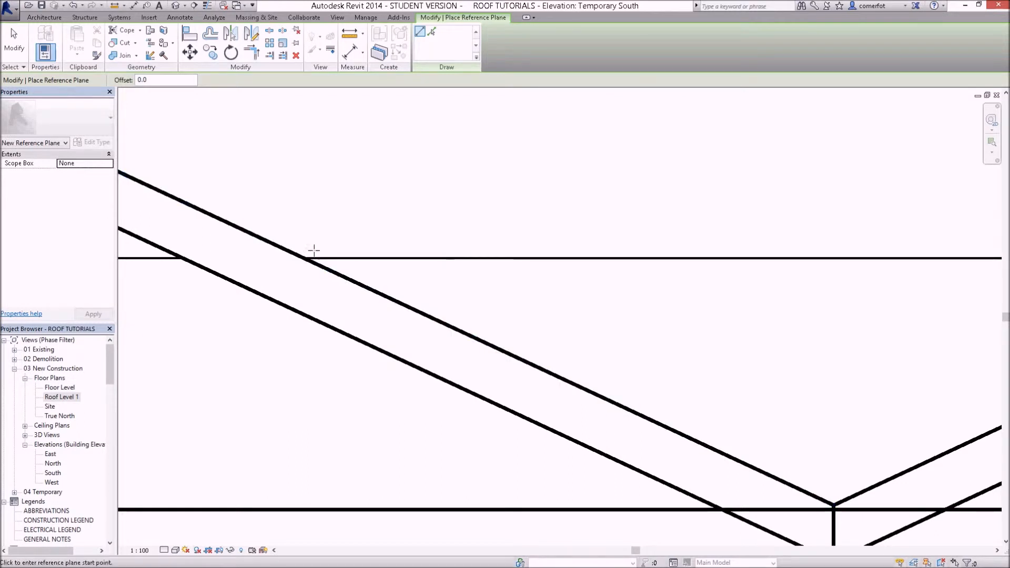
pyautogui.click(314, 250)
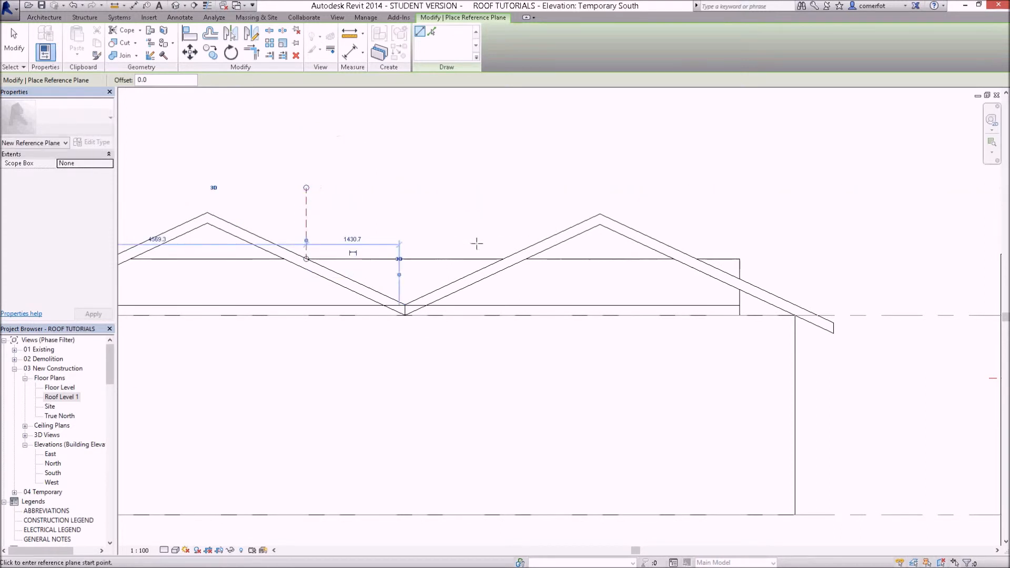
pyautogui.moveTo(503, 258)
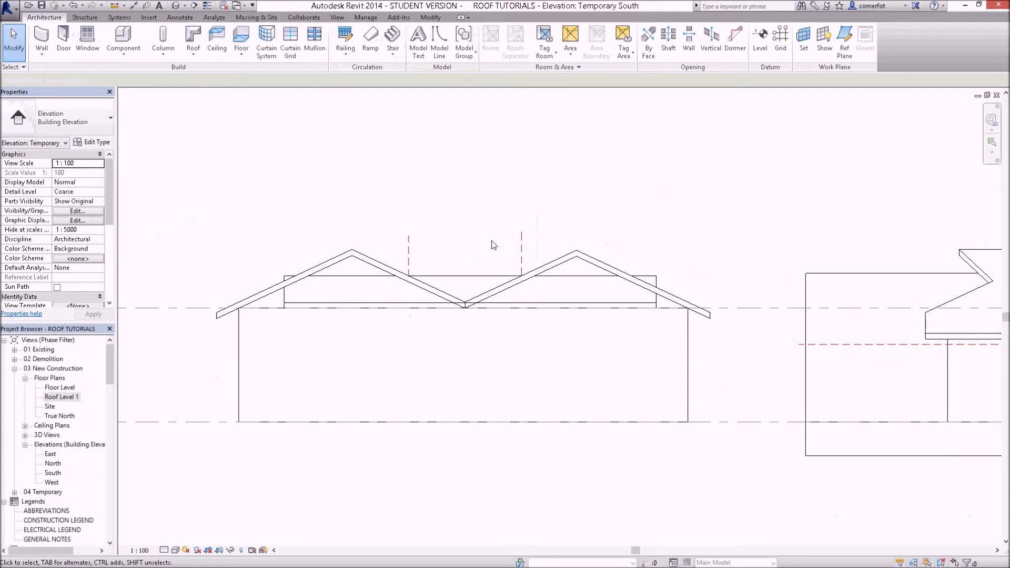
# - Open Roof Level 1 and zoom out to see both reference planes across the infill roof
pyautogui.doubleClick(62, 396)
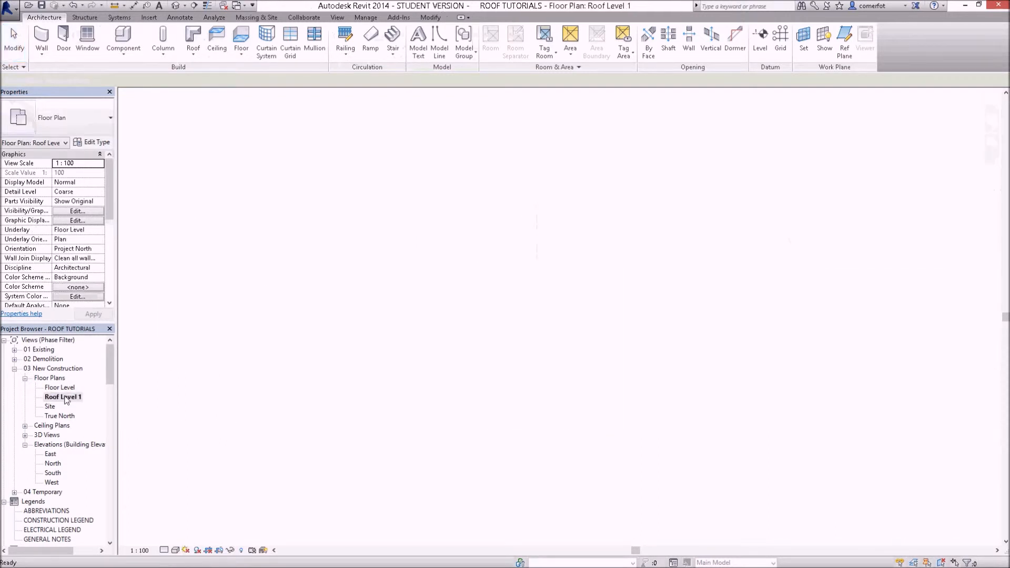
pyautogui.doubleClick(63, 396)
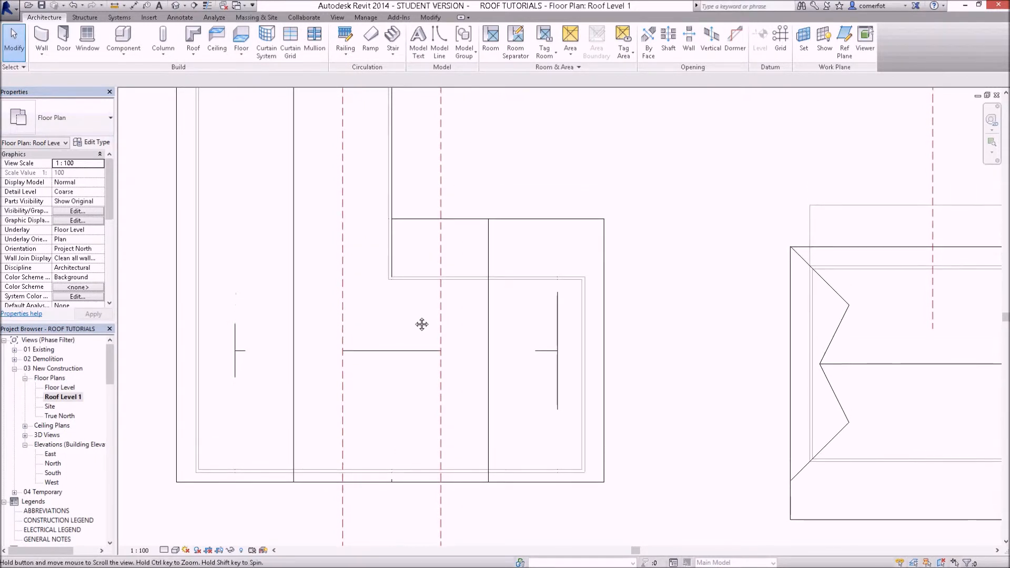
pyautogui.click(412, 356)
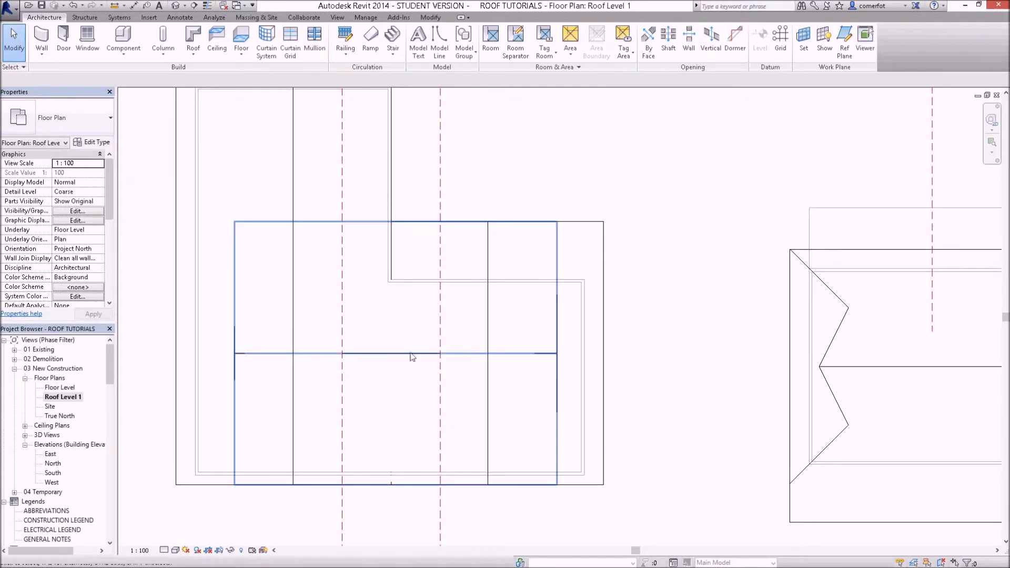
pyautogui.moveTo(412, 358)
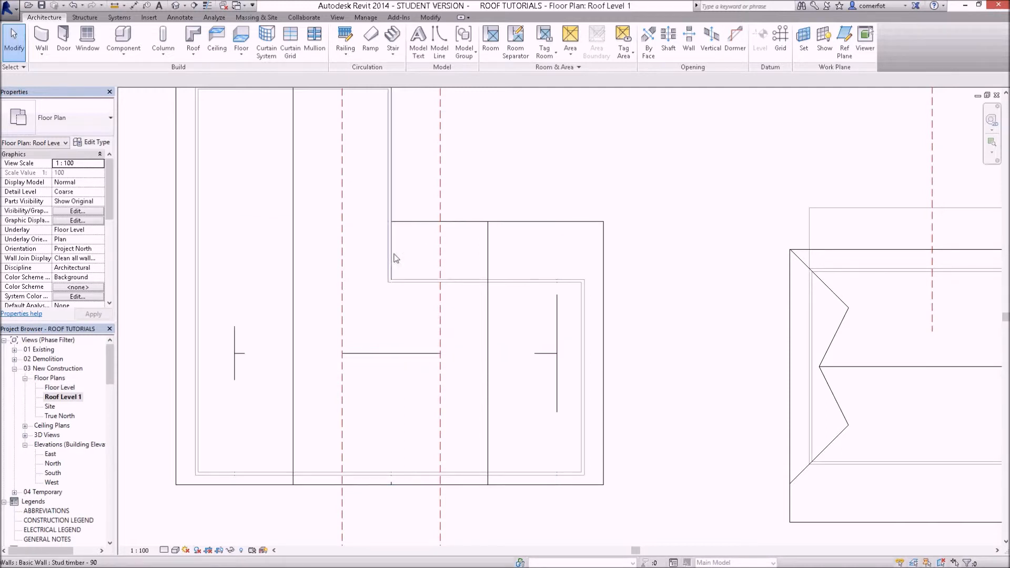
pyautogui.click(391, 354)
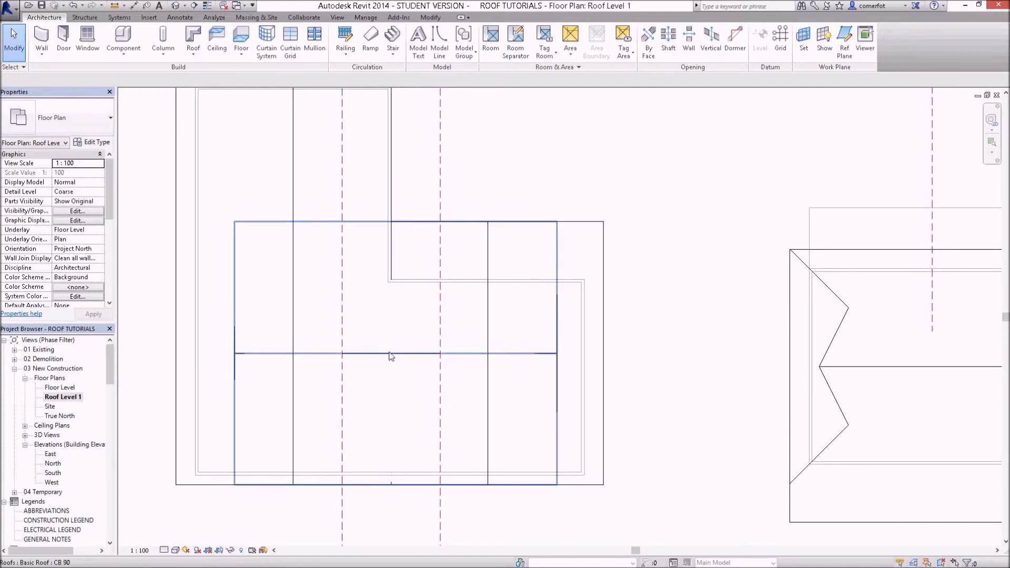
pyautogui.moveTo(390, 356)
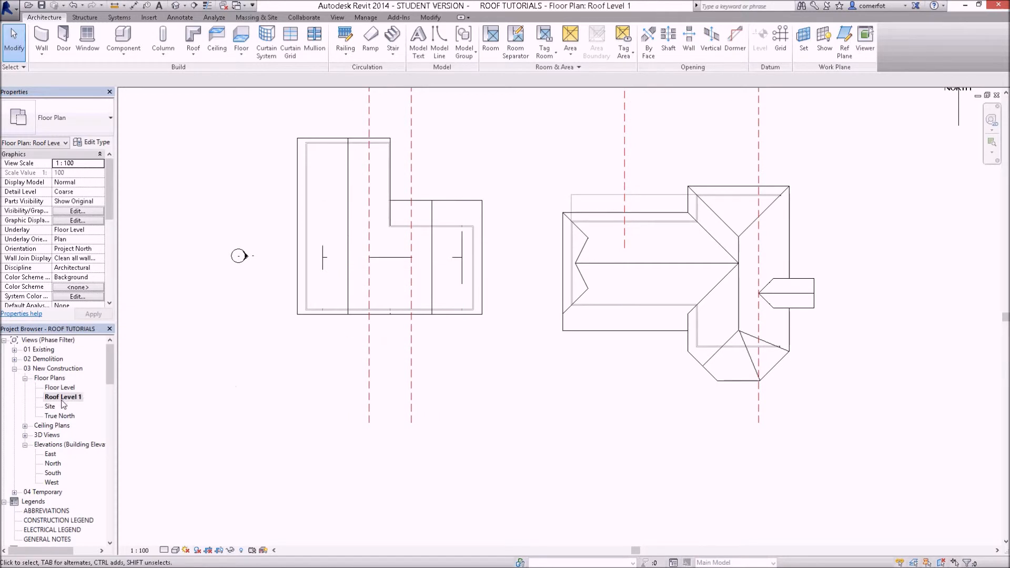
pyautogui.moveTo(428, 366)
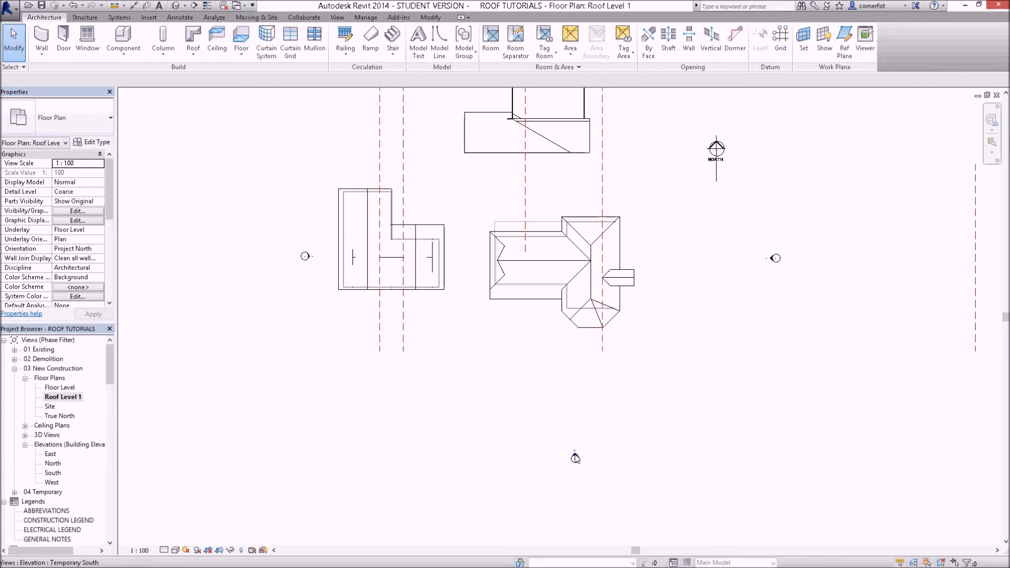
# - Reopen the Temporary South elevation and select the infill roof to confirm its 10° slope
pyautogui.doubleClick(575, 457)
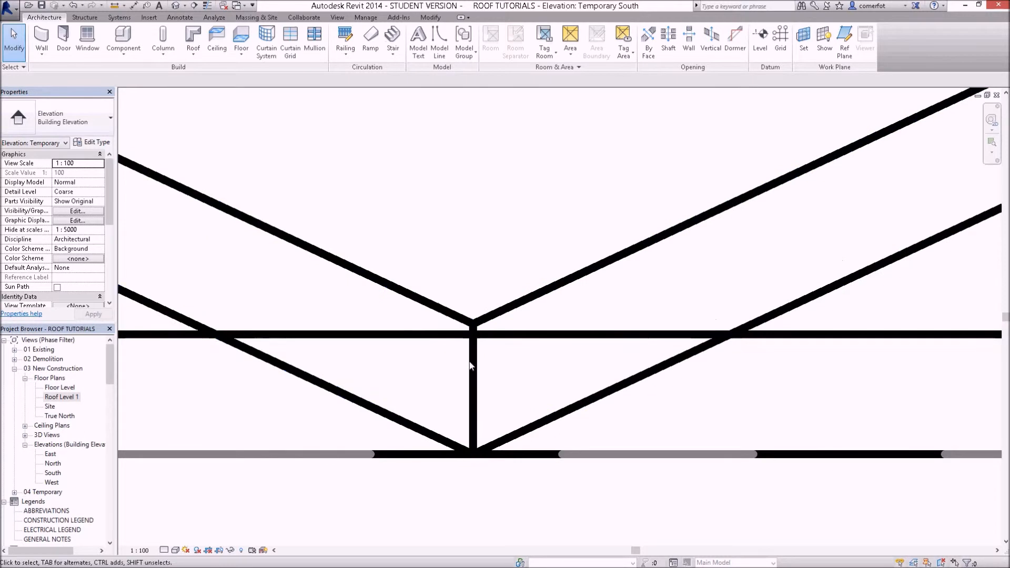
pyautogui.moveTo(521, 292)
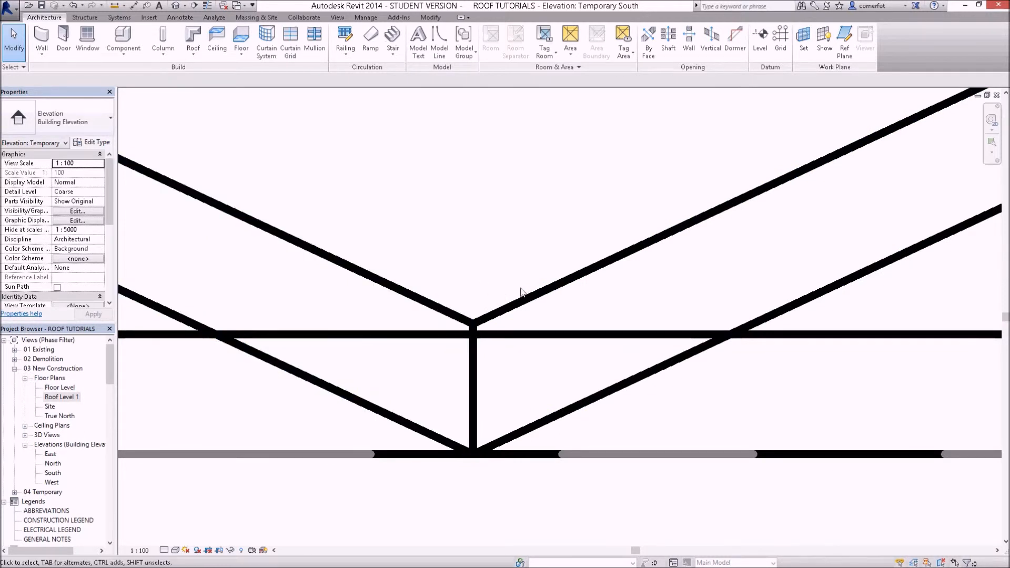
pyautogui.moveTo(463, 348)
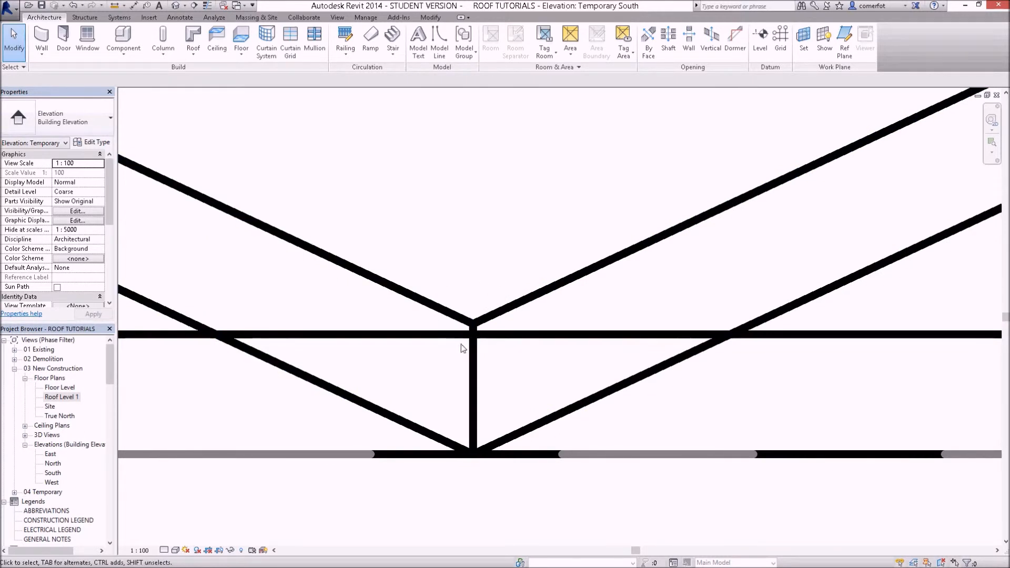
pyautogui.click(474, 335)
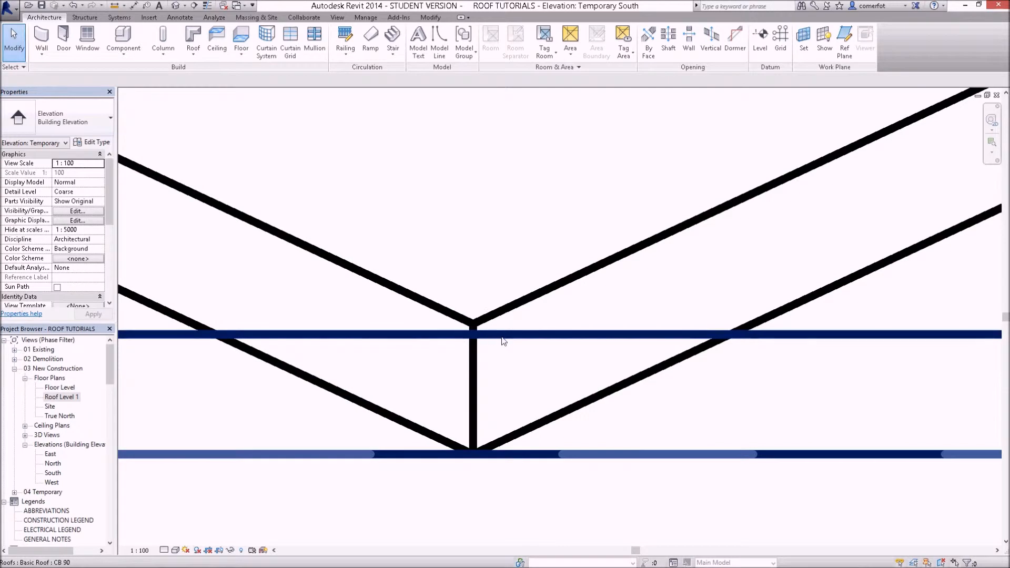
pyautogui.moveTo(489, 341)
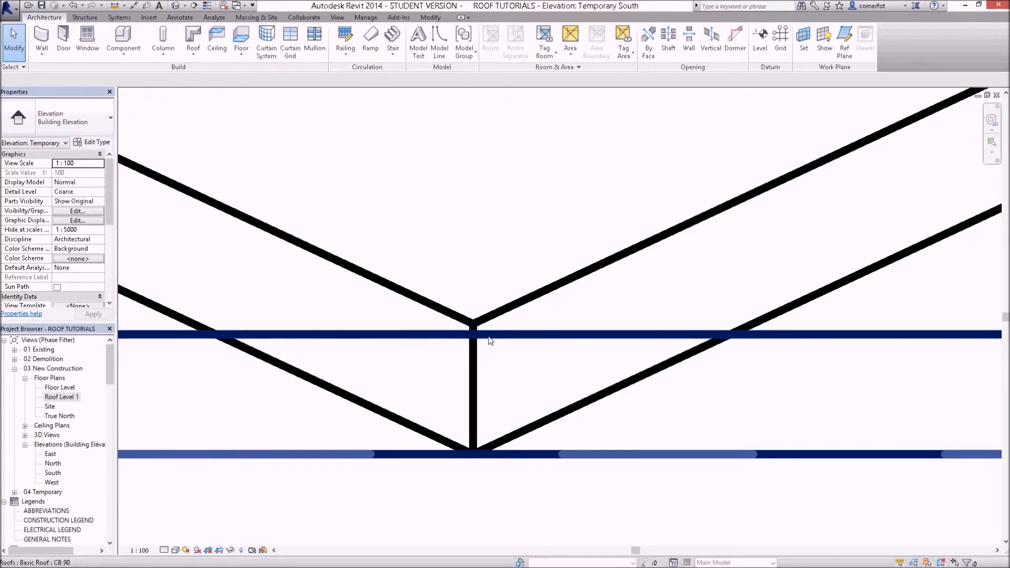
pyautogui.moveTo(508, 337)
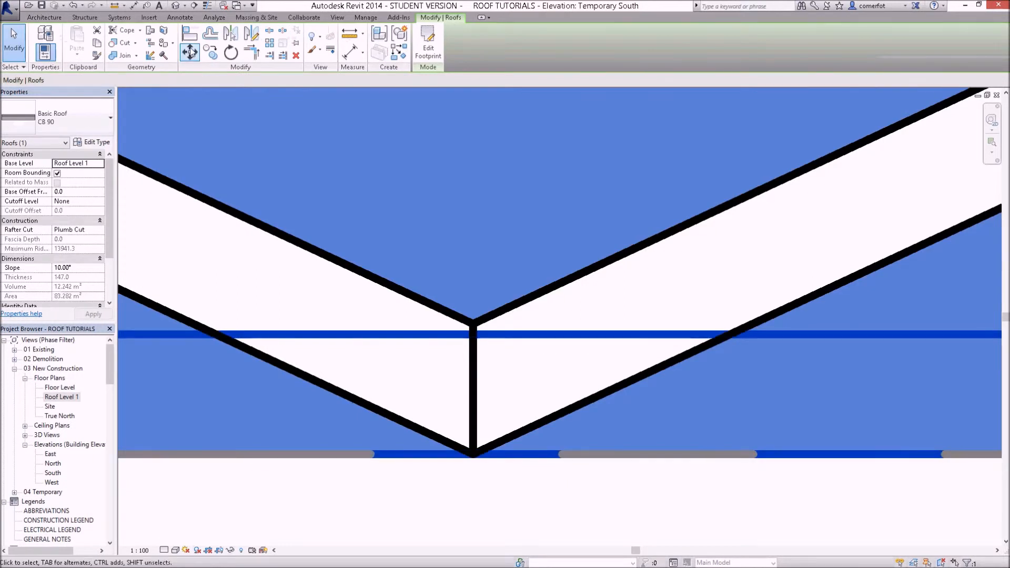
pyautogui.click(476, 335)
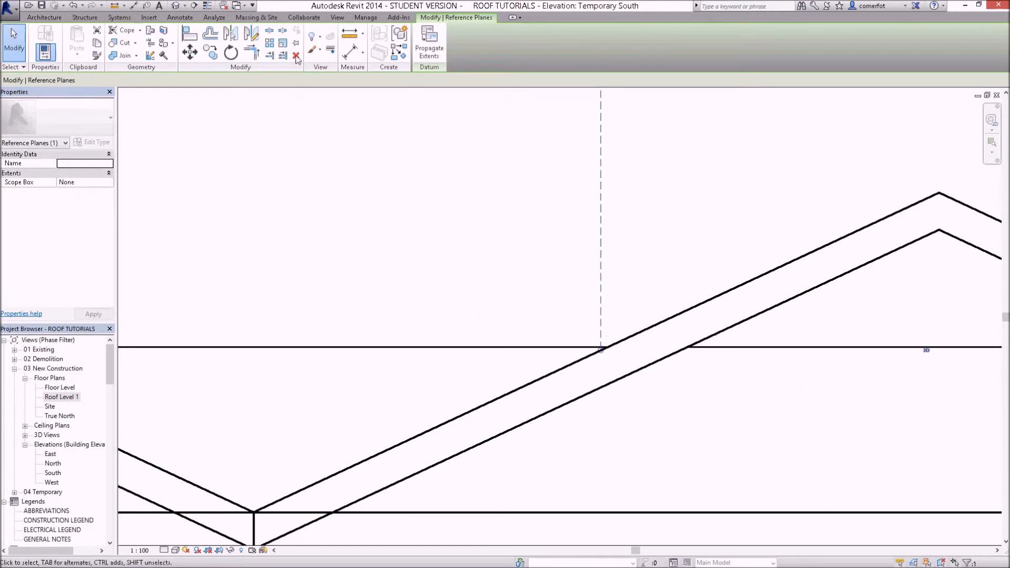
# - Move the right reference plane onto the gable–infill roof intersection point
pyautogui.click(189, 36)
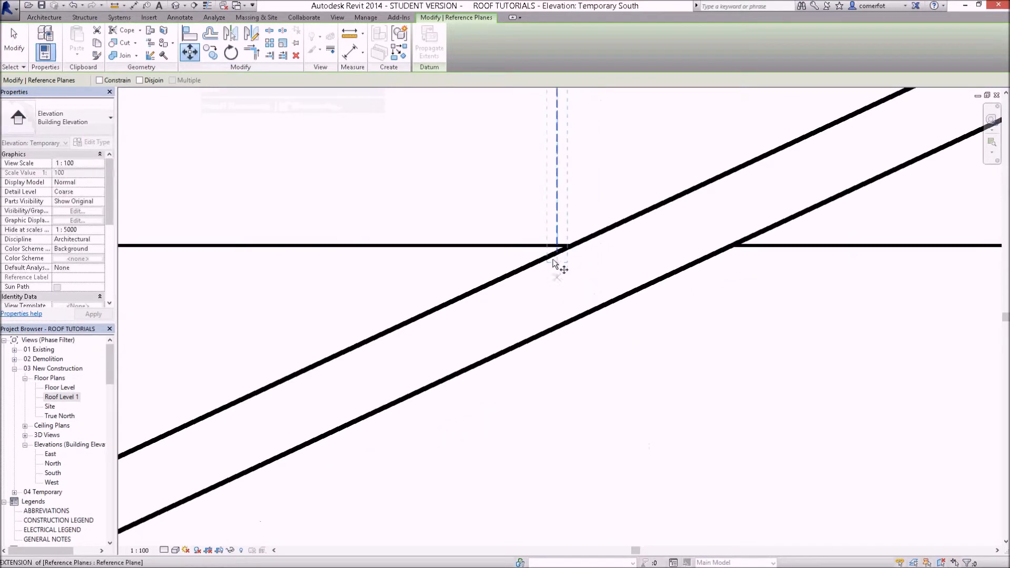
pyautogui.click(565, 250)
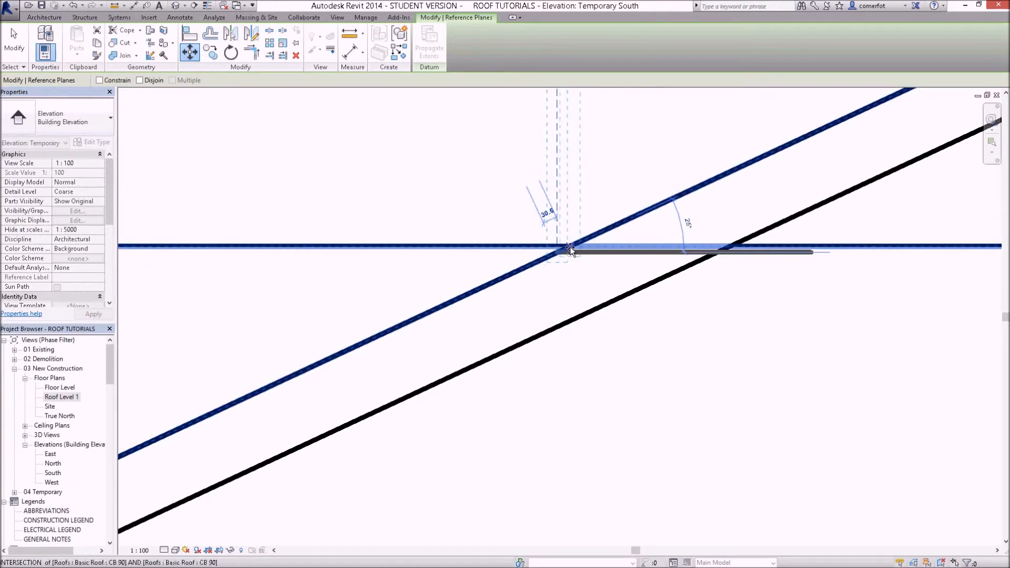
pyautogui.click(587, 264)
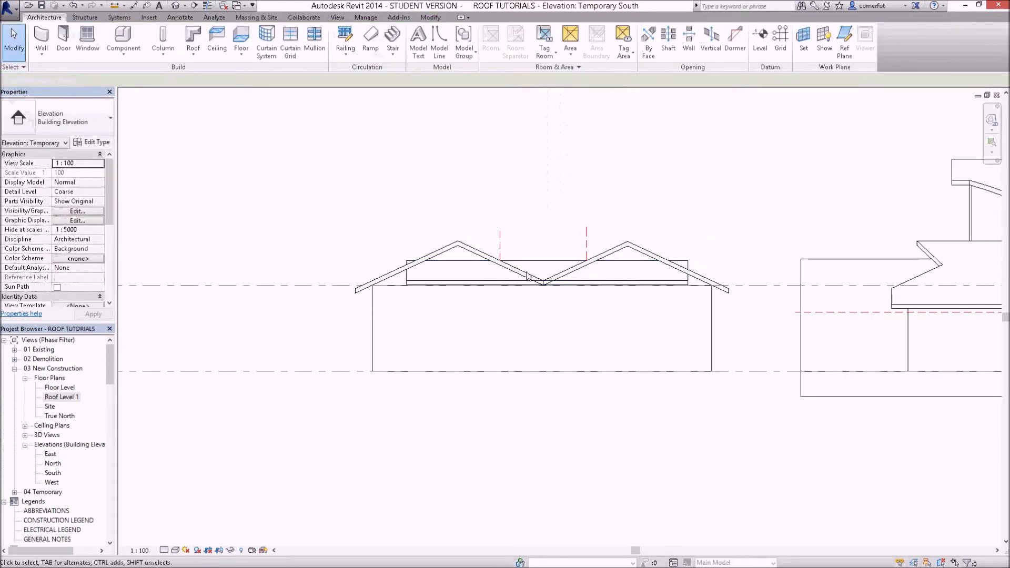
pyautogui.click(533, 277)
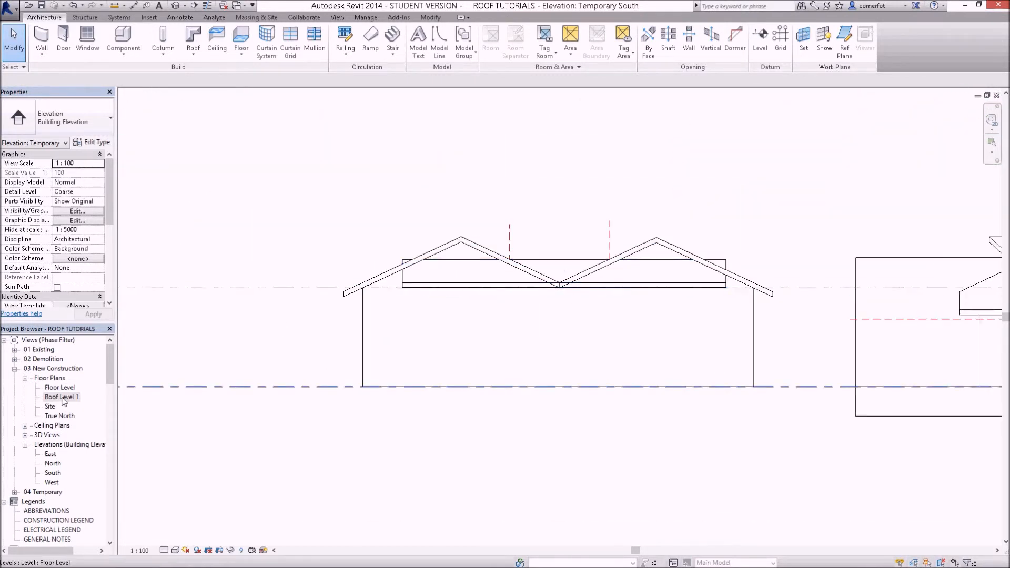
# - In Roof Level 1, select the infill roof and draw a horizontal footprint line mid-roof
pyautogui.doubleClick(62, 396)
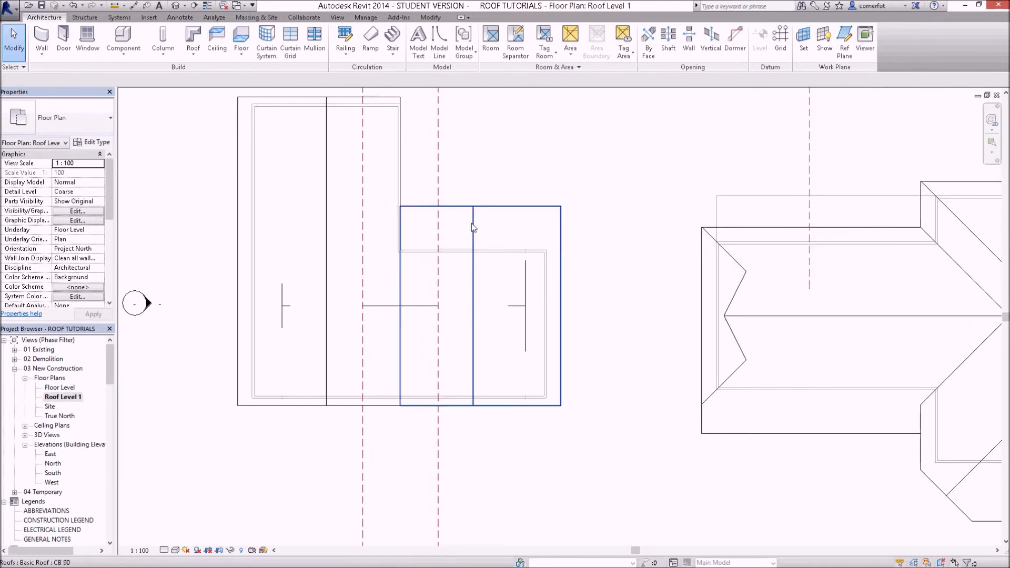
pyautogui.click(383, 276)
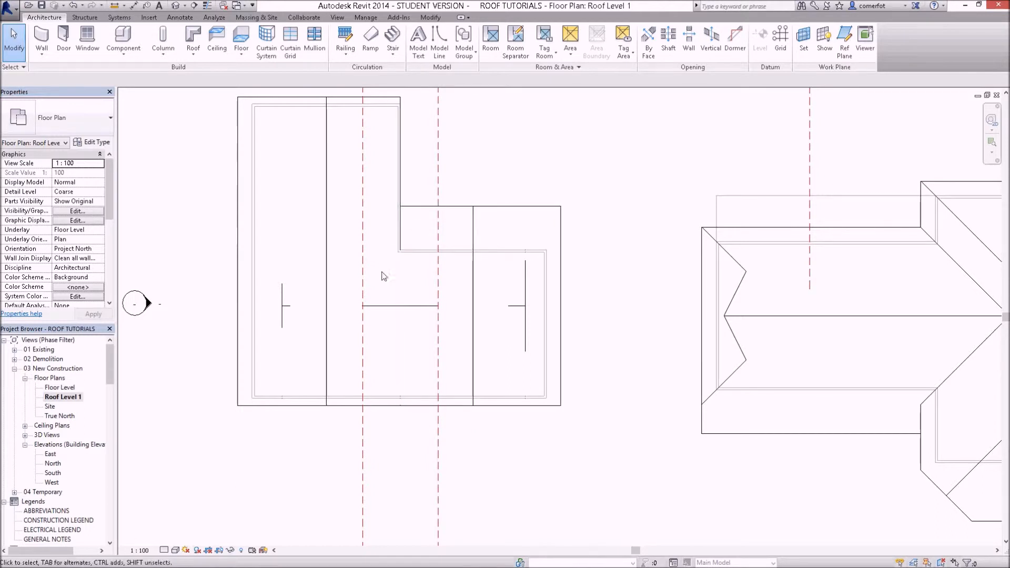
pyautogui.click(392, 311)
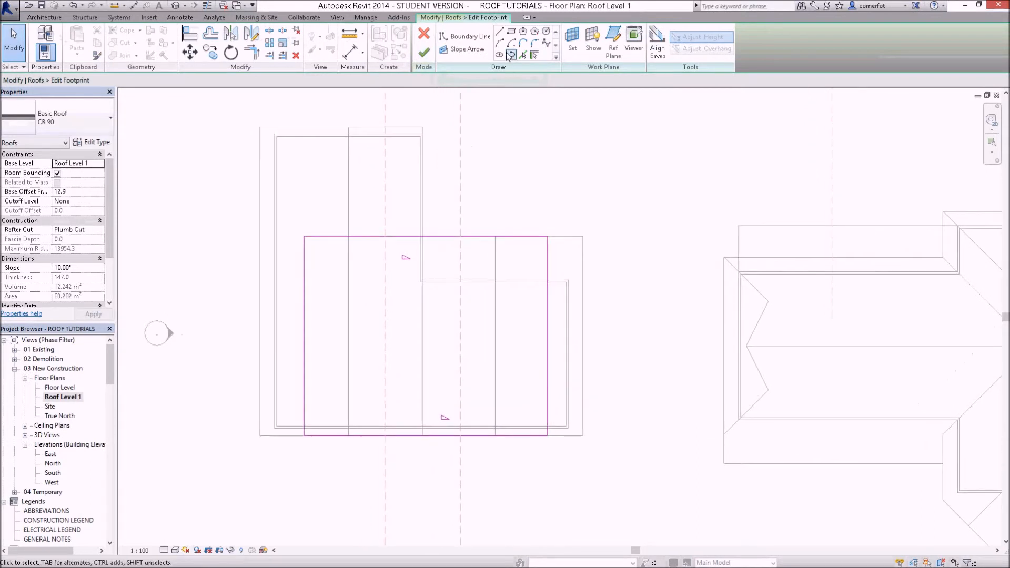
pyautogui.moveTo(502, 32)
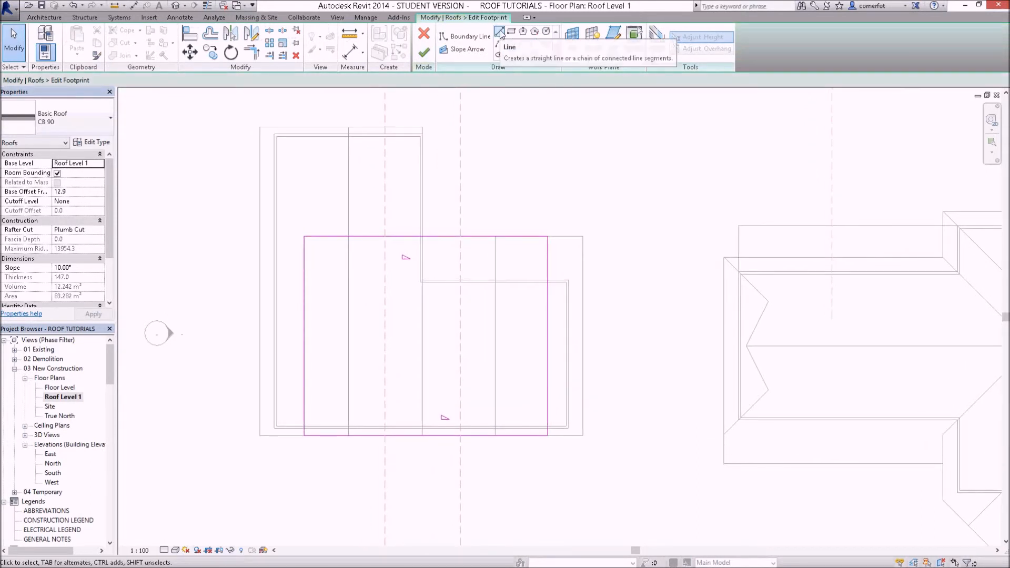
pyautogui.moveTo(501, 31)
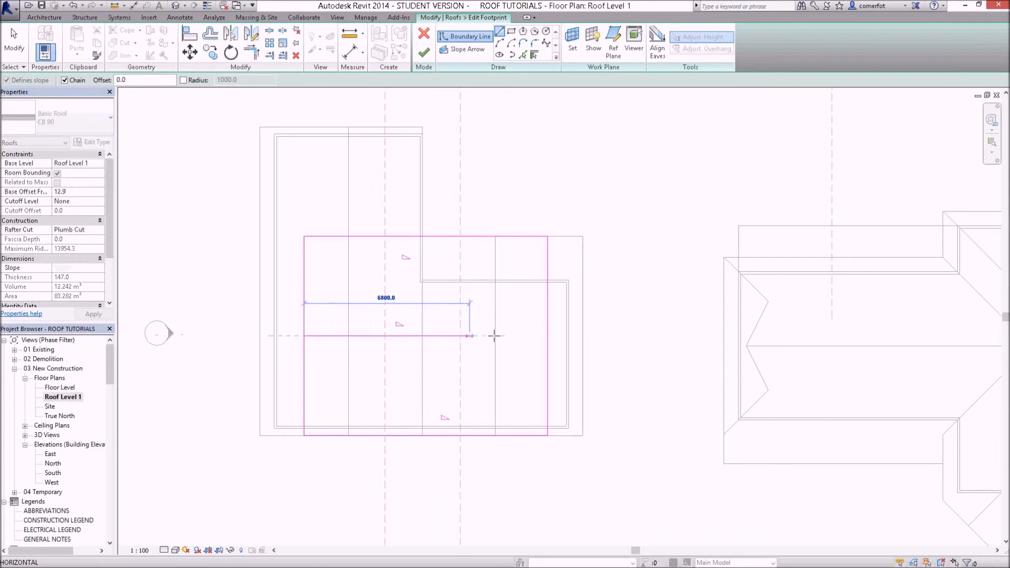
pyautogui.click(460, 336)
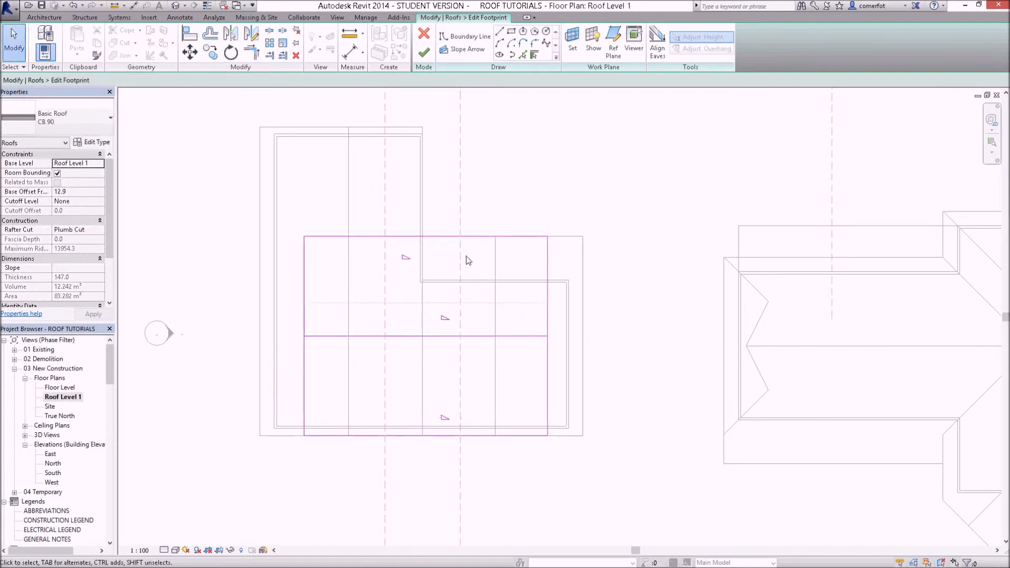
pyautogui.moveTo(501, 32)
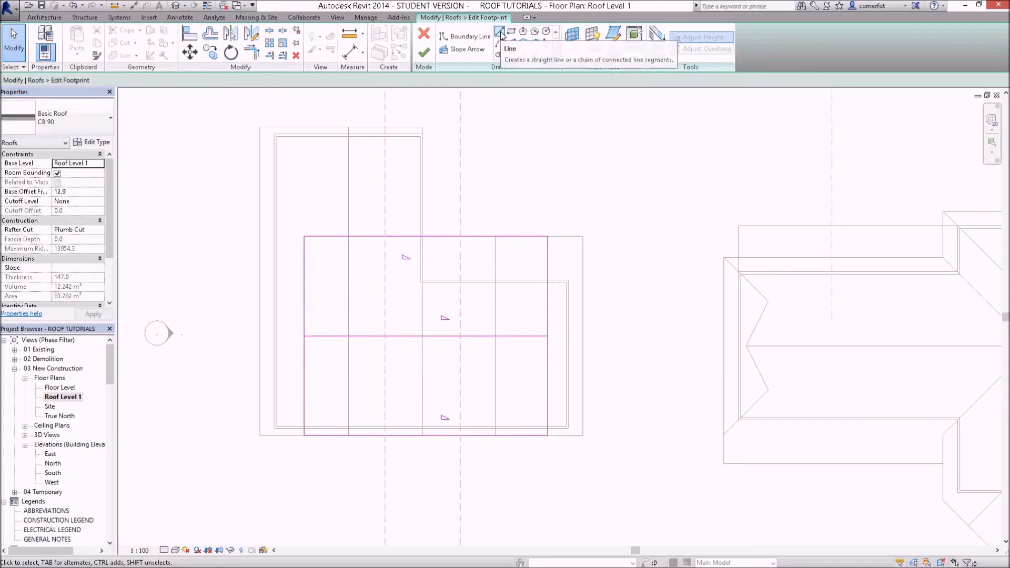
# - Sketch four Line boundary lines forming a diamond between the footprint's top, bottom and side midpoints
pyautogui.click(470, 36)
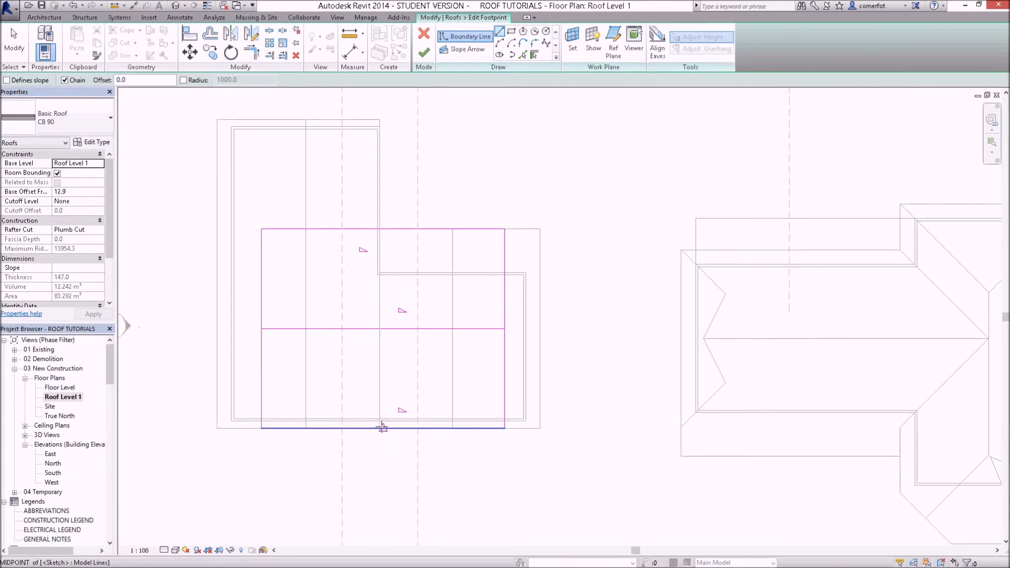
pyautogui.scroll(3)
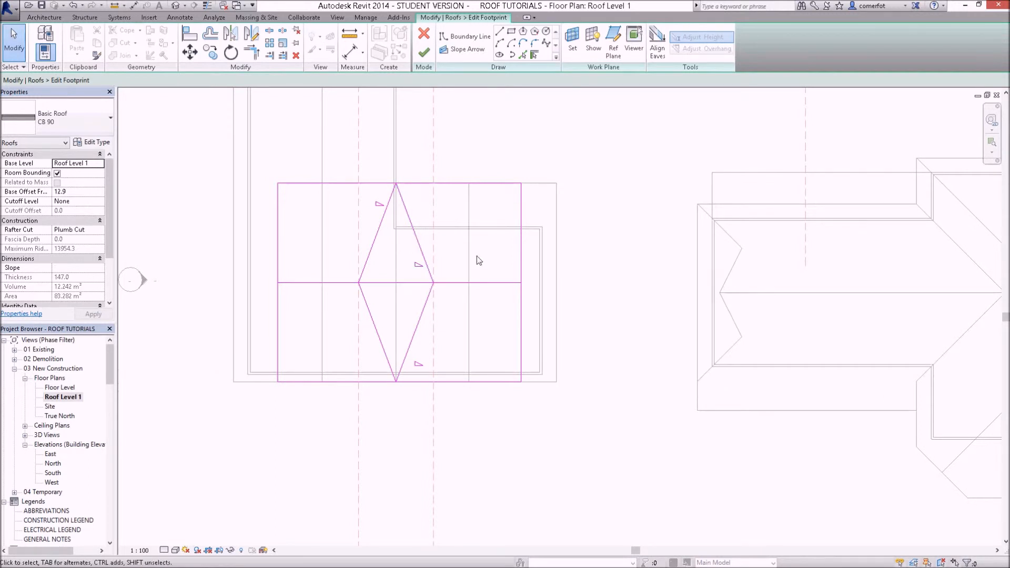
pyautogui.moveTo(472, 227)
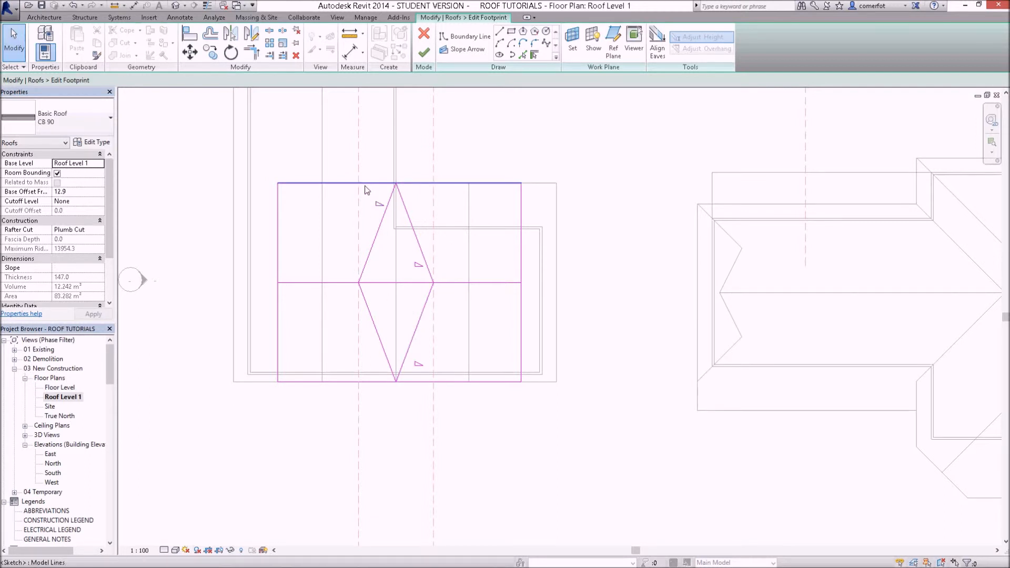
# - Select the old rectangular footprint edges and middle line for deletion, leaving the diamond
pyautogui.click(400, 184)
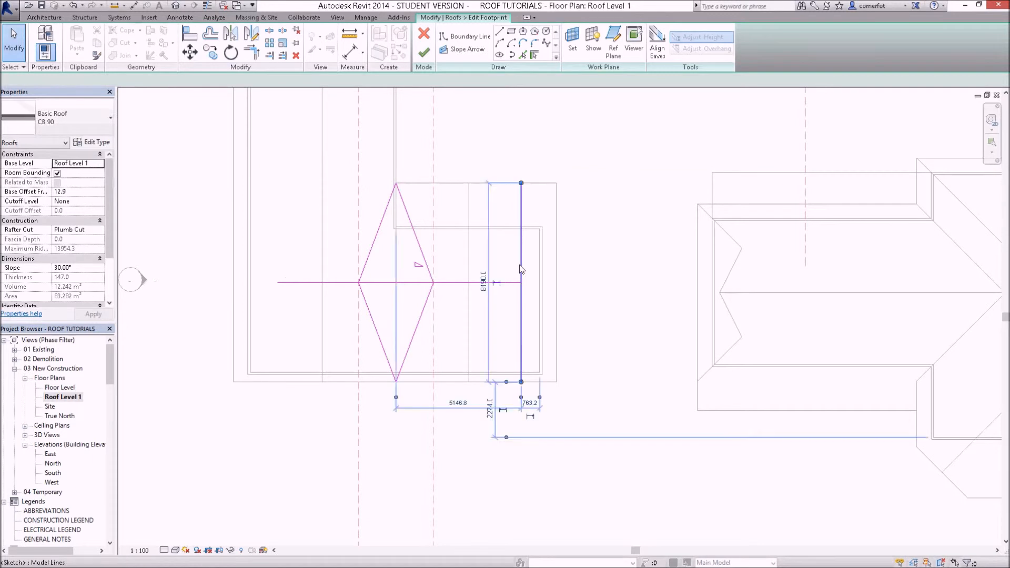
pyautogui.click(386, 282)
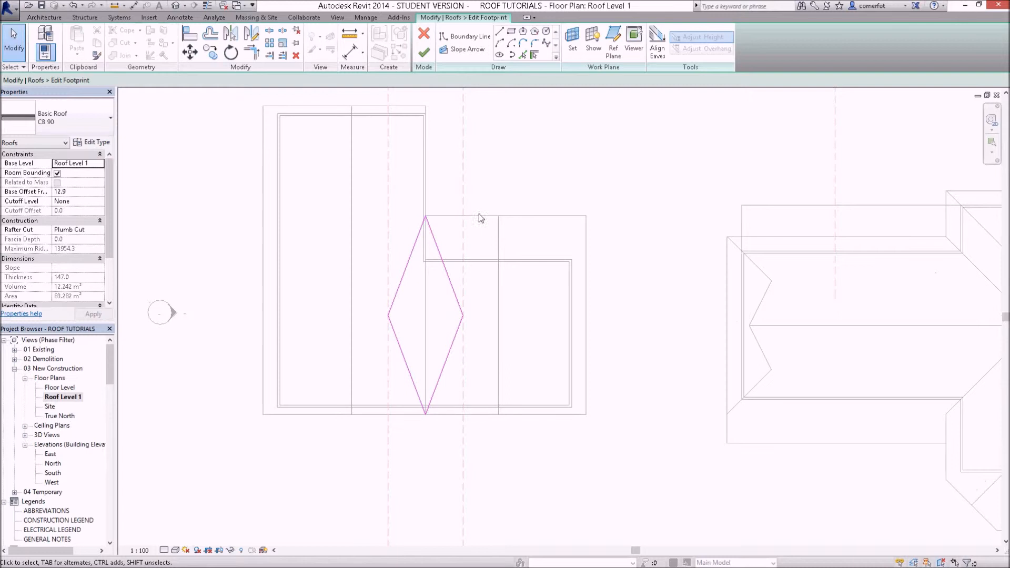
pyautogui.moveTo(390, 428)
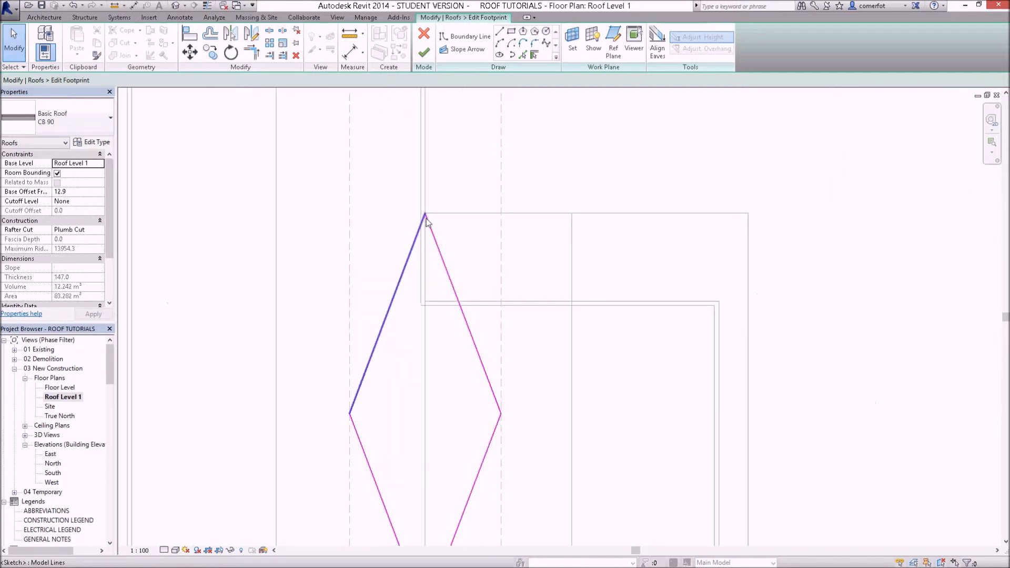
pyautogui.click(464, 218)
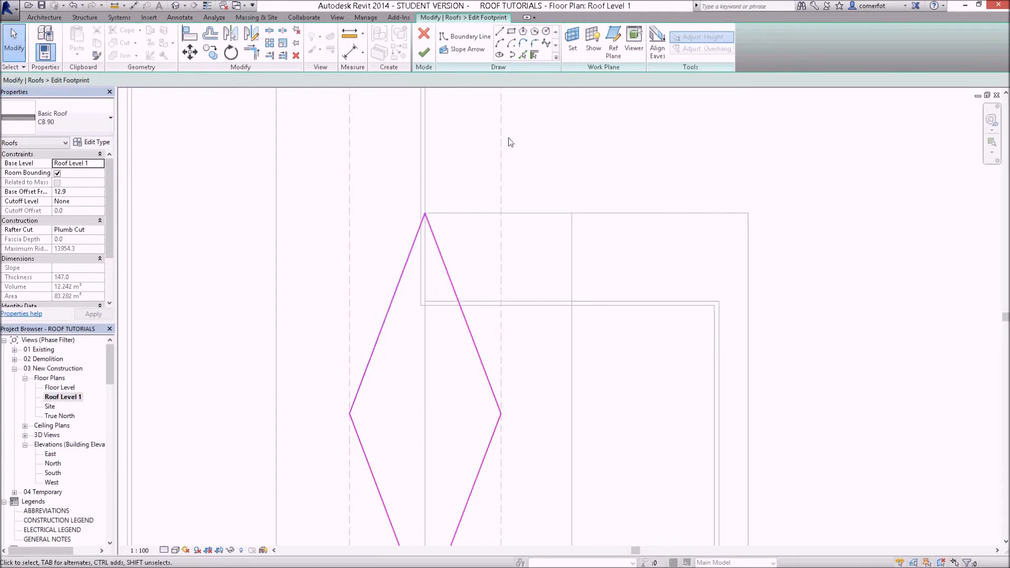
pyautogui.moveTo(470, 49)
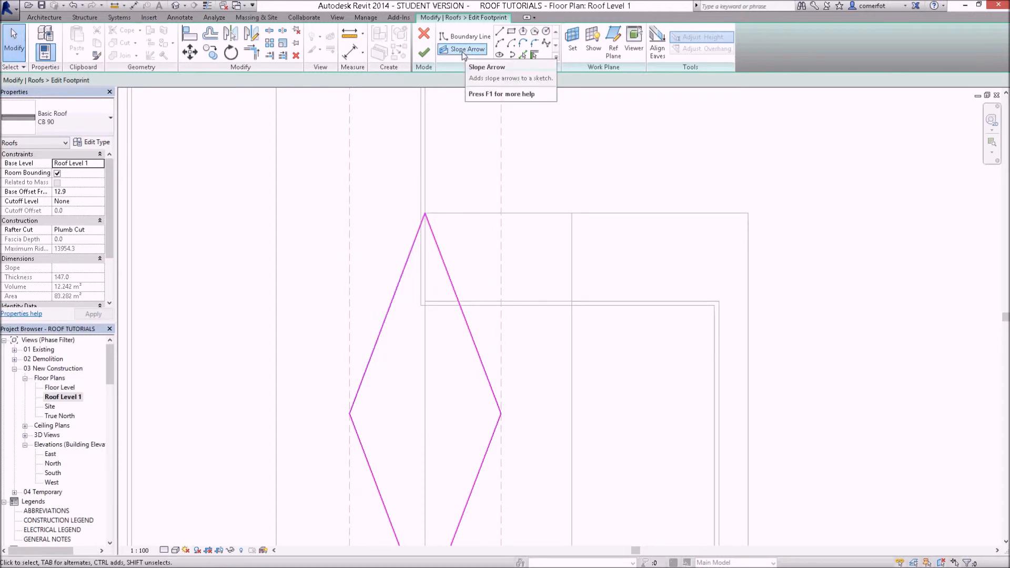
pyautogui.moveTo(465, 50)
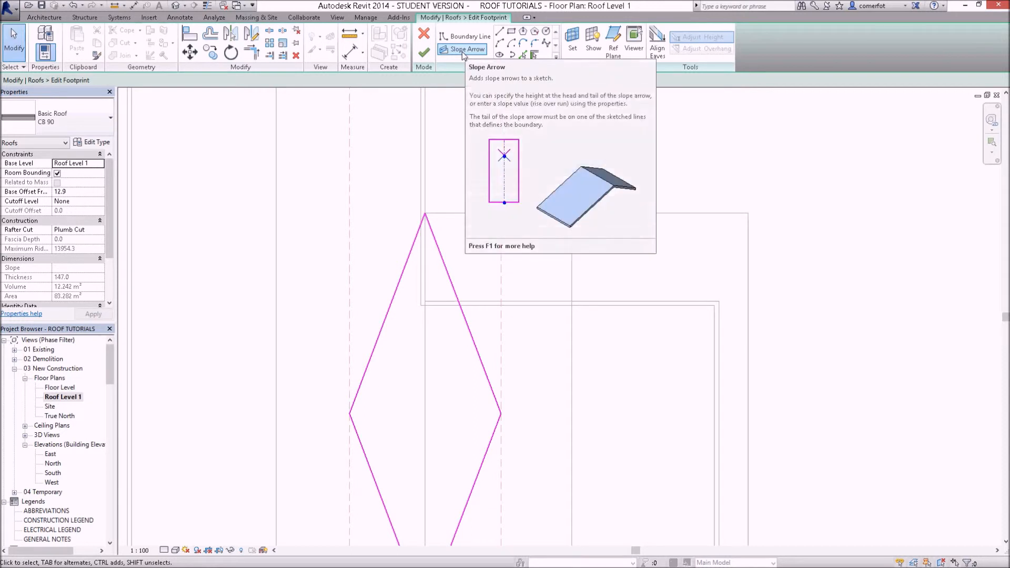
# - Draw a slope arrow from the diamond's vertex to its centre, with head height offset 3000
pyautogui.click(468, 50)
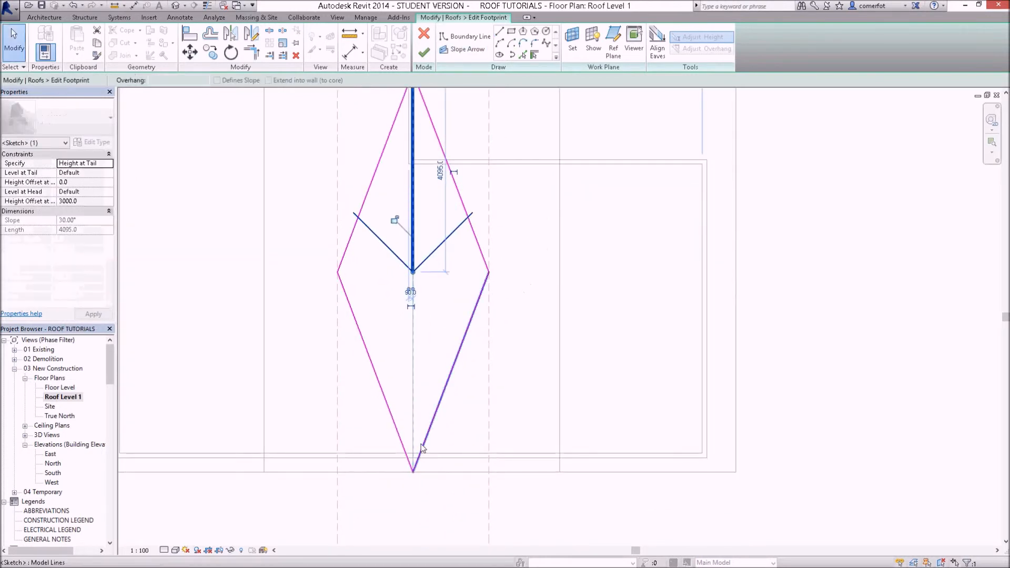
pyautogui.click(468, 49)
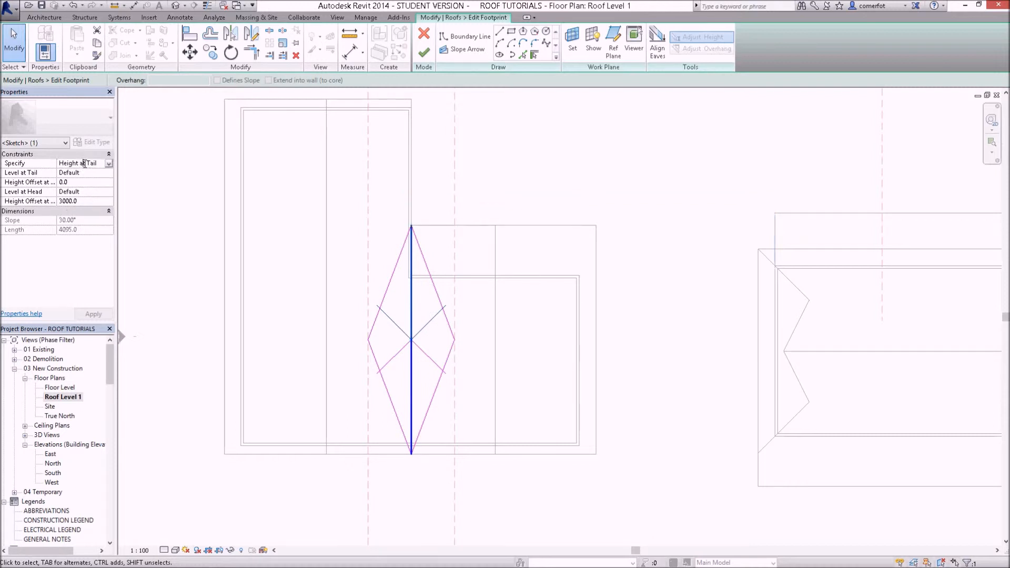
# - Set the slope arrows' Specify property to Slope with a 10° slope
pyautogui.click(108, 163)
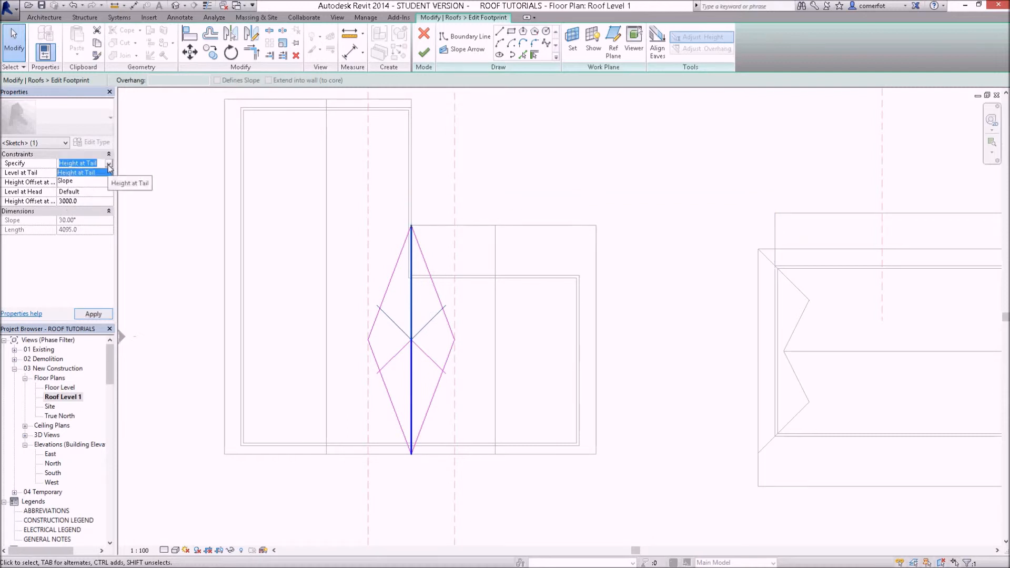
pyautogui.click(67, 181)
pyautogui.write('1')
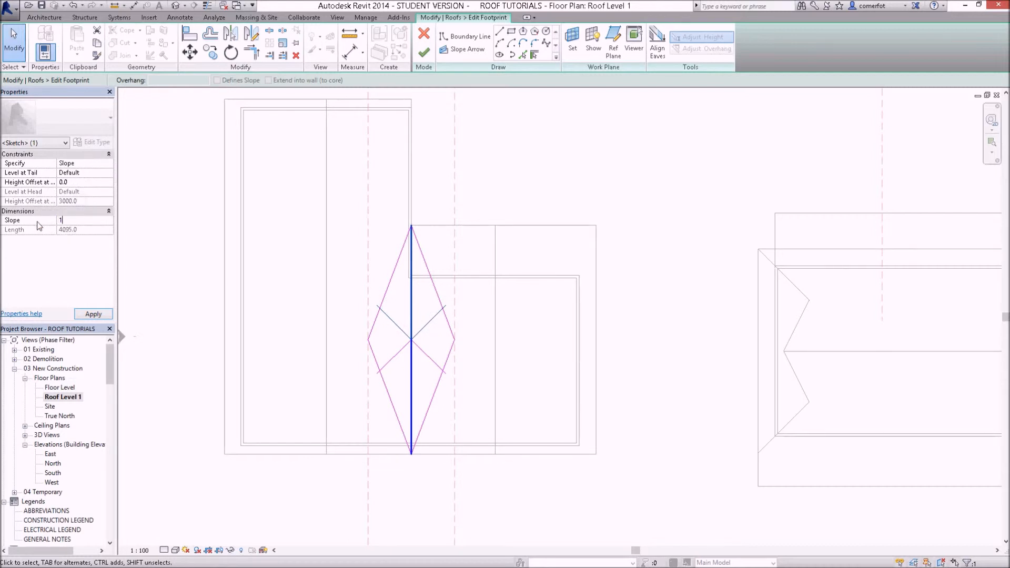
pyautogui.write('0.00°')
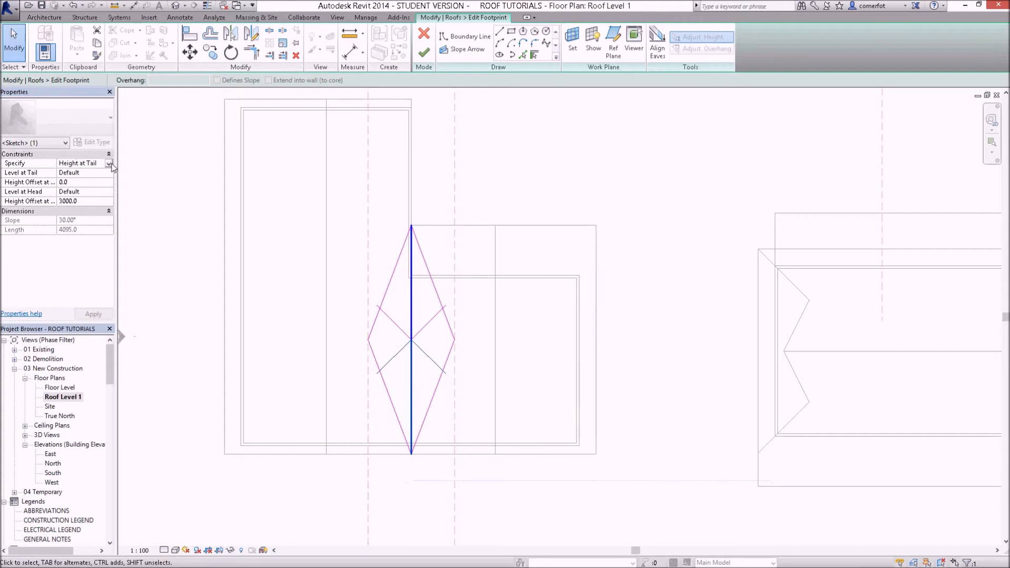
pyautogui.click(108, 163)
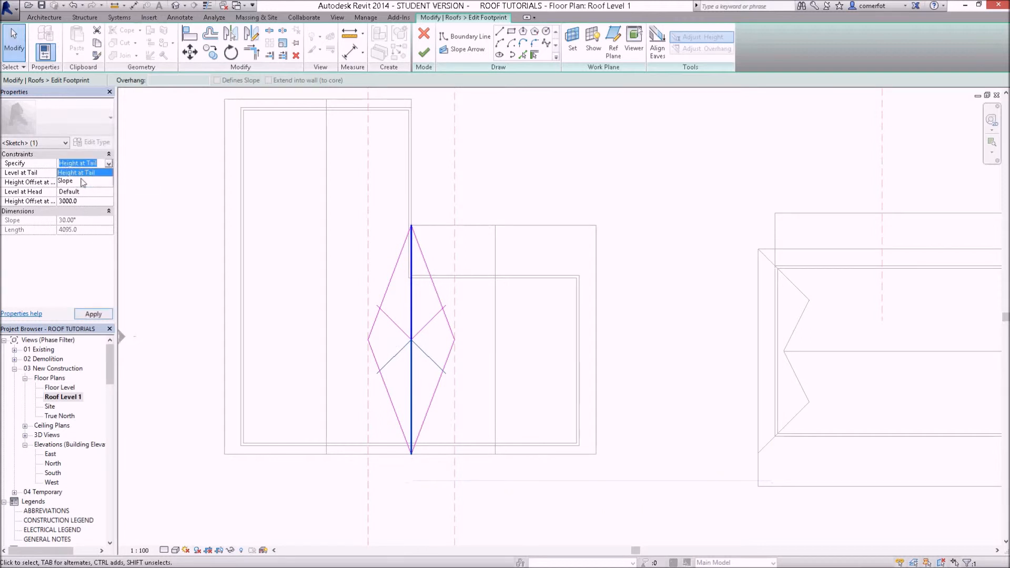
pyautogui.click(64, 180)
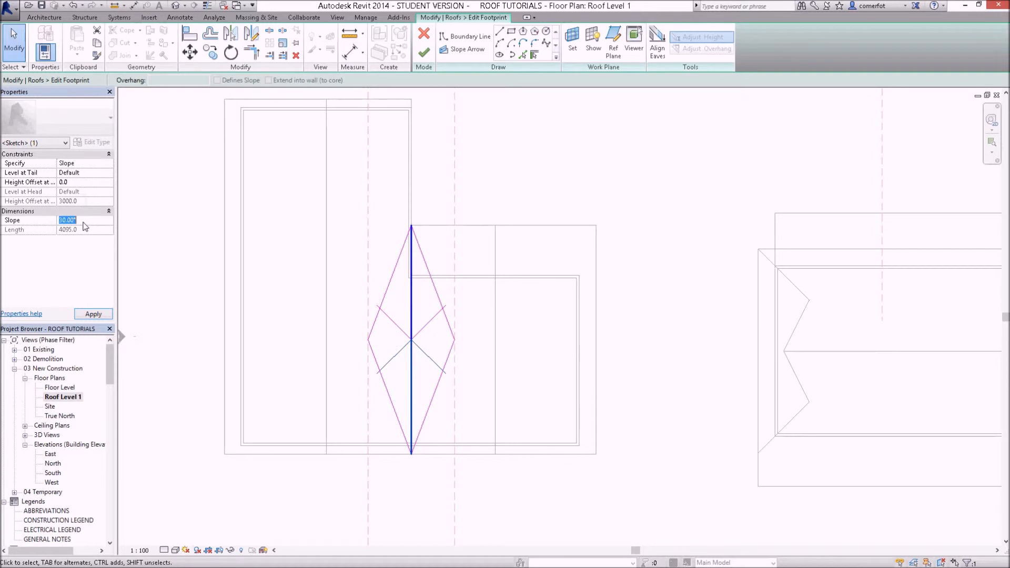
pyautogui.write('10')
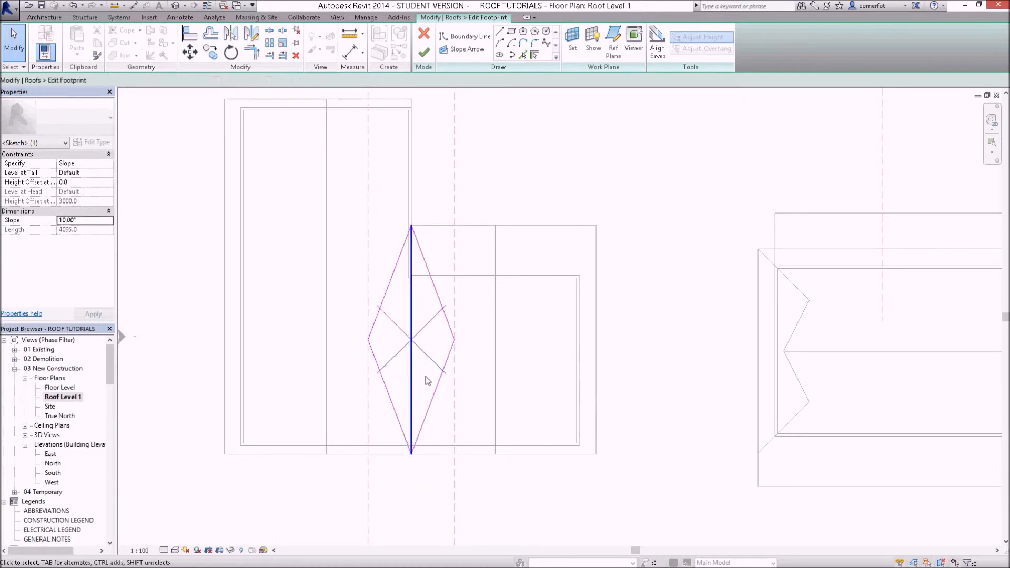
pyautogui.click(412, 322)
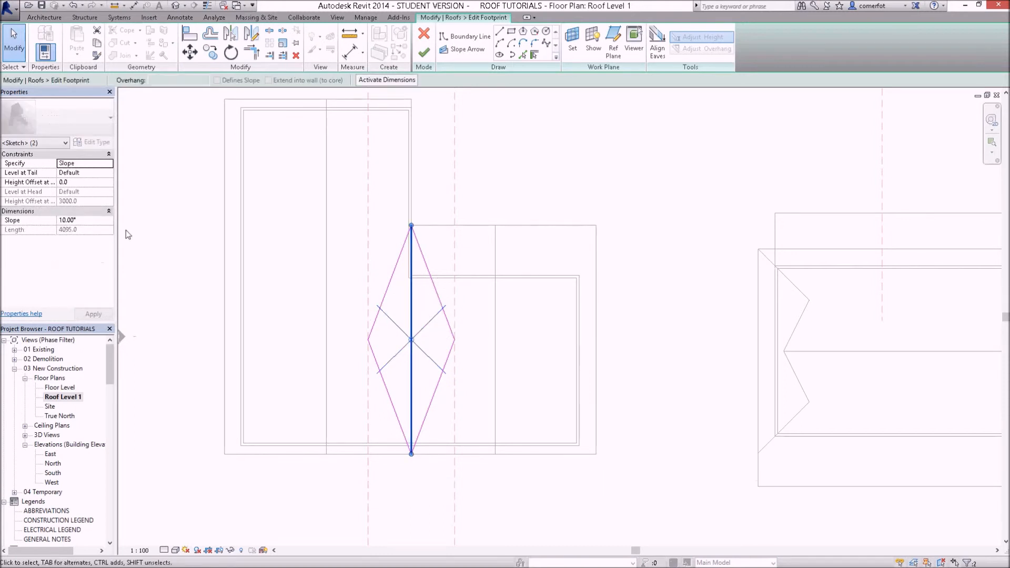
pyautogui.moveTo(66, 221)
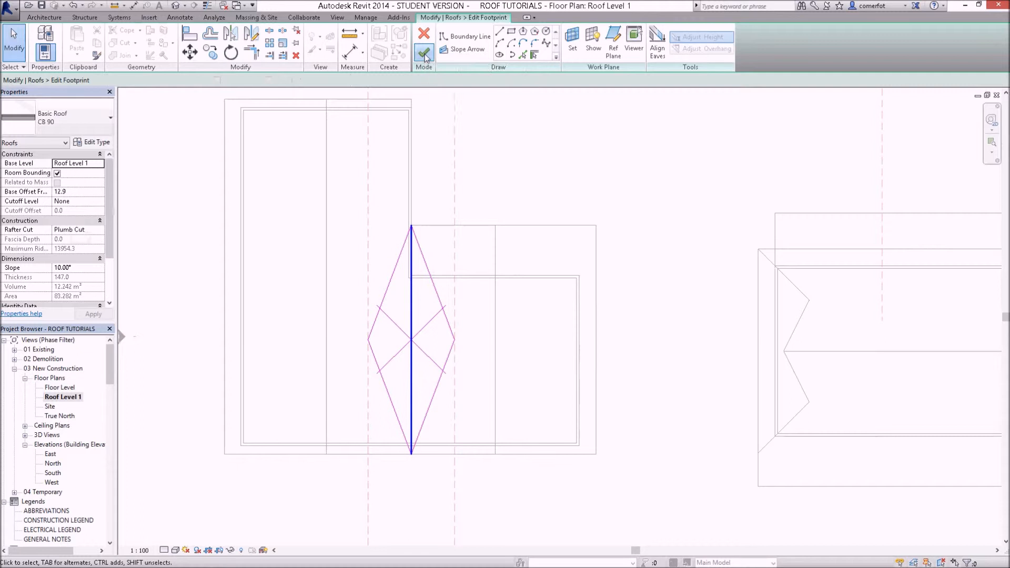
# - Finish the diamond footprint, review the roof in Temporary South elevation, then open 3D
pyautogui.click(424, 54)
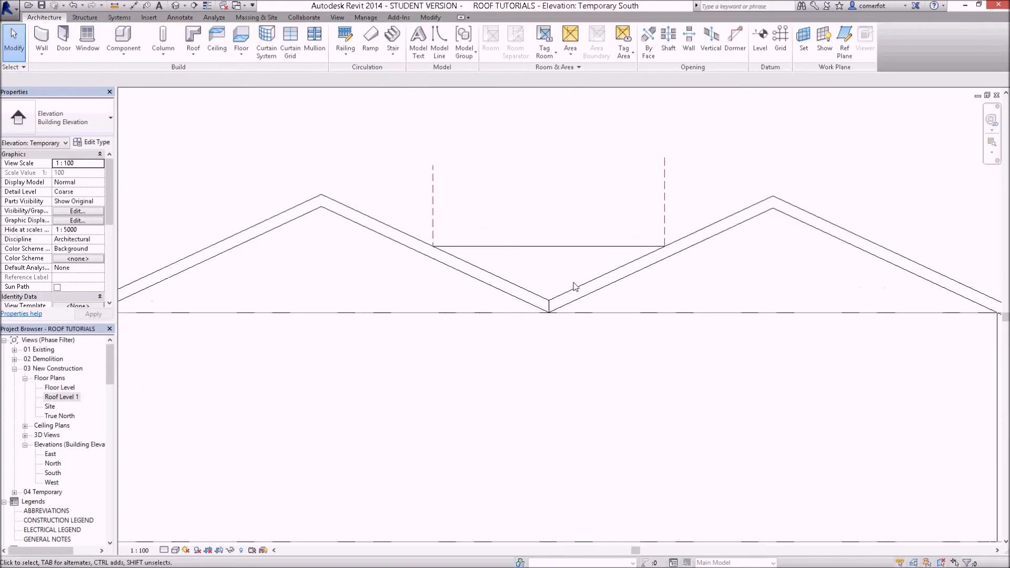
pyautogui.click(548, 252)
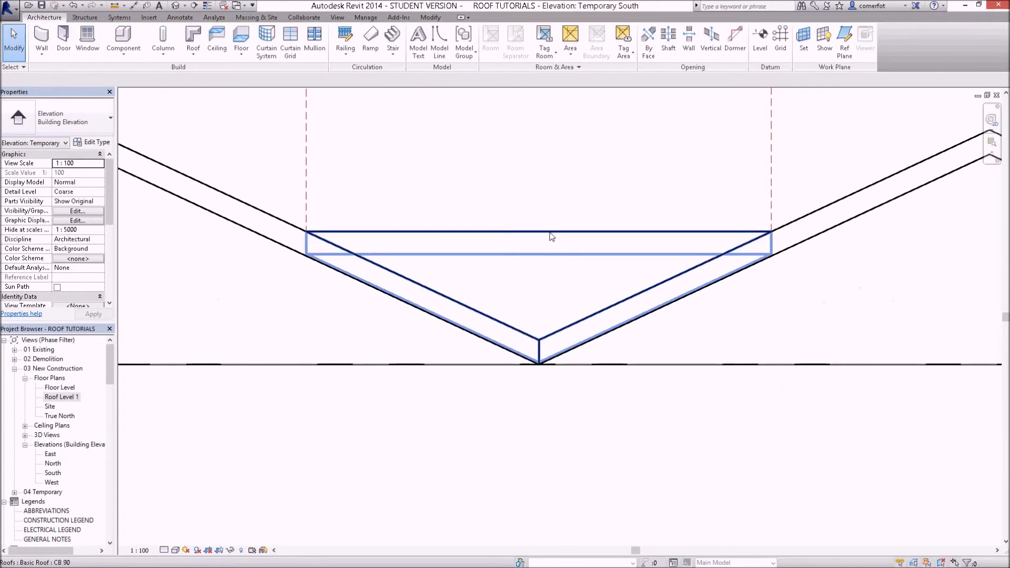
pyautogui.click(538, 248)
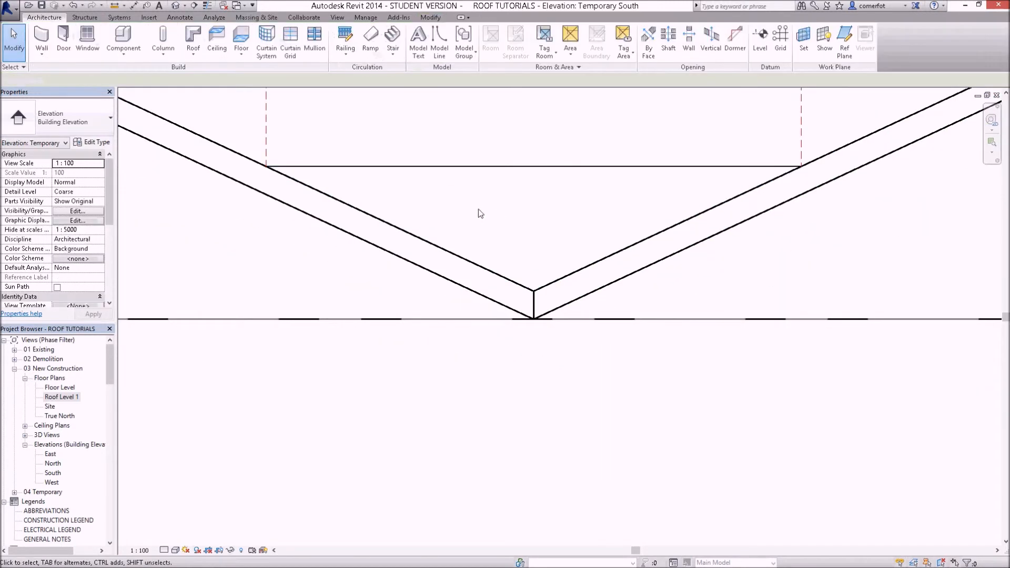
pyautogui.click(547, 172)
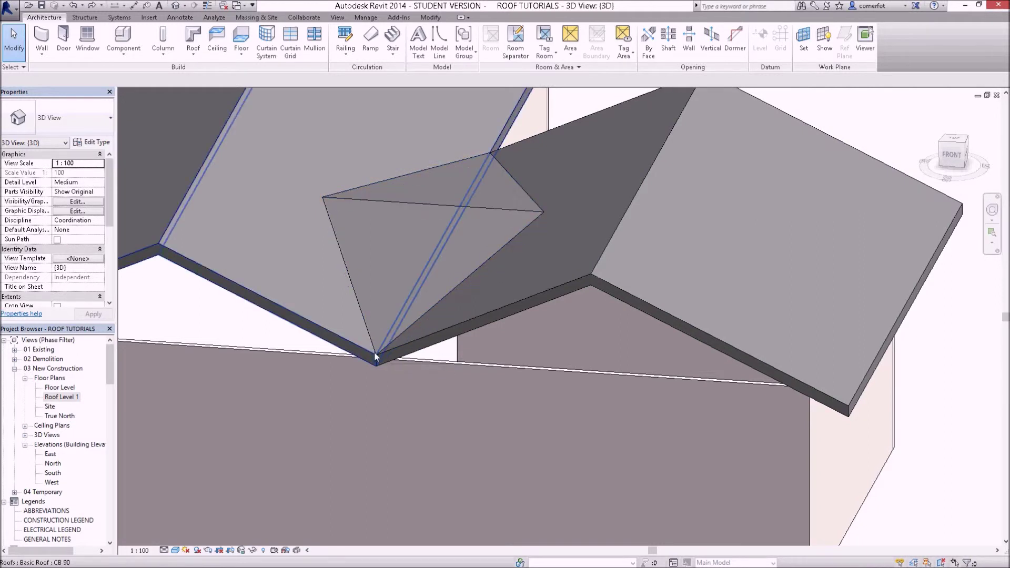
pyautogui.click(473, 257)
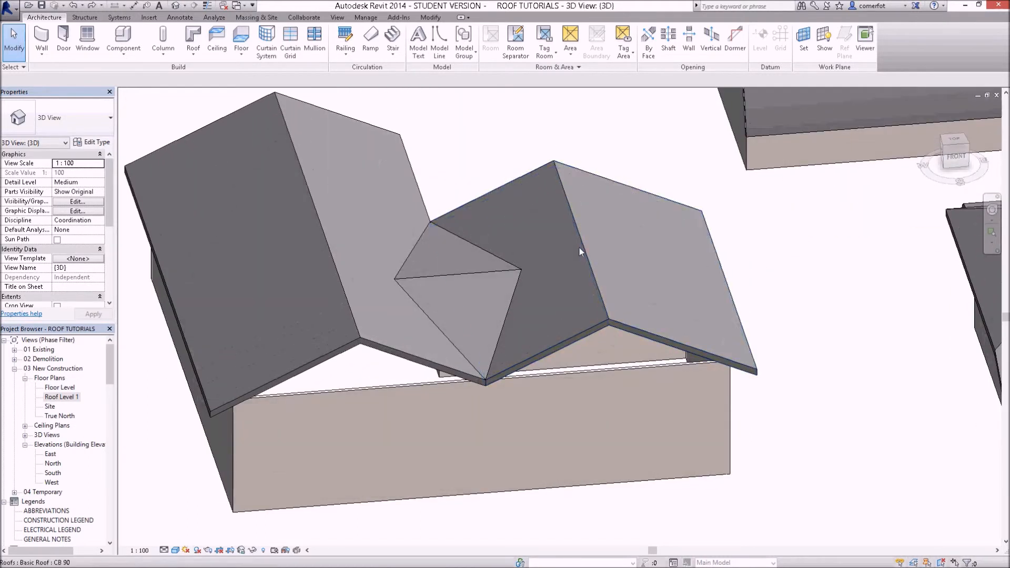
pyautogui.click(456, 270)
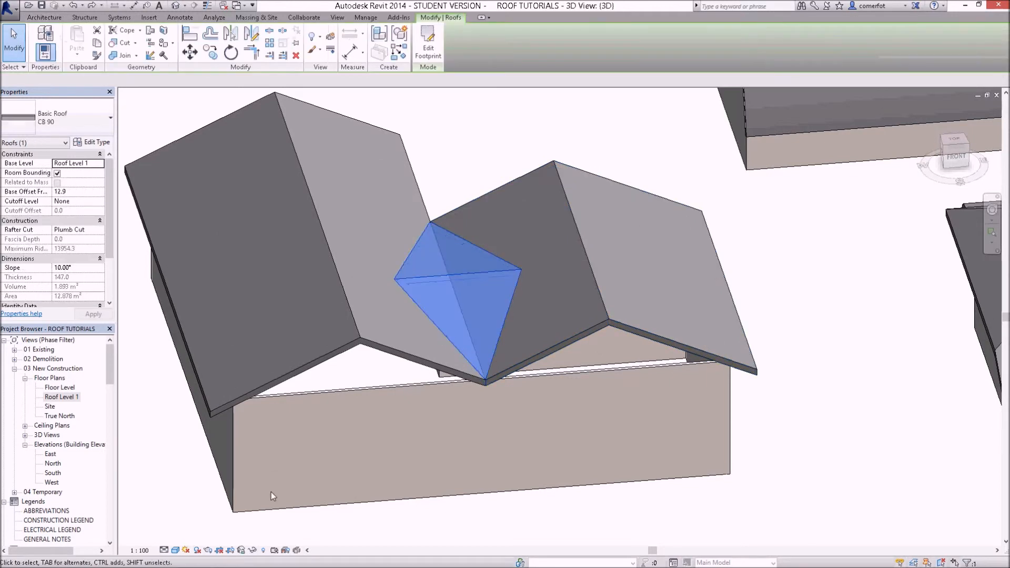
pyautogui.click(253, 550)
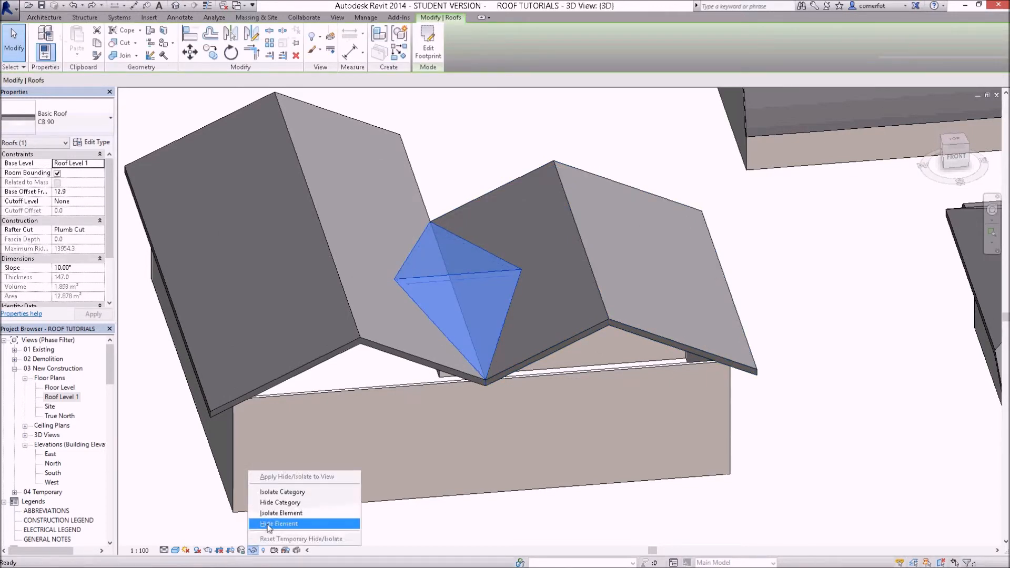
pyautogui.click(277, 522)
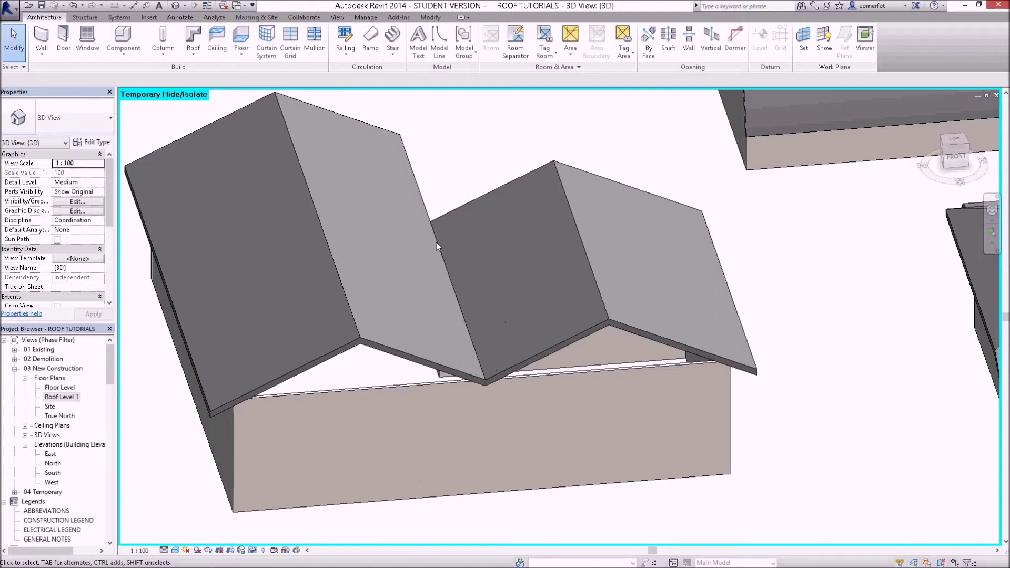
pyautogui.moveTo(353, 368)
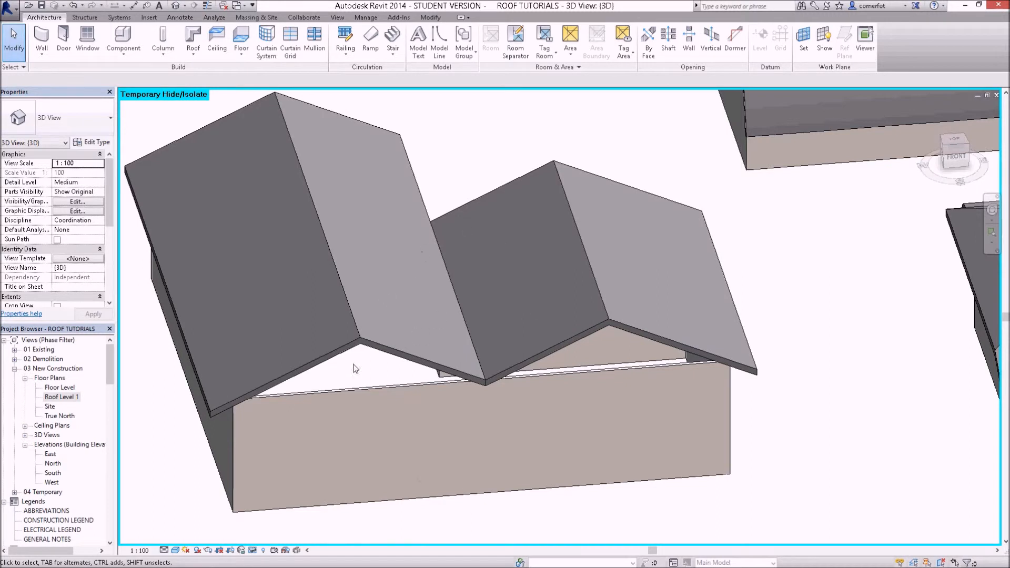
pyautogui.click(252, 550)
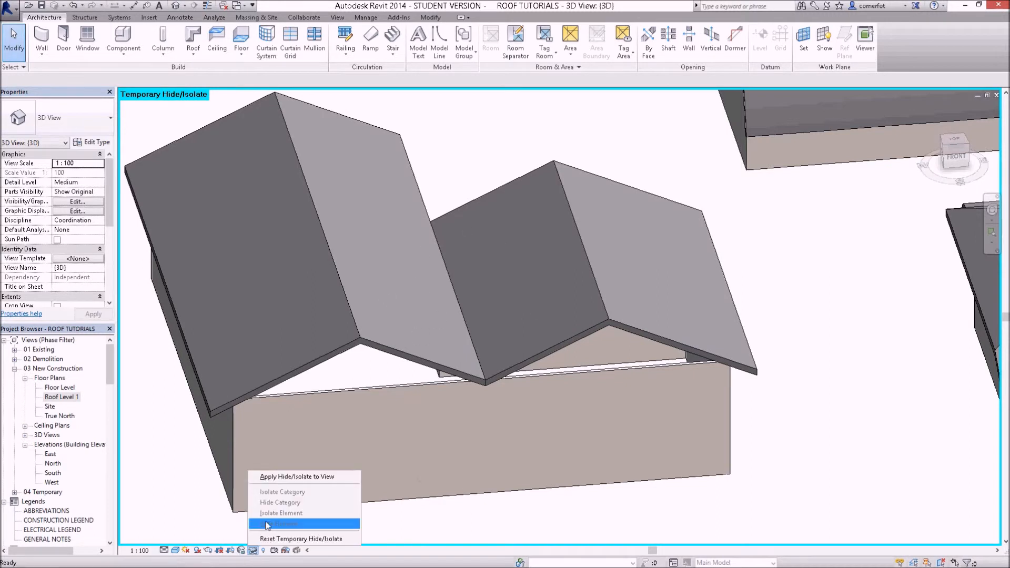
pyautogui.click(282, 525)
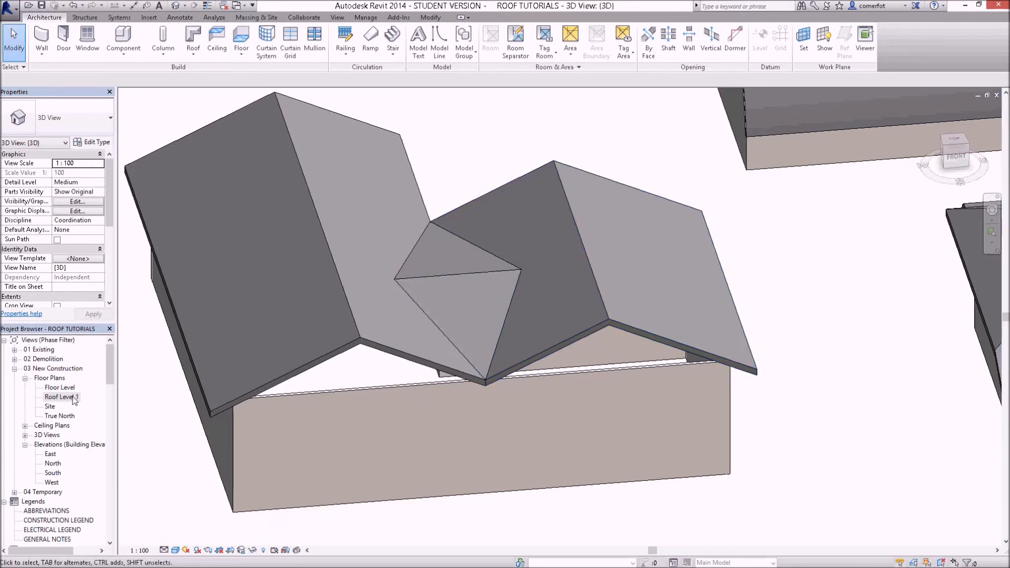
# - On Roof Level 1, edit the gable footprint and draw lines along the diamond's right edges
pyautogui.doubleClick(61, 396)
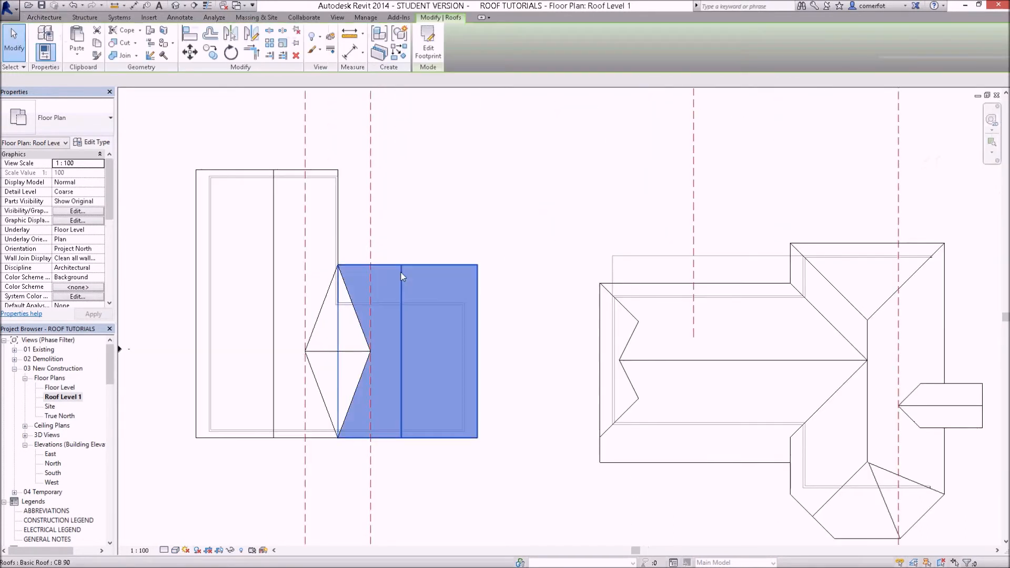
pyautogui.click(428, 48)
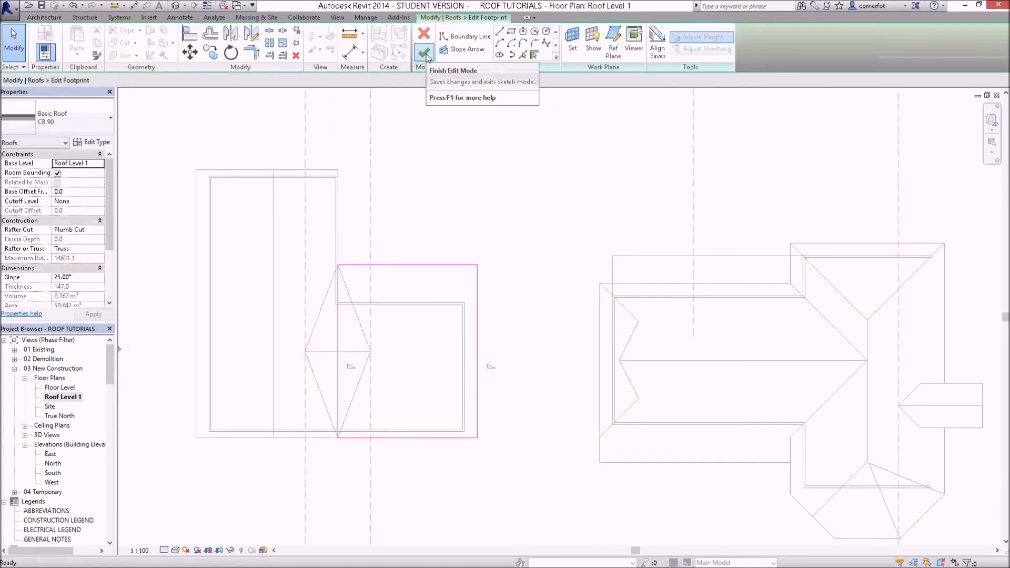
pyautogui.moveTo(373, 279)
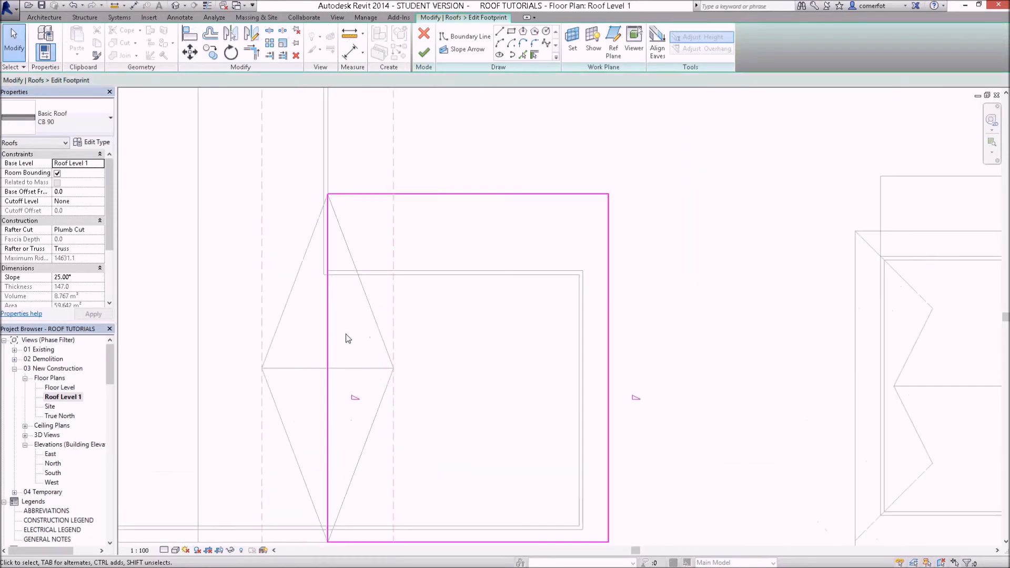
pyautogui.moveTo(332, 352)
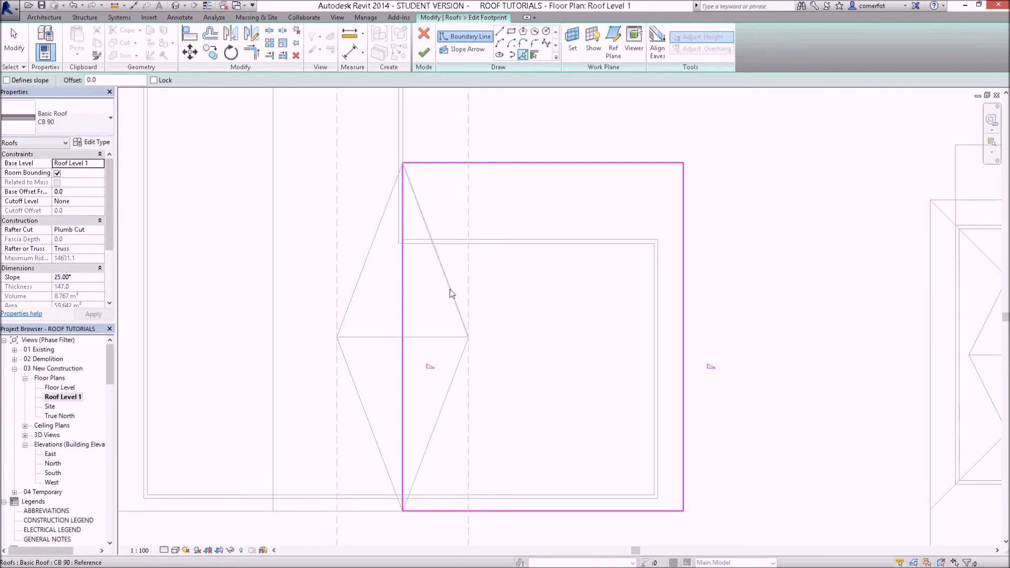
pyautogui.click(435, 251)
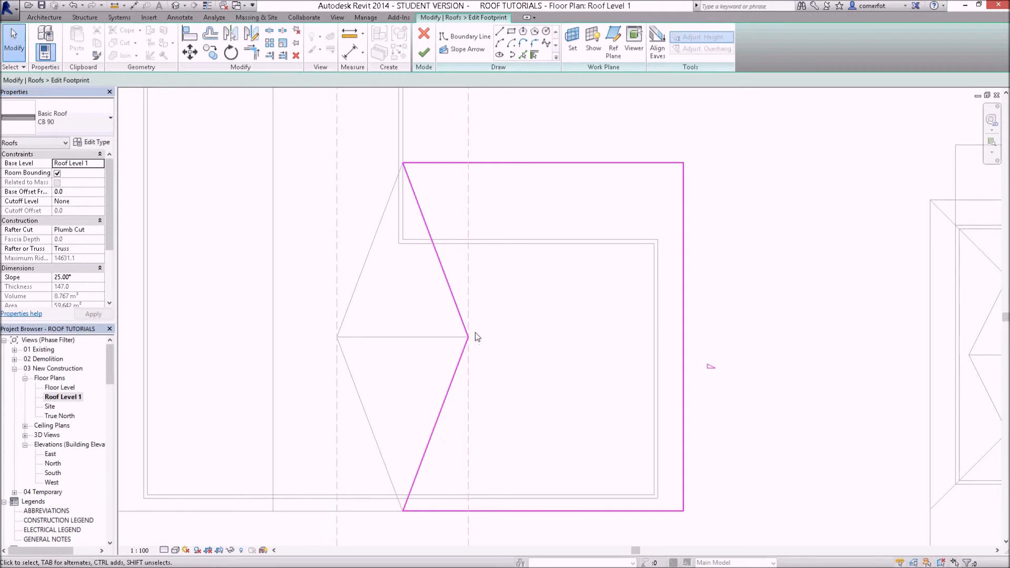
pyautogui.moveTo(474, 331)
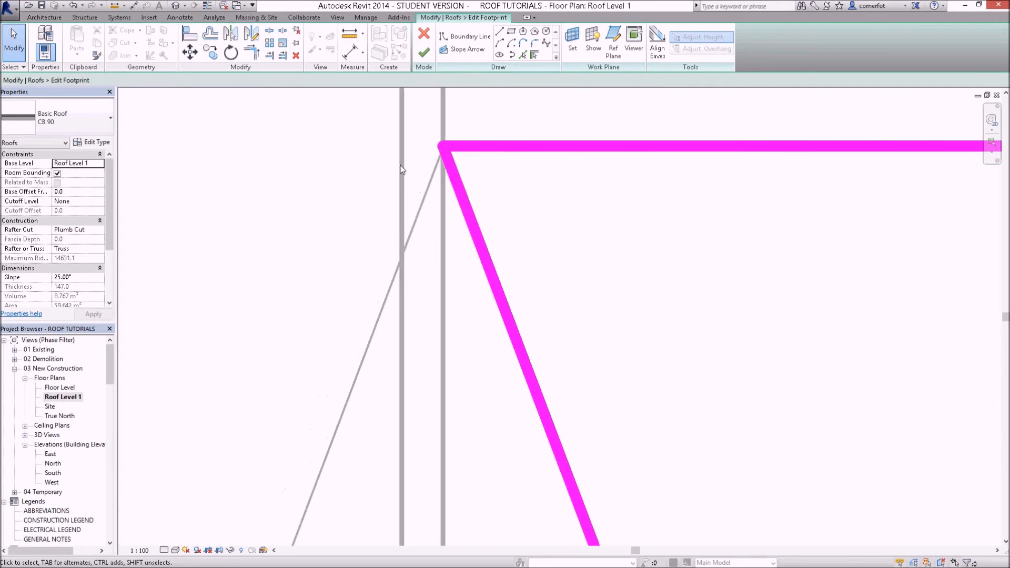
pyautogui.moveTo(455, 81)
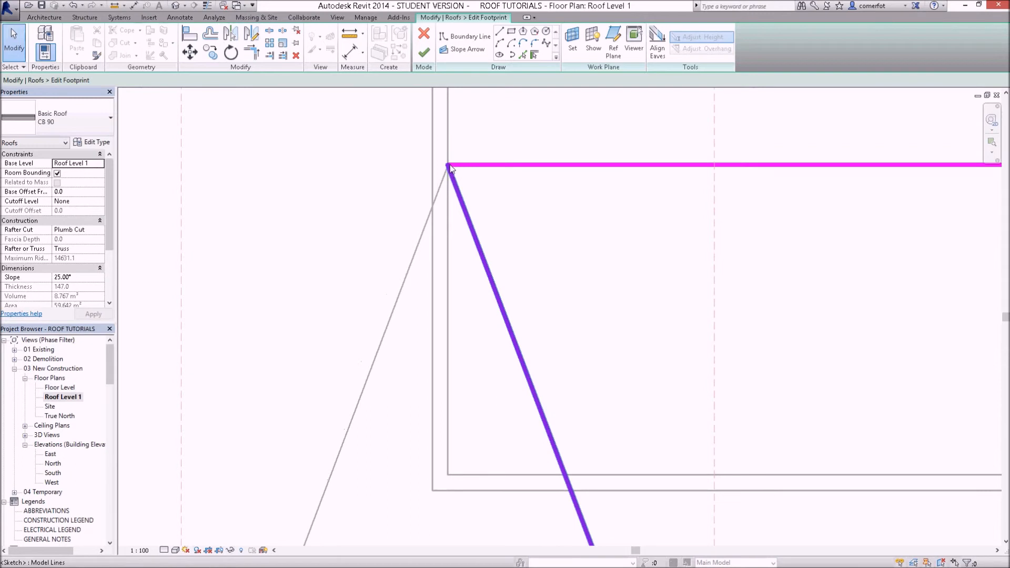
pyautogui.click(605, 166)
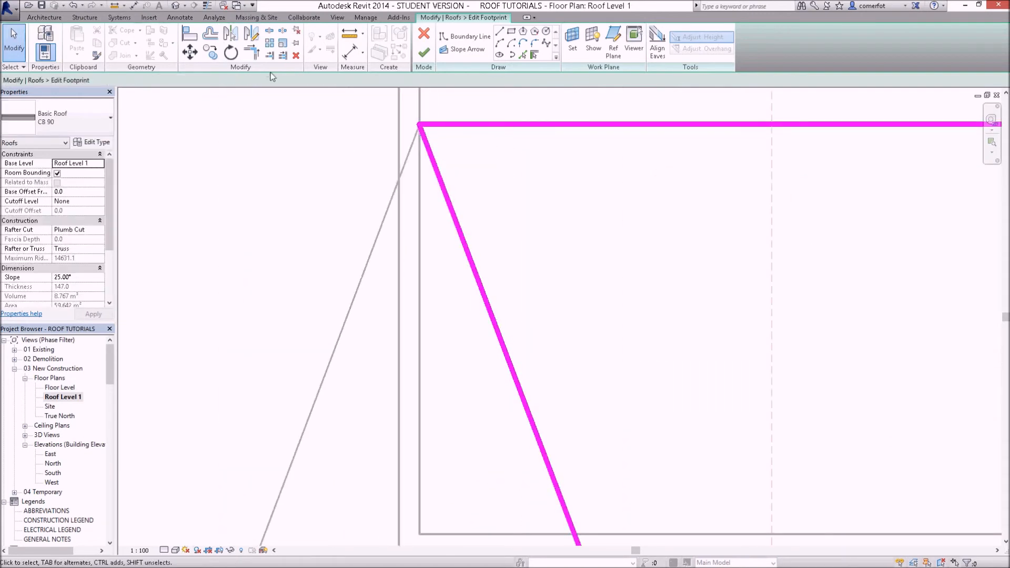
pyautogui.moveTo(209, 5)
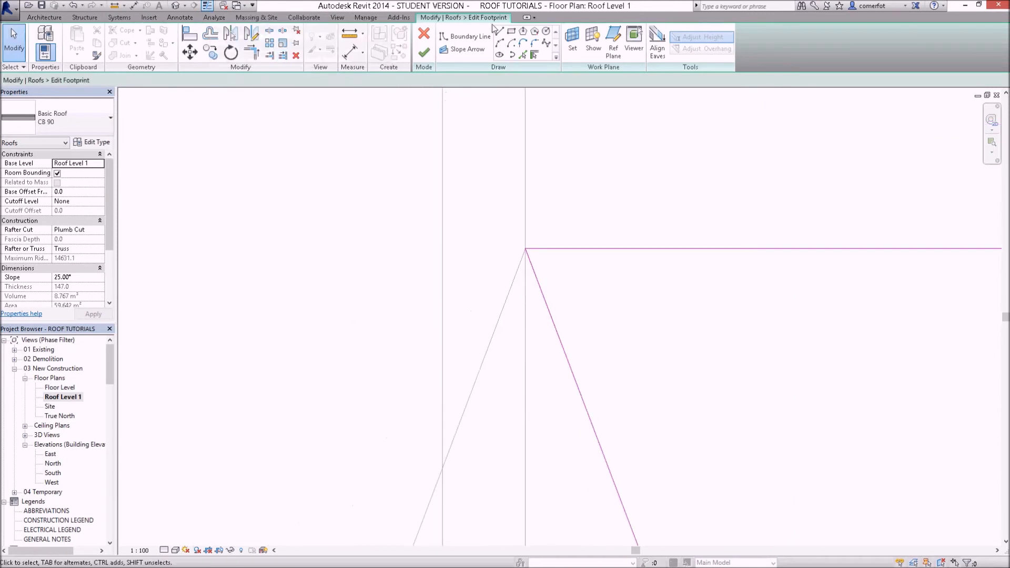
pyautogui.click(471, 36)
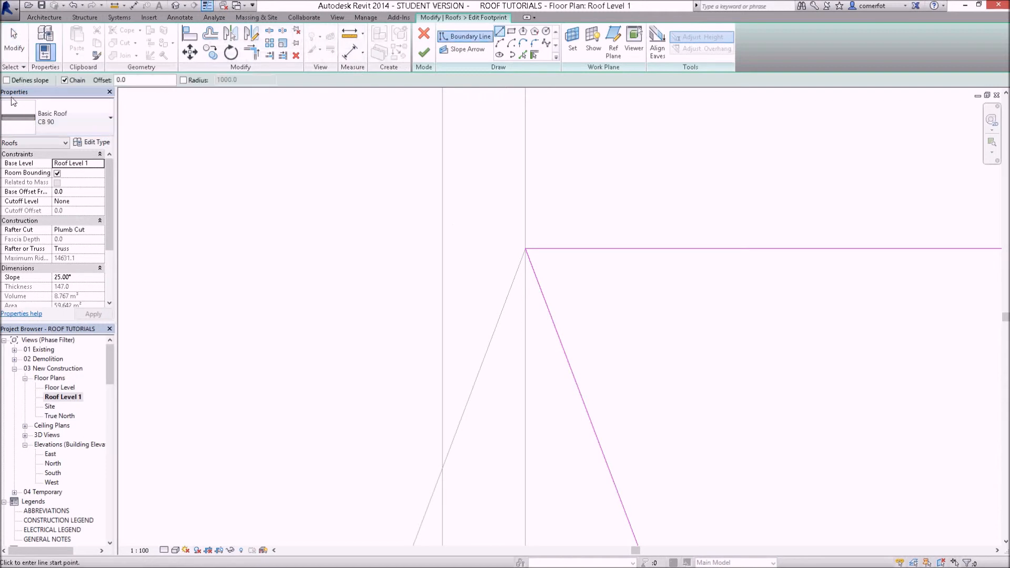
pyautogui.click(6, 80)
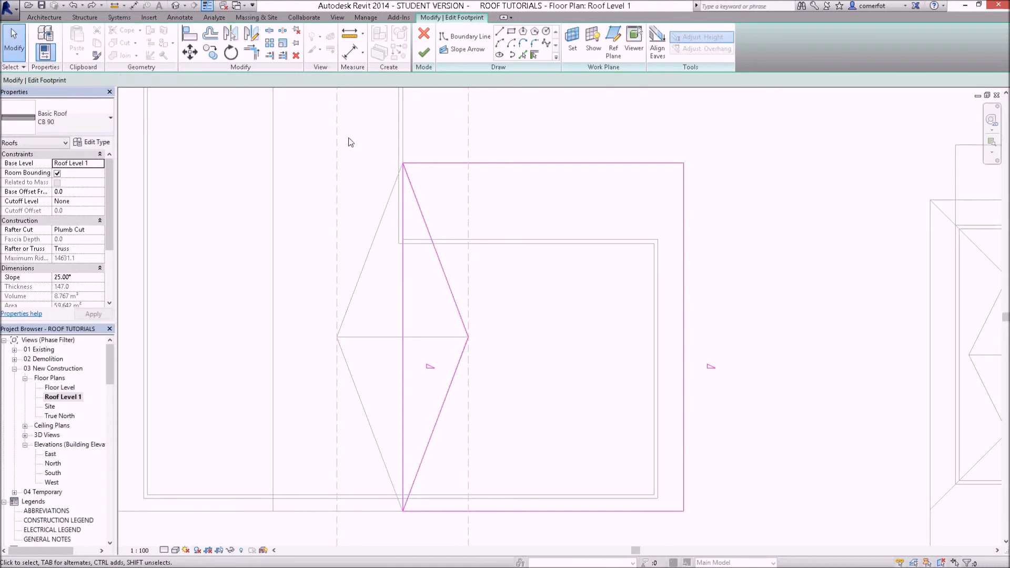
pyautogui.moveTo(290, 98)
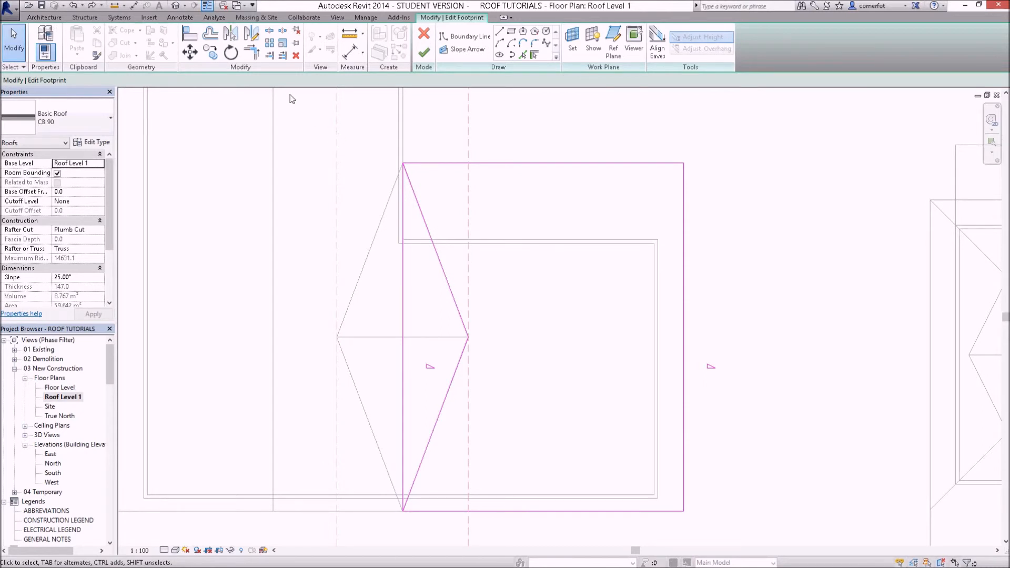
pyautogui.moveTo(269, 31)
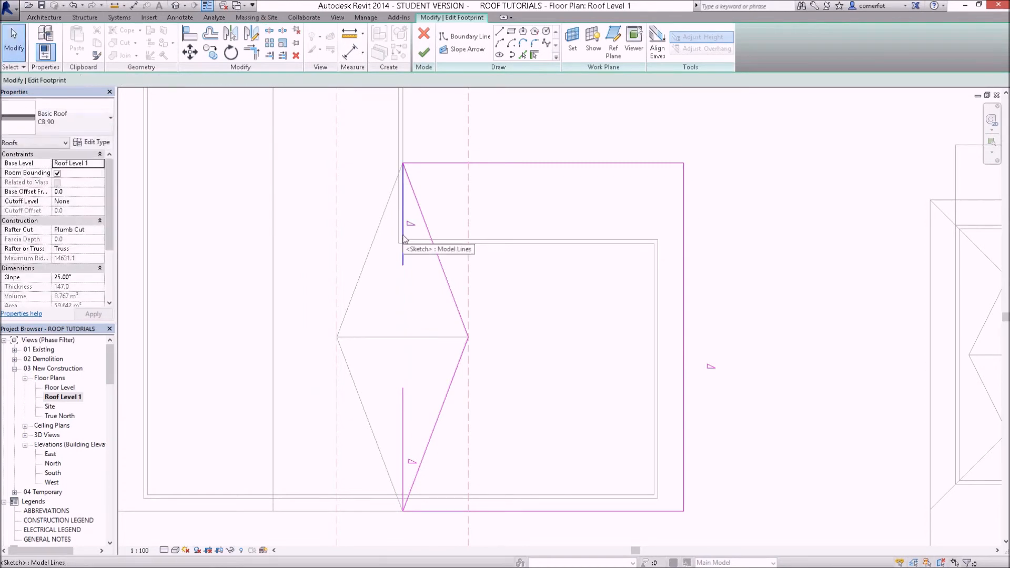
# - Select the gable footprint's old vertical left edge and shorten it to a stub
pyautogui.click(403, 213)
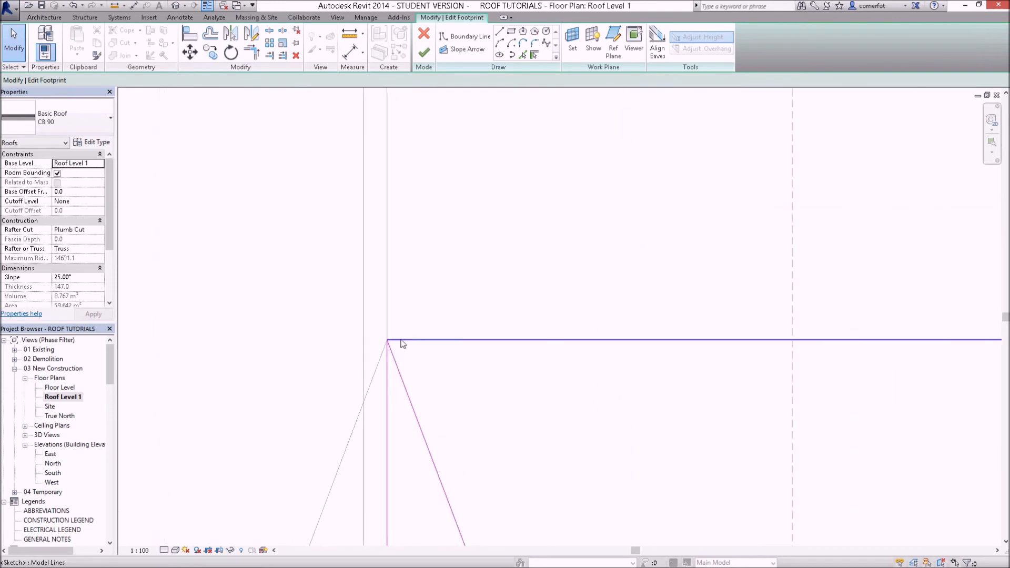
pyautogui.click(399, 345)
pyautogui.write('1')
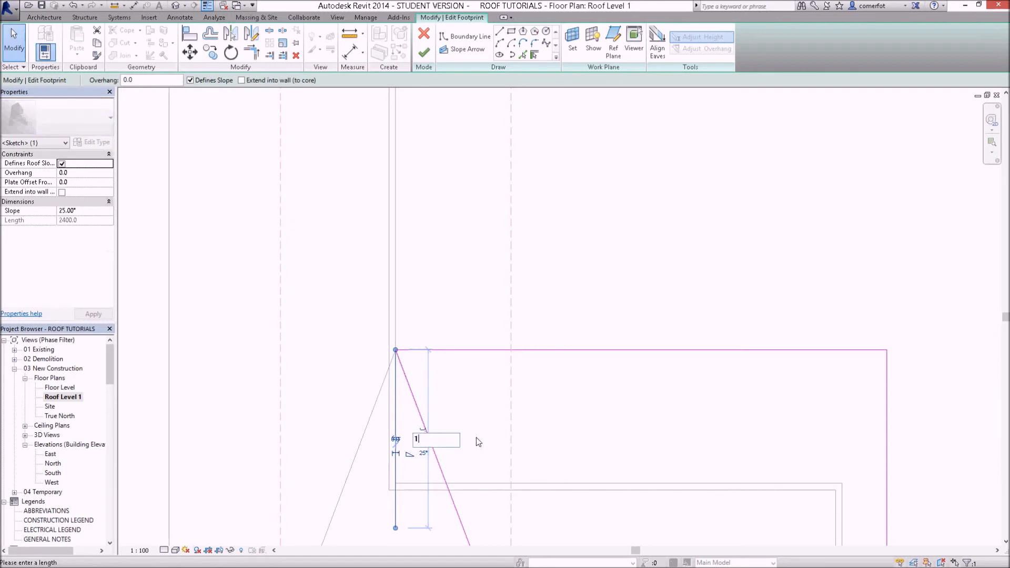
pyautogui.moveTo(470, 439)
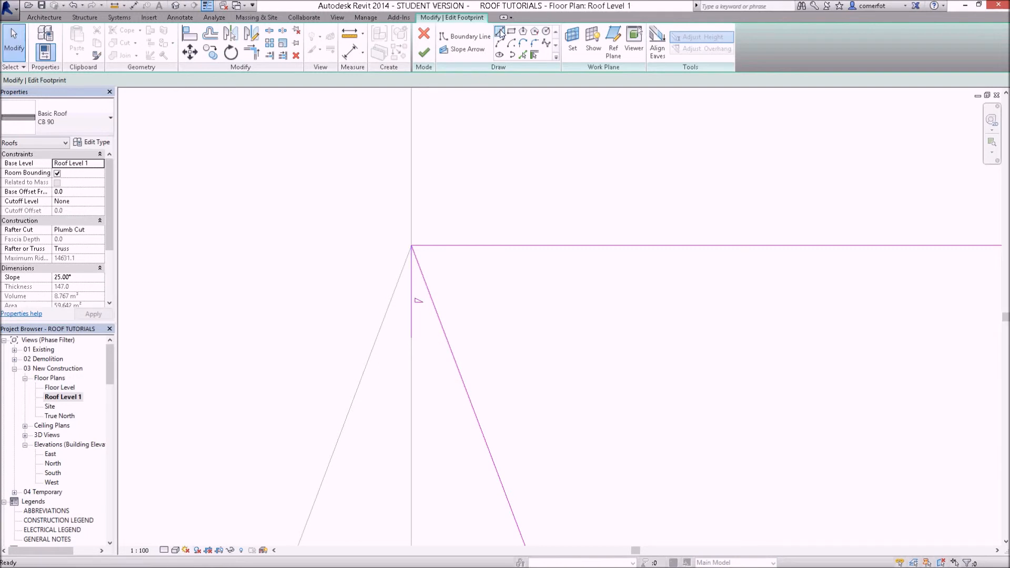
# - Try trimming the tip's footprint lines and remove the line that is too short
pyautogui.click(468, 36)
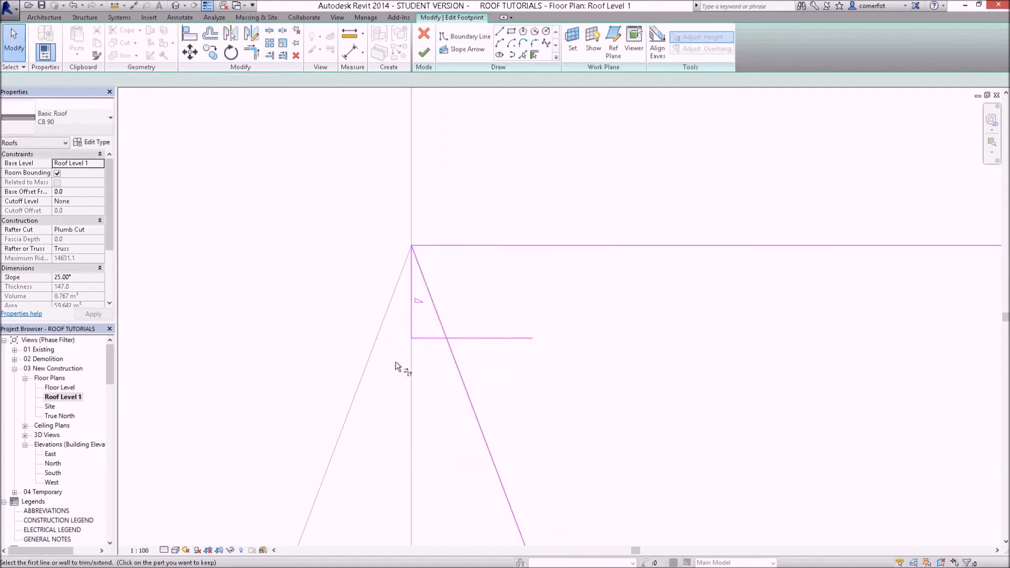
pyautogui.click(451, 354)
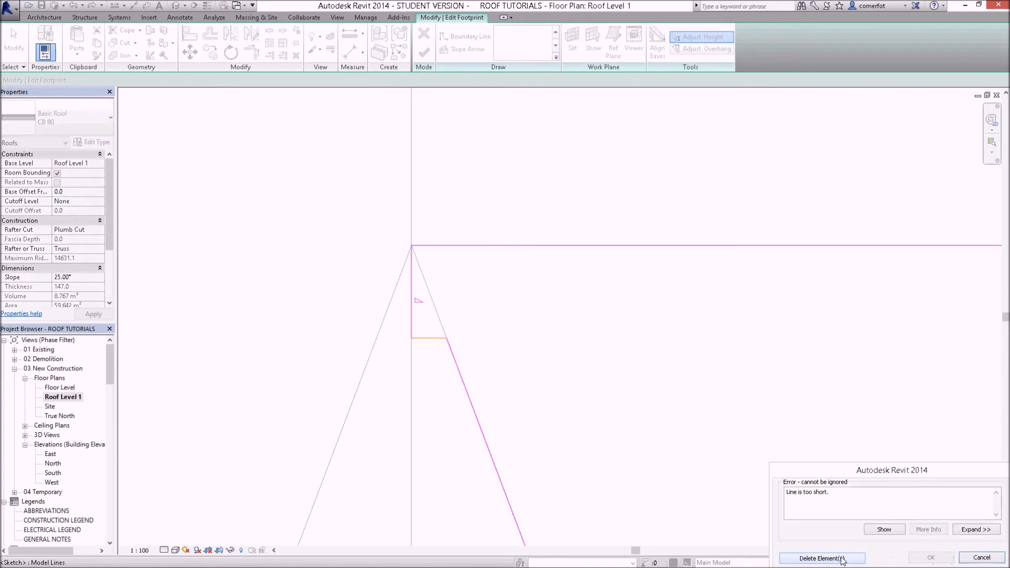
pyautogui.click(821, 559)
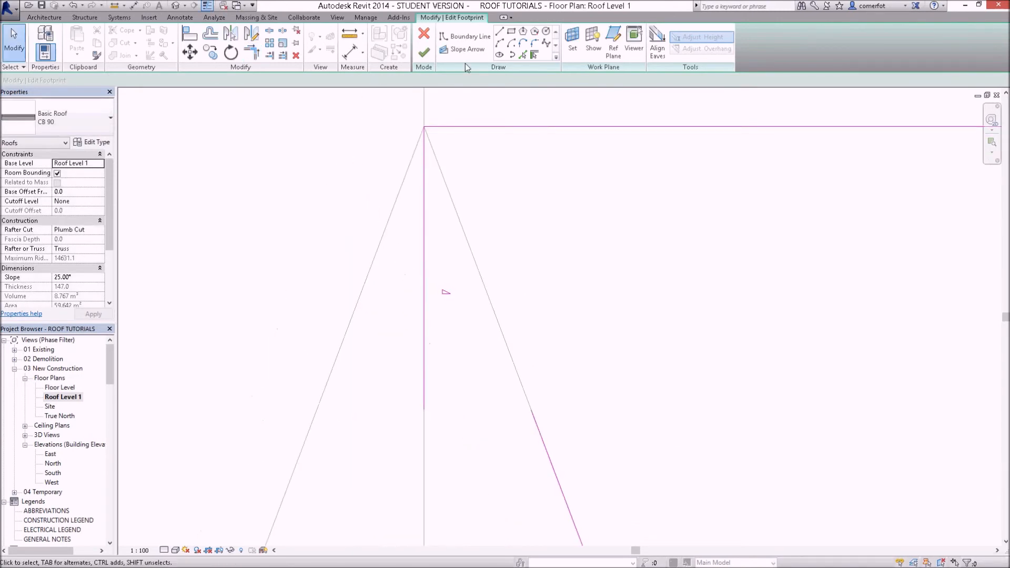
# - Draw the short horizontal tip edge, dismiss the too-small error, and select the vertical edge
pyautogui.click(467, 36)
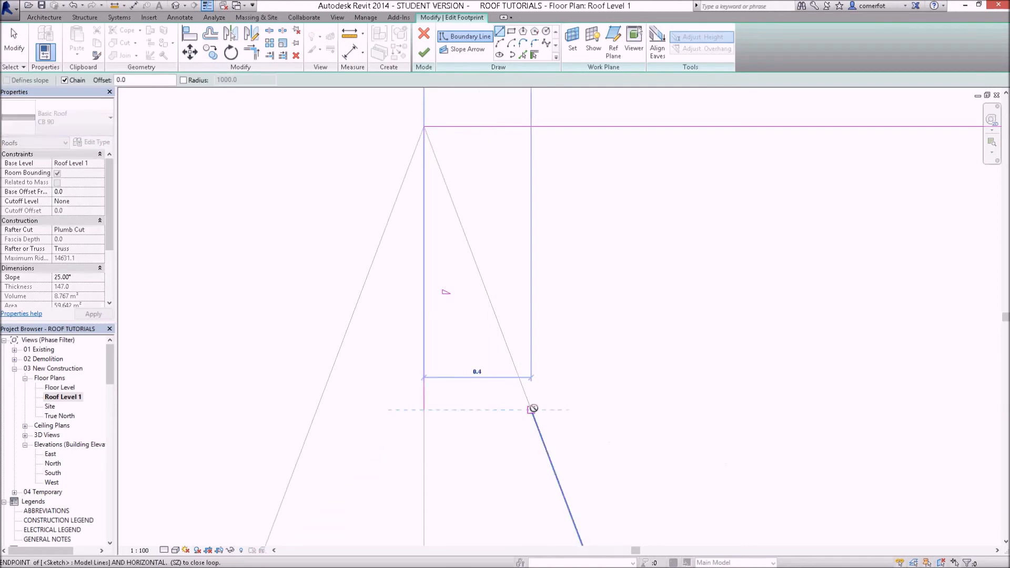
pyautogui.moveTo(530, 410)
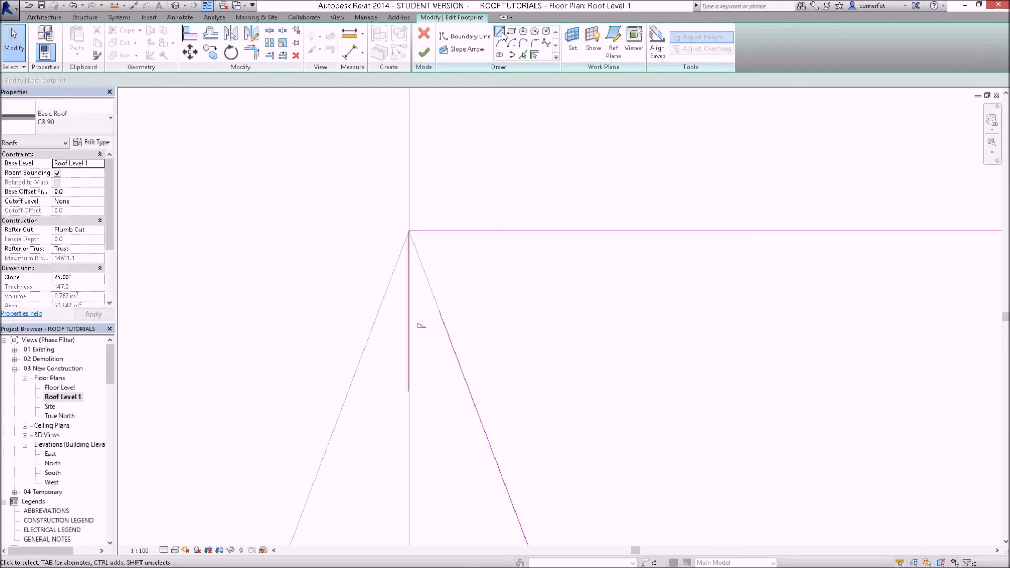
pyautogui.click(470, 36)
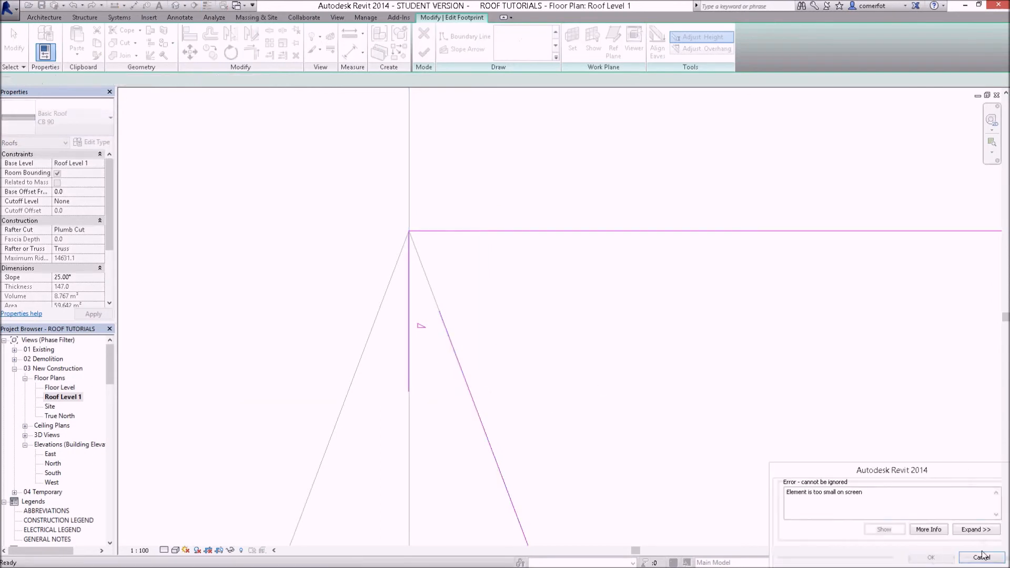
pyautogui.click(981, 558)
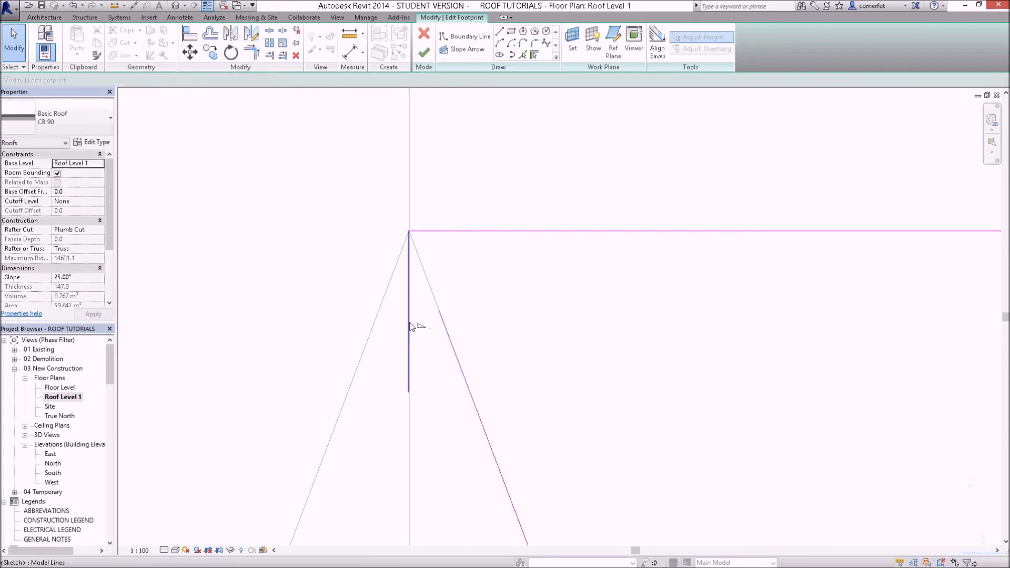
pyautogui.click(408, 309)
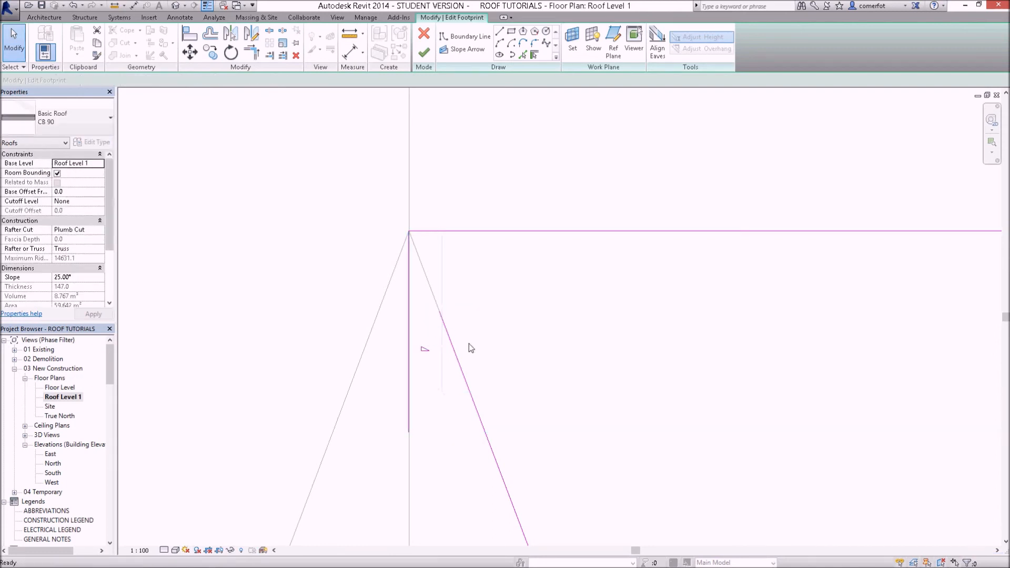
pyautogui.moveTo(510, 31)
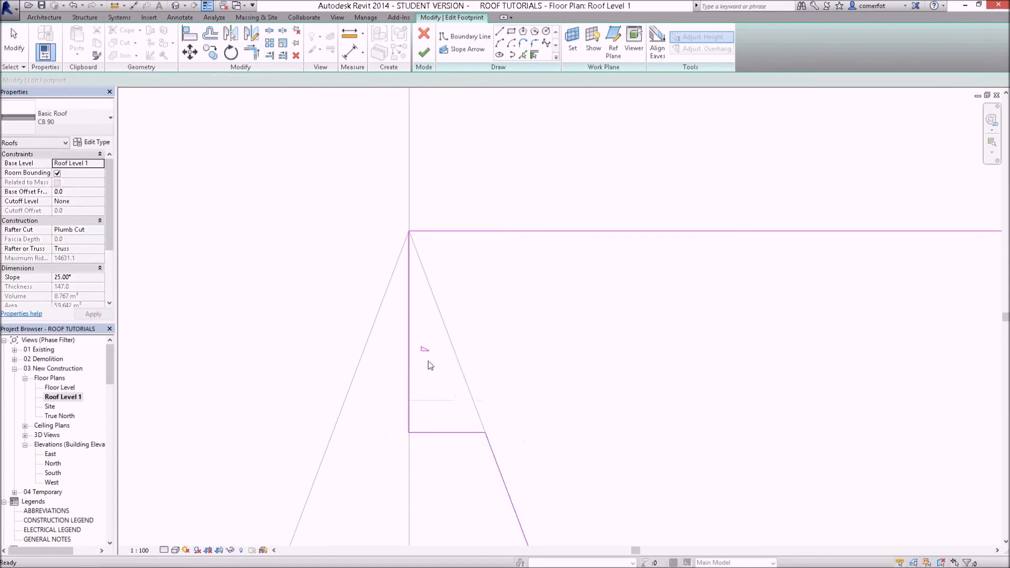
pyautogui.click(409, 332)
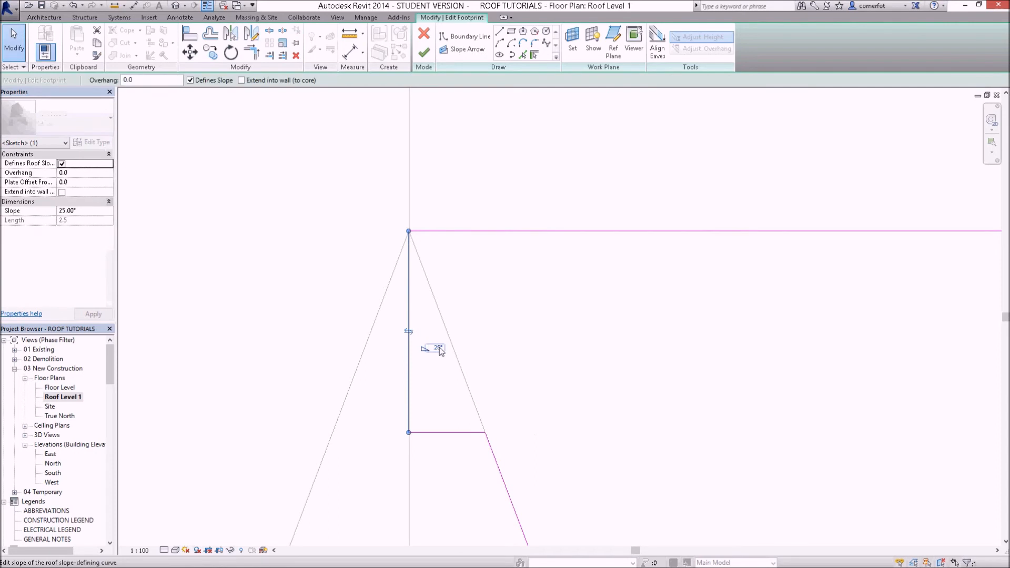
pyautogui.moveTo(568, 366)
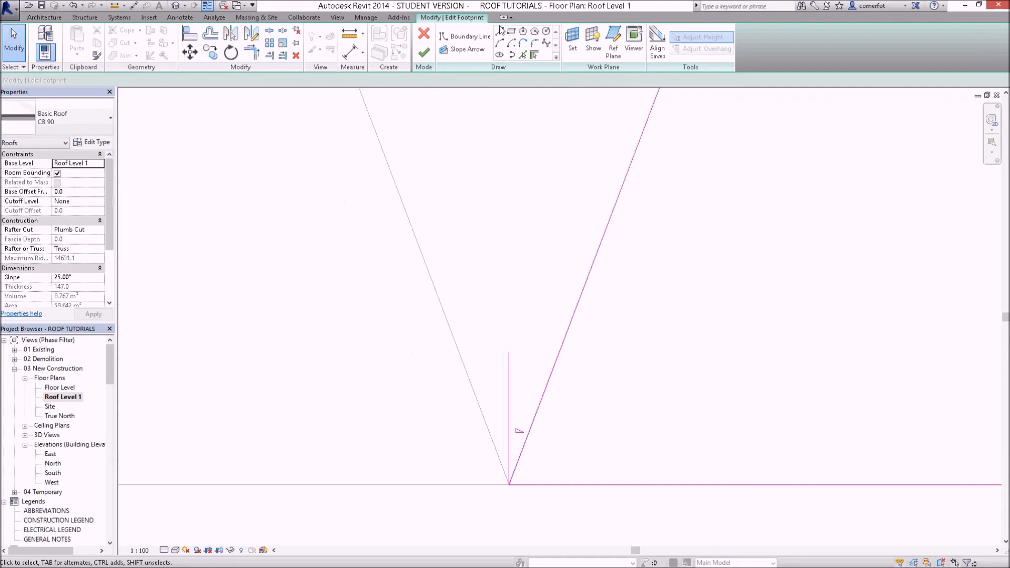
# - Draw the short horizontal boundary edge at the lower tip meeting the diagonal
pyautogui.click(470, 36)
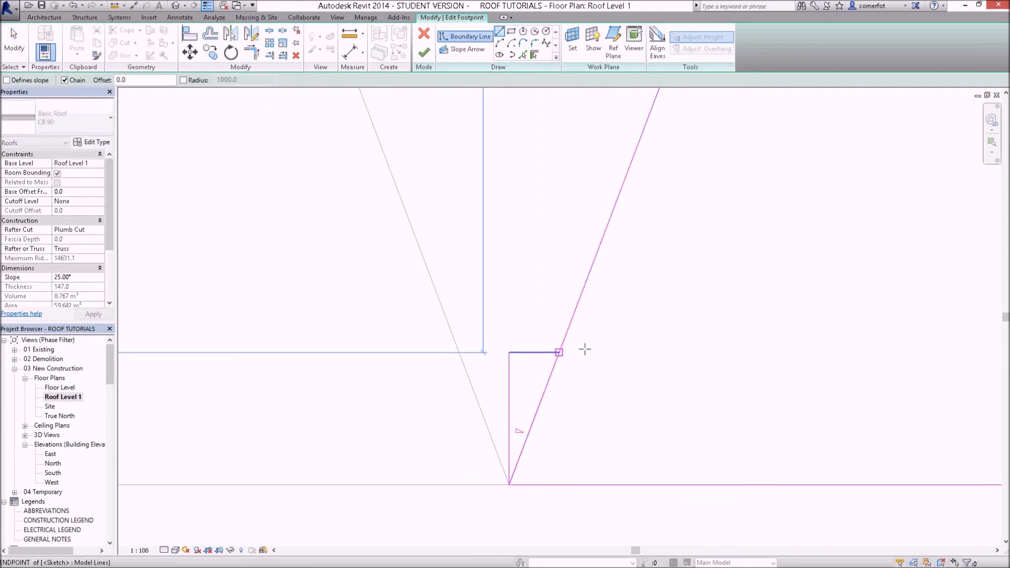
pyautogui.click(14, 39)
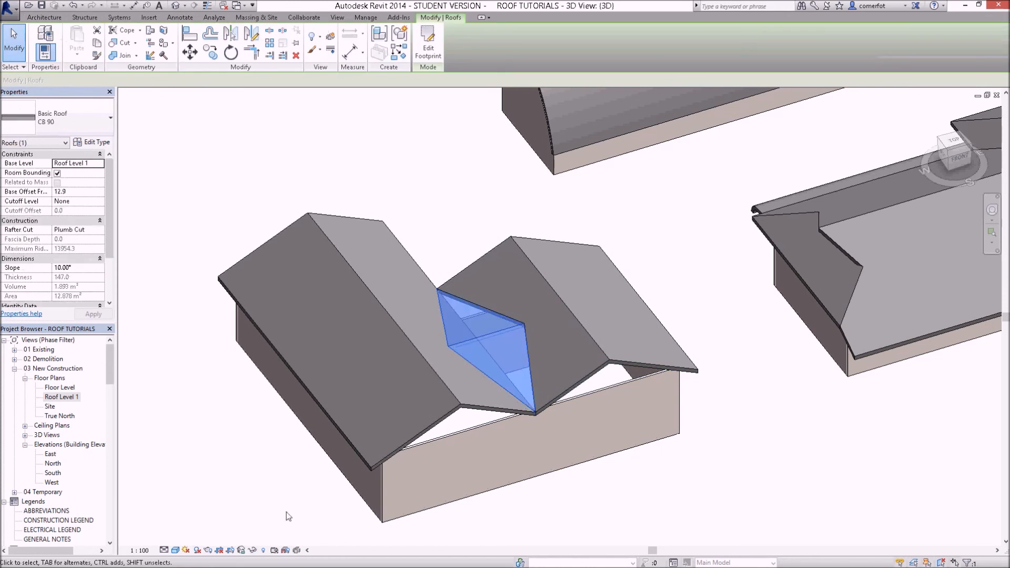
# - Hide the selected diamond infill roof via Temporary Hide/Isolate > Hide Element
pyautogui.click(253, 550)
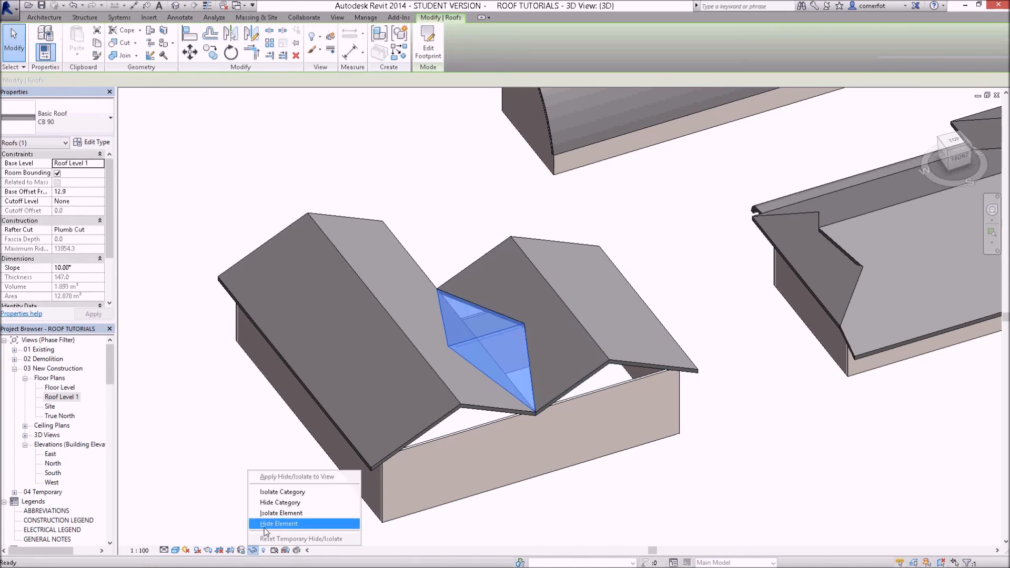
pyautogui.click(279, 524)
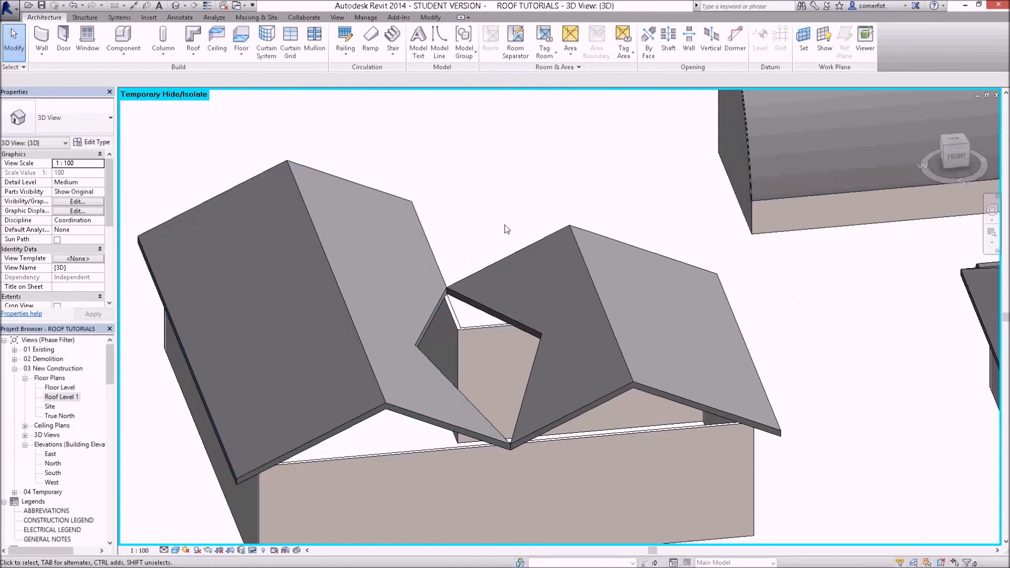
pyautogui.moveTo(461, 240)
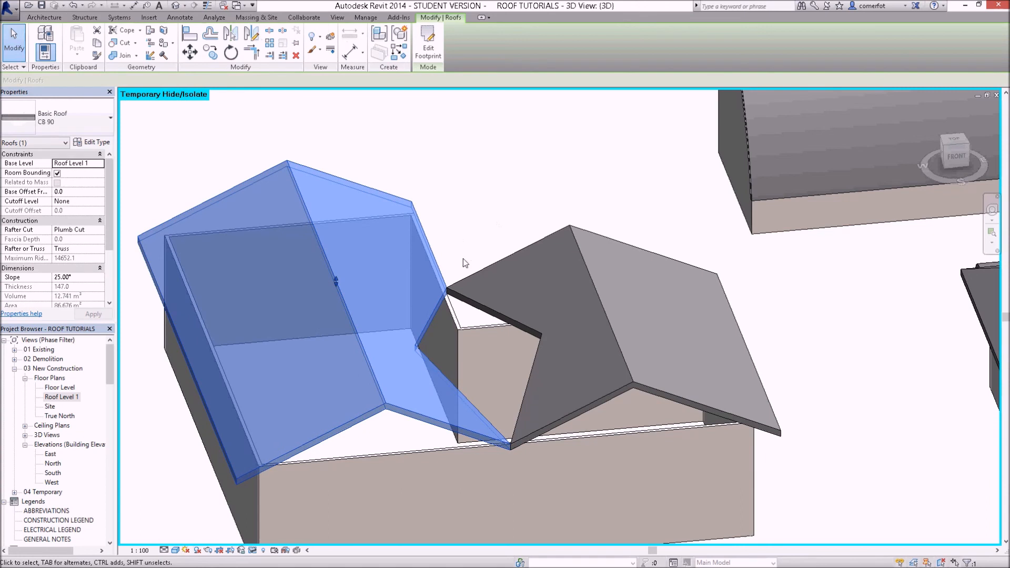
pyautogui.moveTo(472, 238)
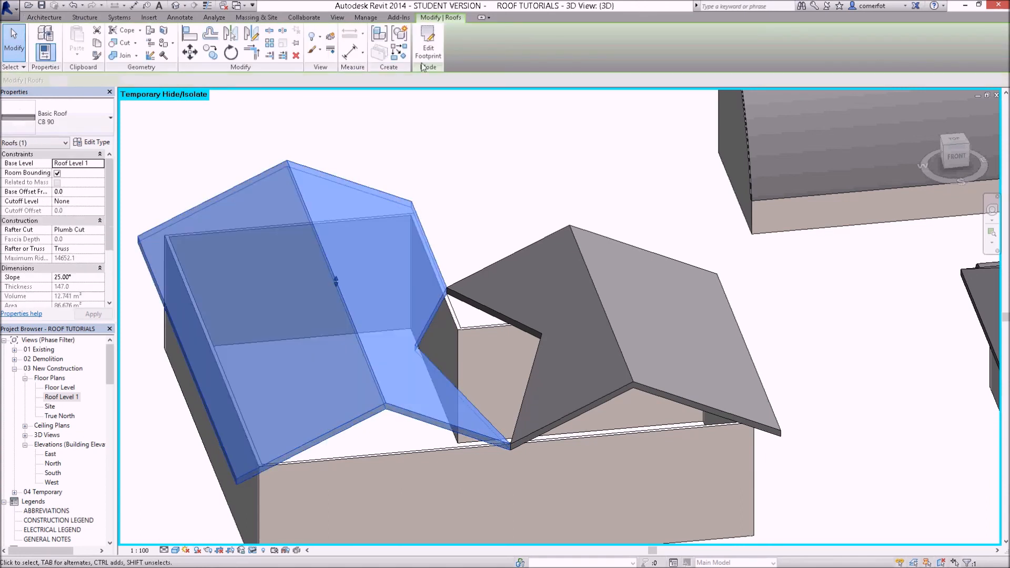
# - Revise the left gable roof's footprint sketch and finish edit mode to regenerate it
pyautogui.click(427, 45)
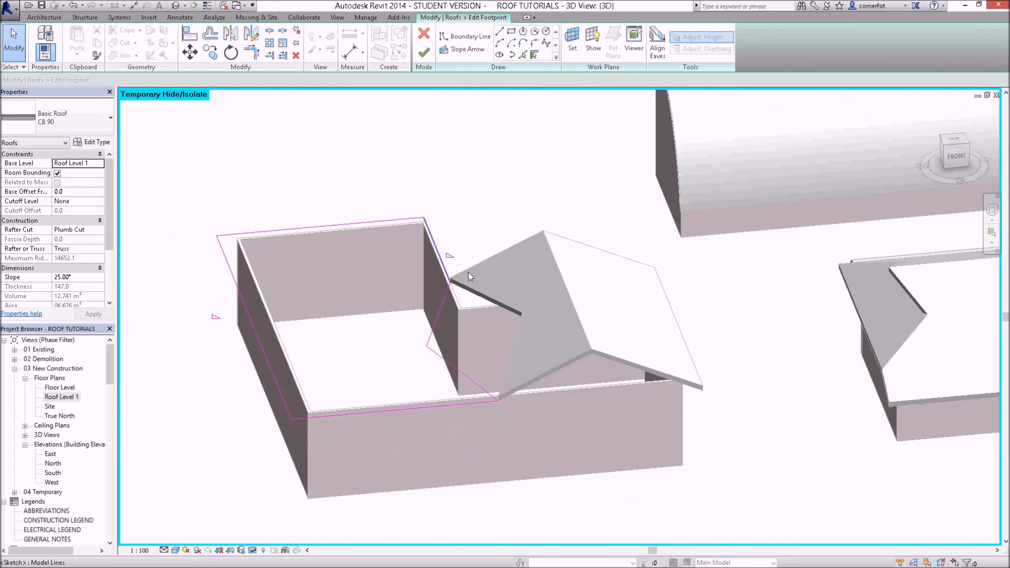
pyautogui.moveTo(448, 276)
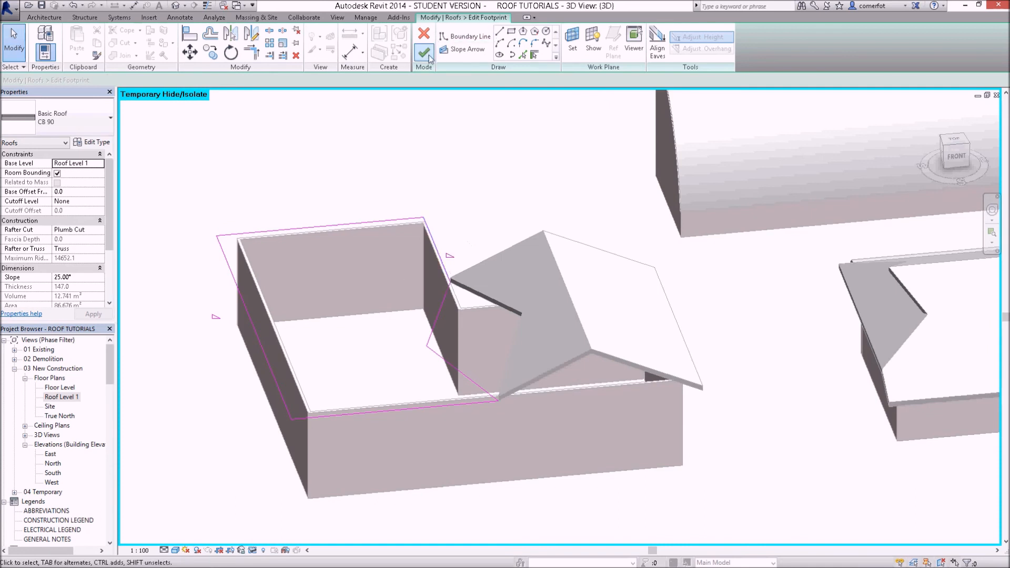
pyautogui.click(424, 54)
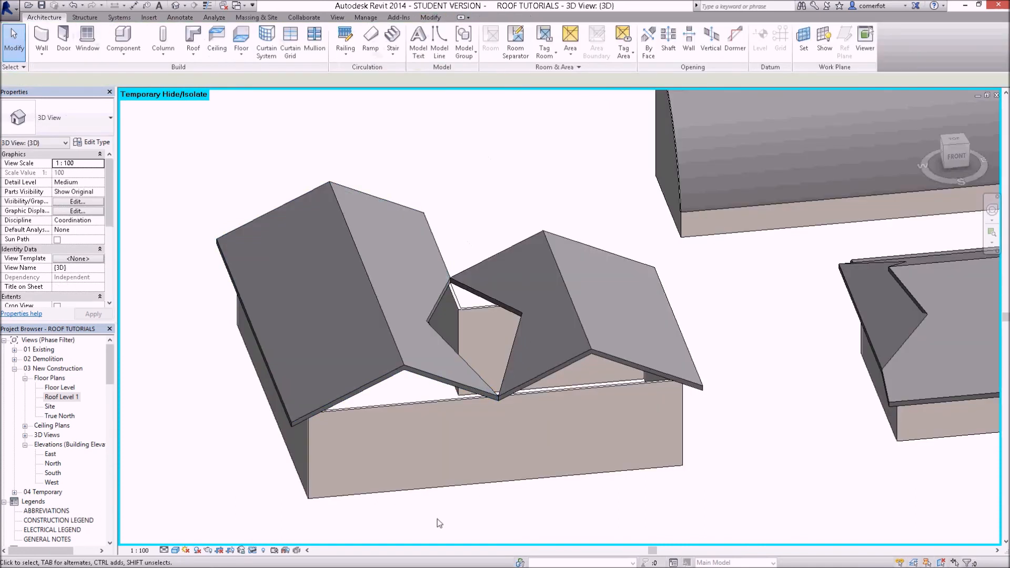
# - Reset Temporary Hide/Isolate to restore the infill roof, and turn to the Front view
pyautogui.click(263, 549)
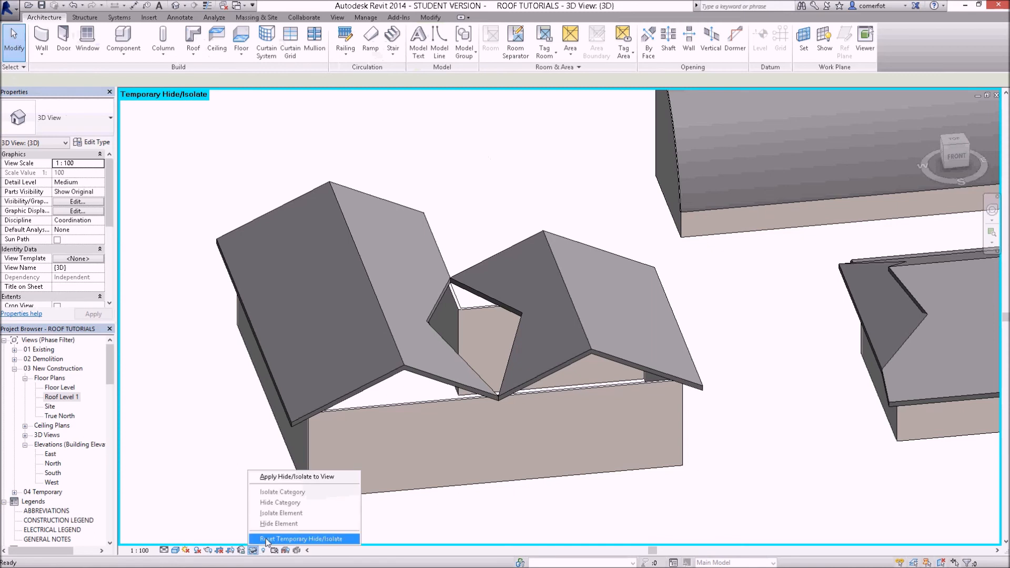
pyautogui.click(302, 539)
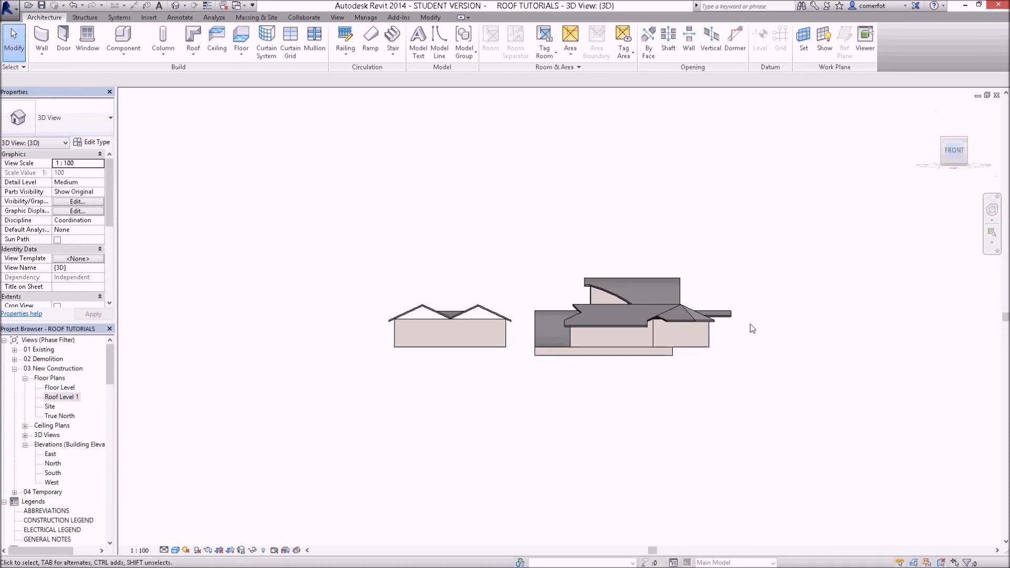
pyautogui.click(467, 307)
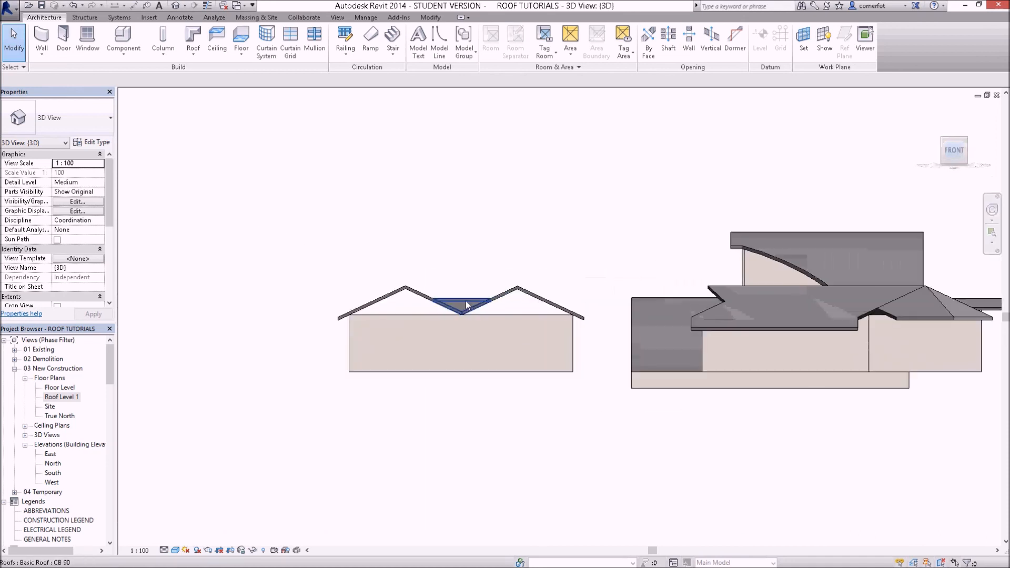
# - Zoom in on the diamond infill roof in the valley, selecting it and then clearing the selection
pyautogui.scroll(3)
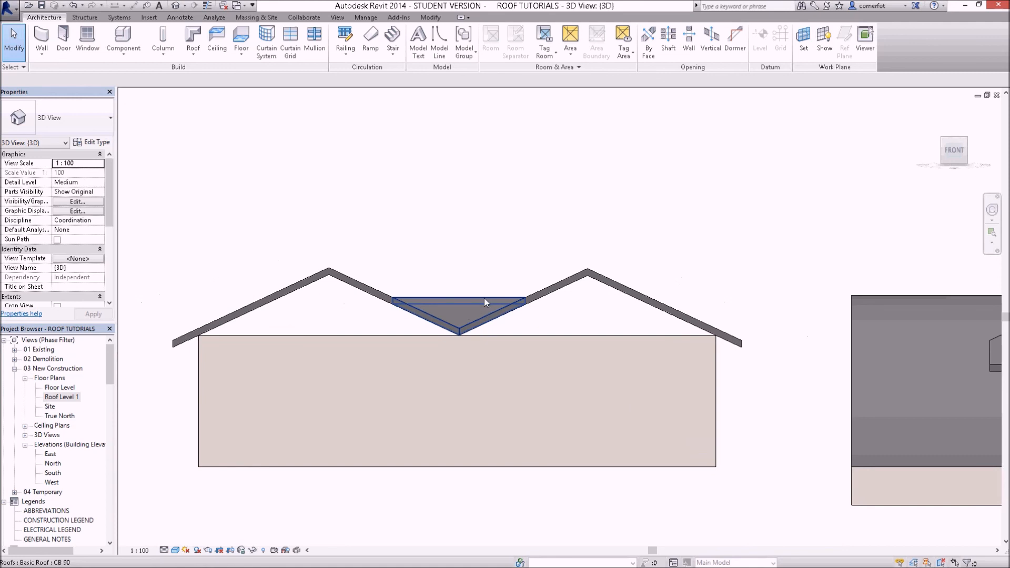
pyautogui.click(458, 316)
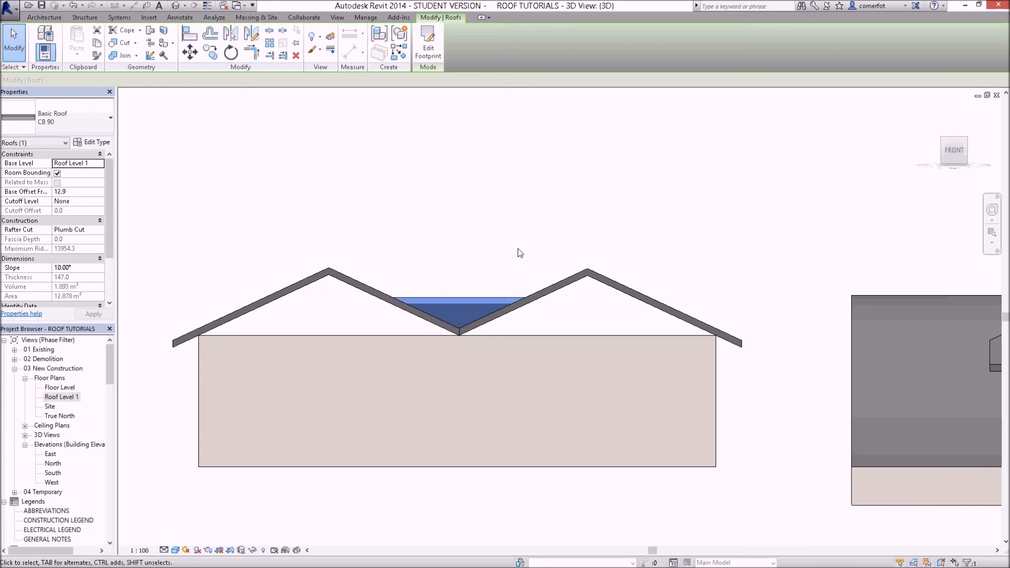
pyautogui.click(44, 18)
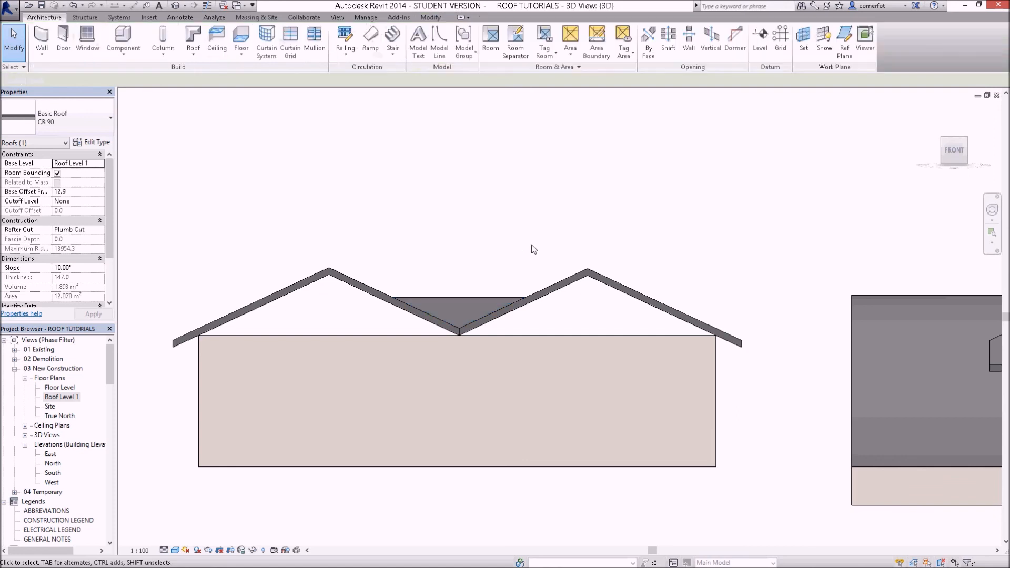
pyautogui.click(411, 174)
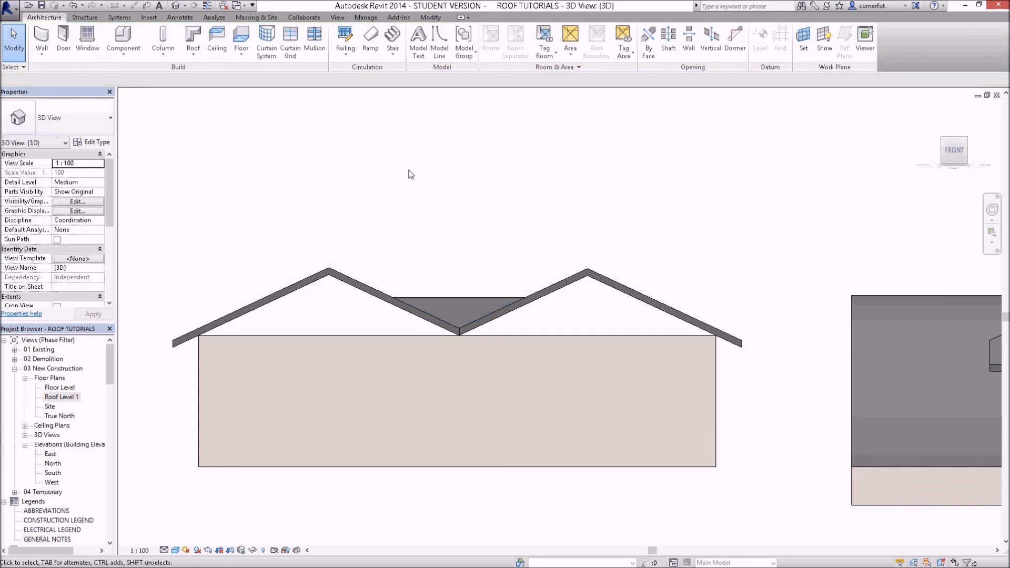